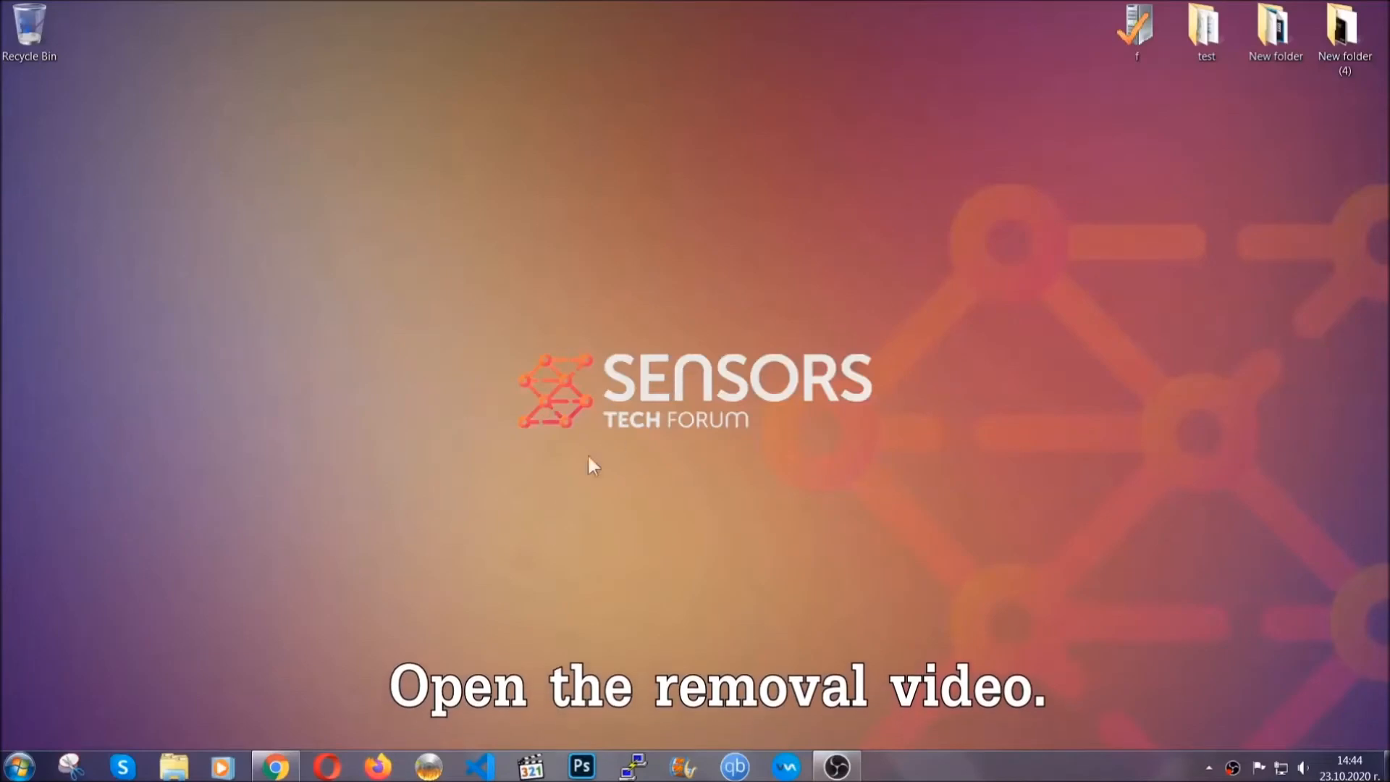
- Play the ransomware removal video and open the article linked in its description
left_click(276, 765)
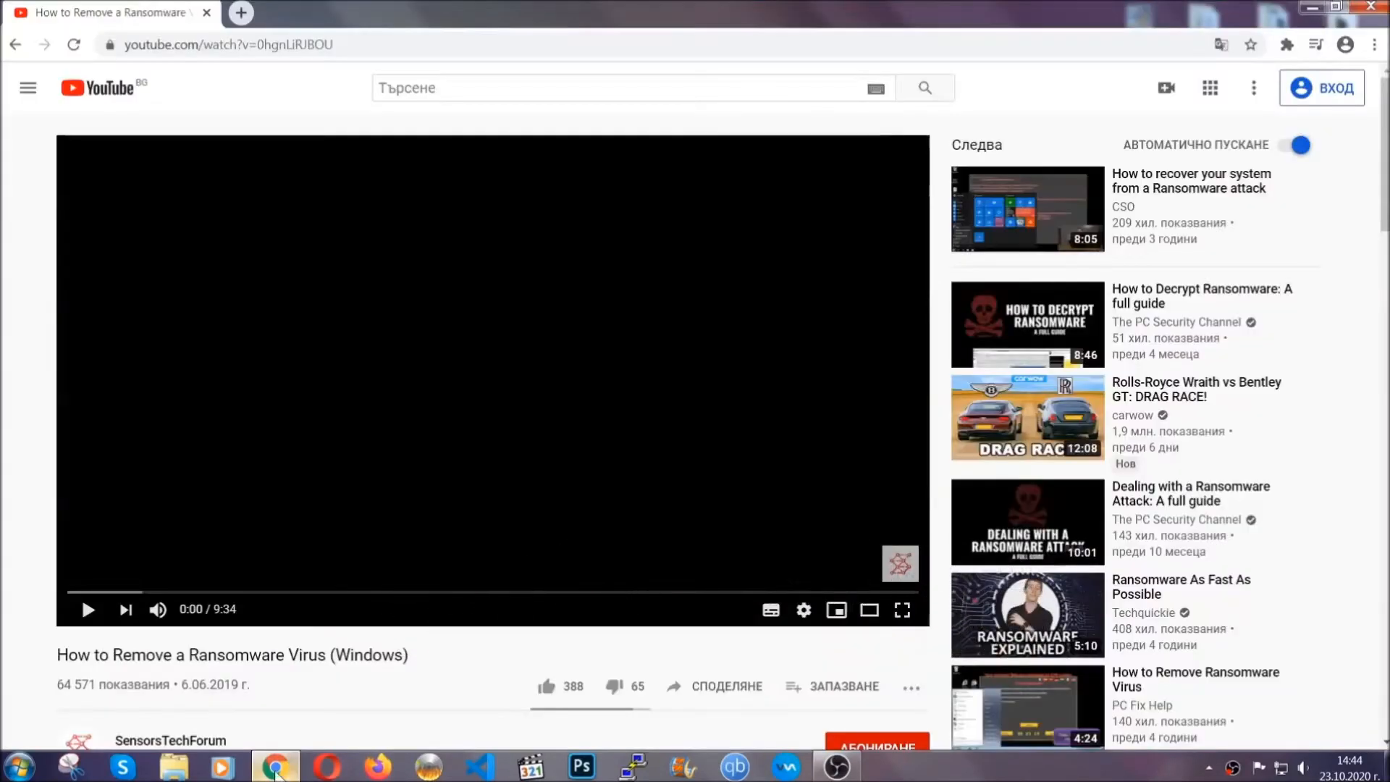
scroll("down", 3)
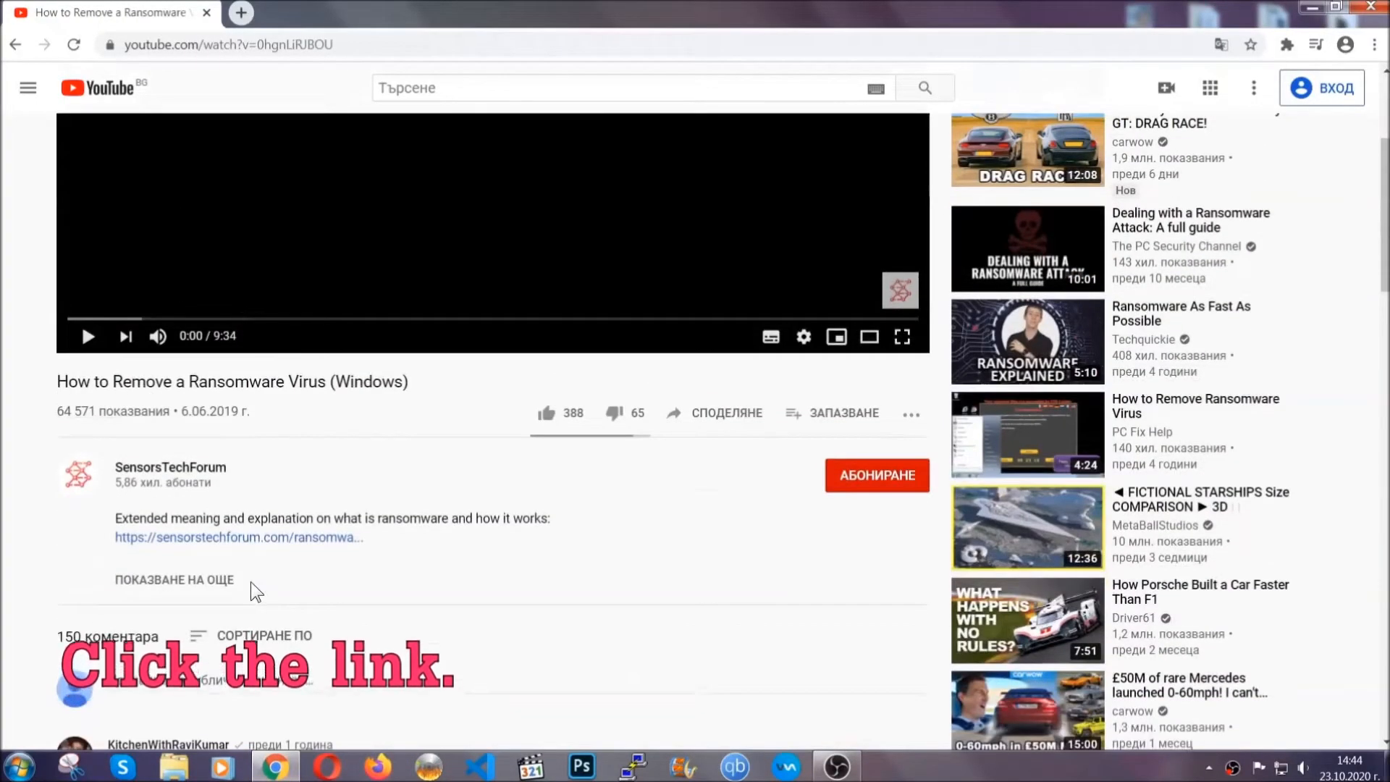
left_click(237, 537)
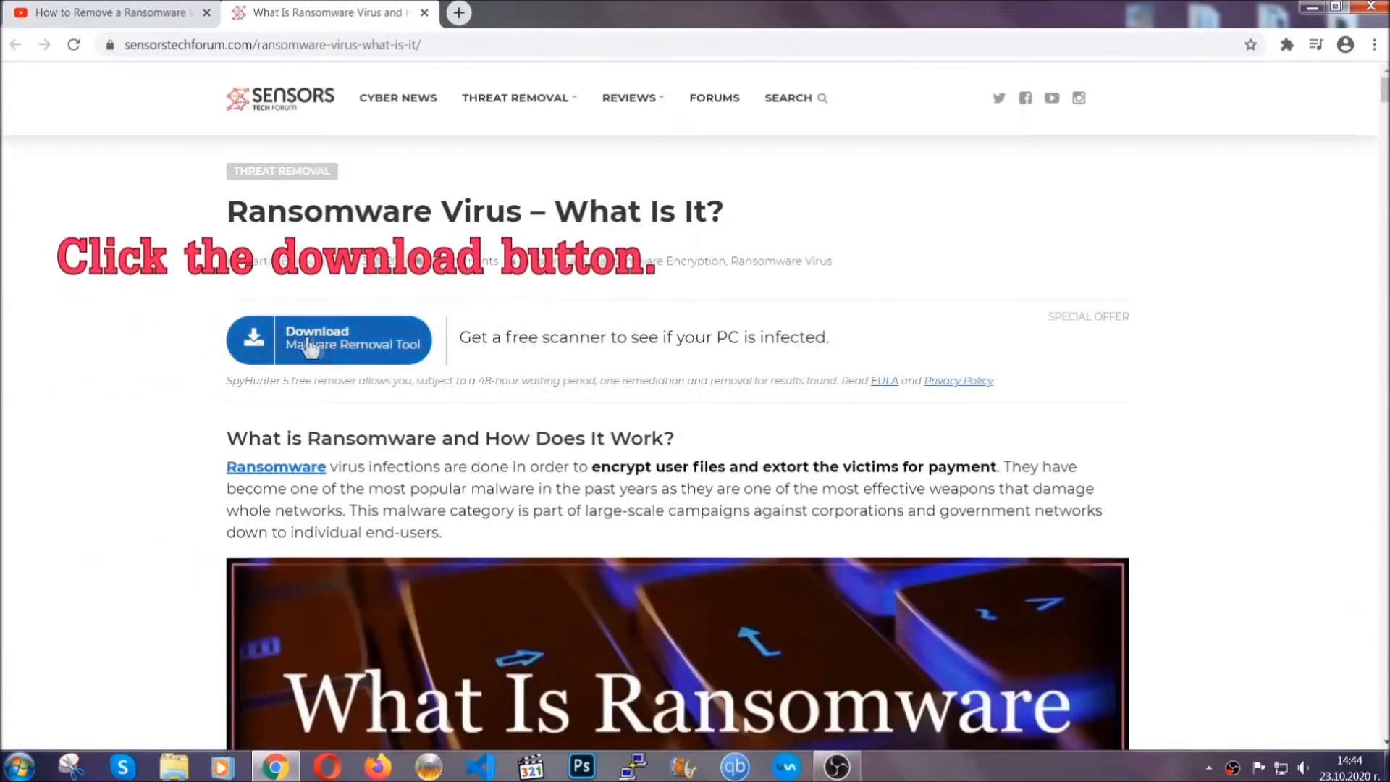
- Download the SpyHunter malware removal tool and launch SpyHunter-Installer.exe
left_click(328, 340)
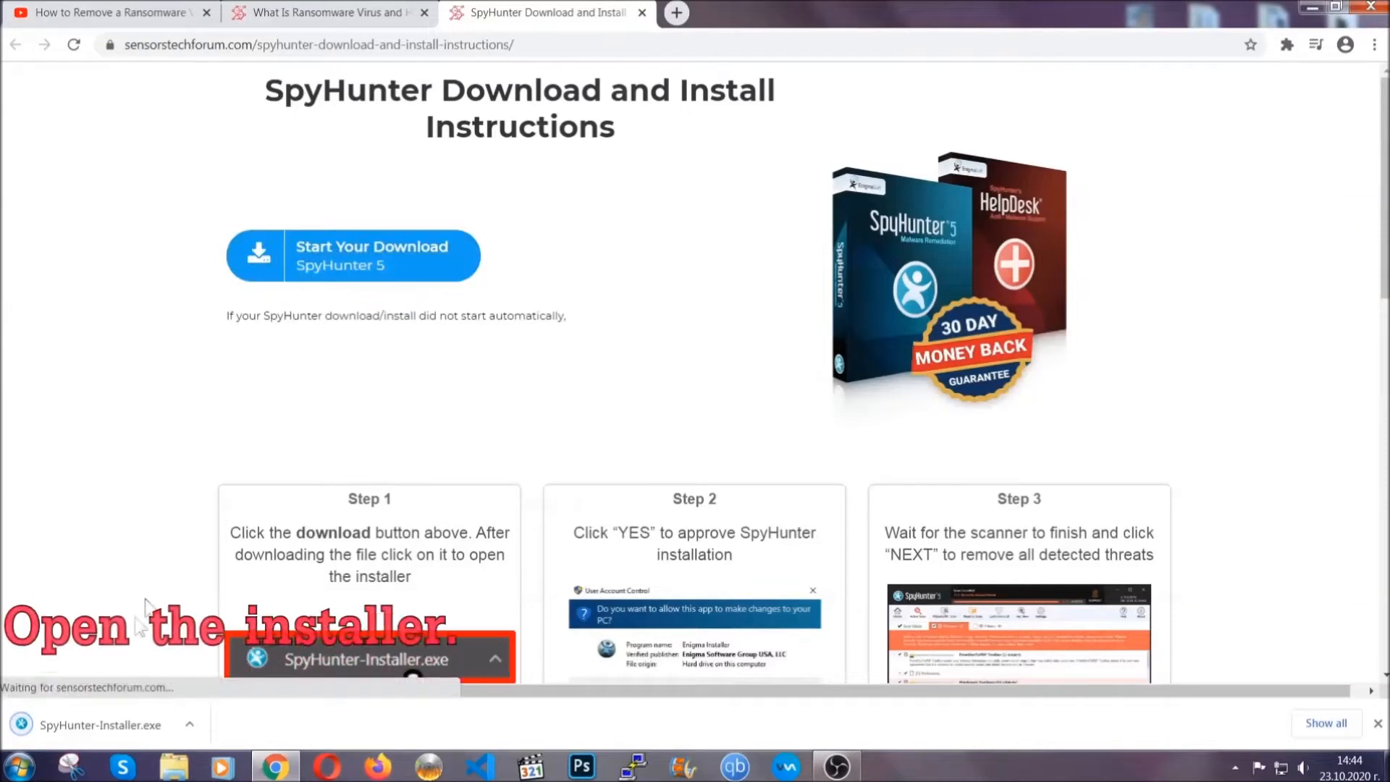
mouse_move(98, 723)
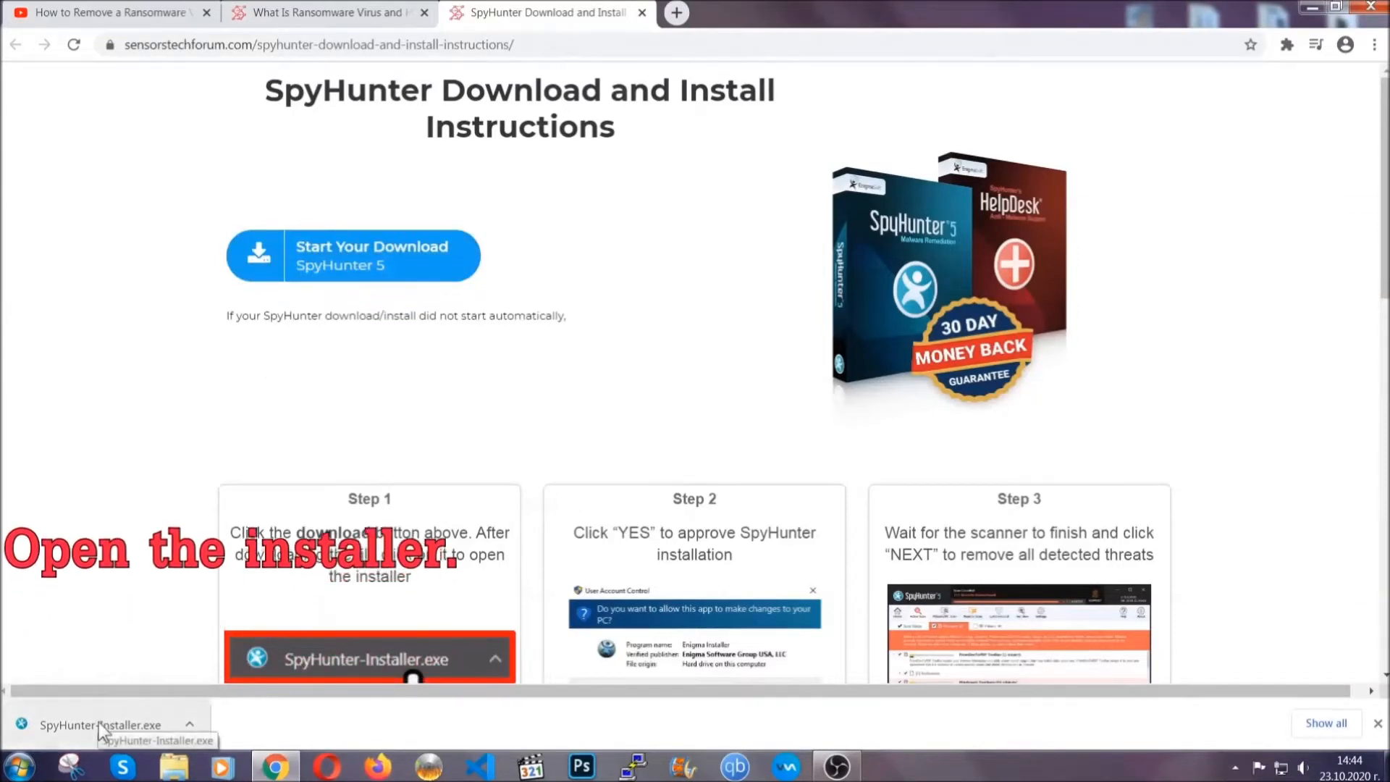
left_click(99, 724)
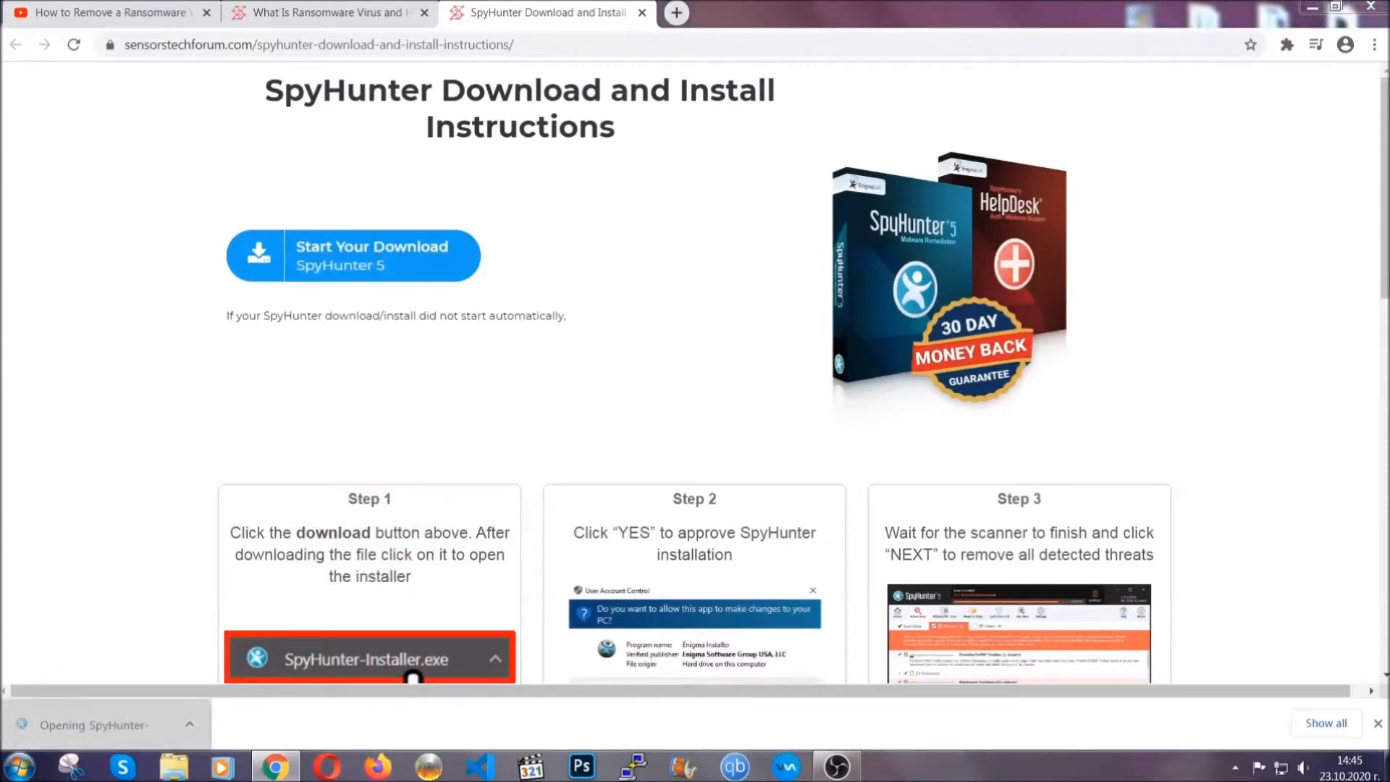
left_click(369, 659)
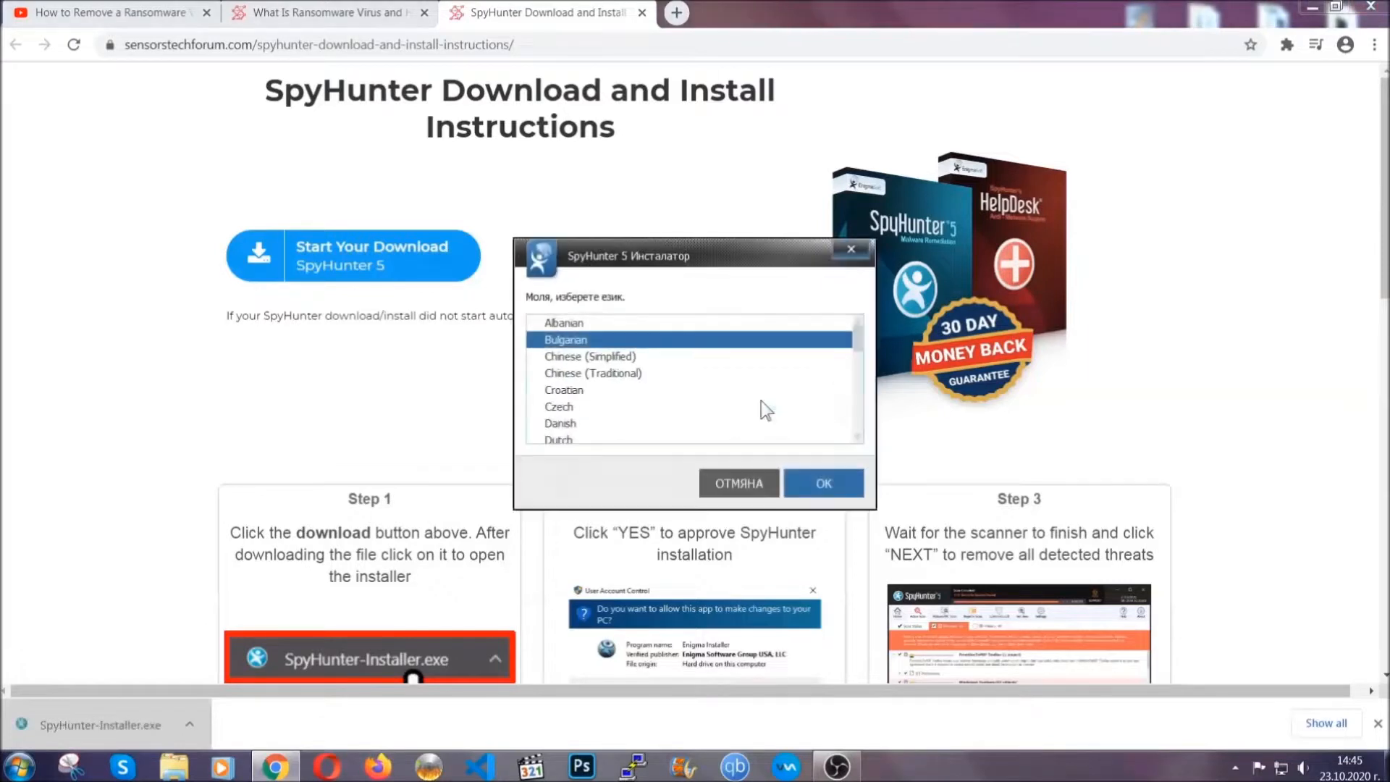
- Install SpyHunter 5 in English with the EULA accepted, closing the installer after success
scroll("down", 3)
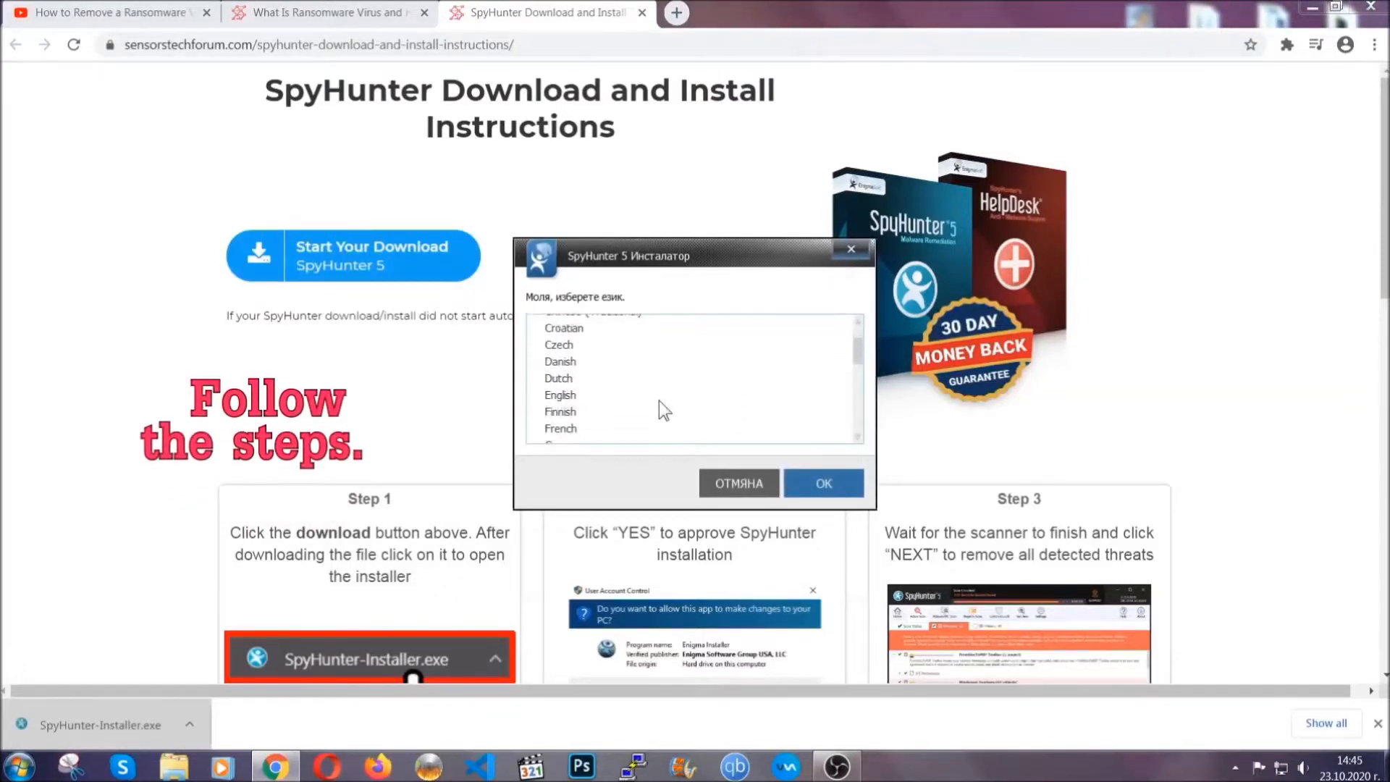
left_click(561, 394)
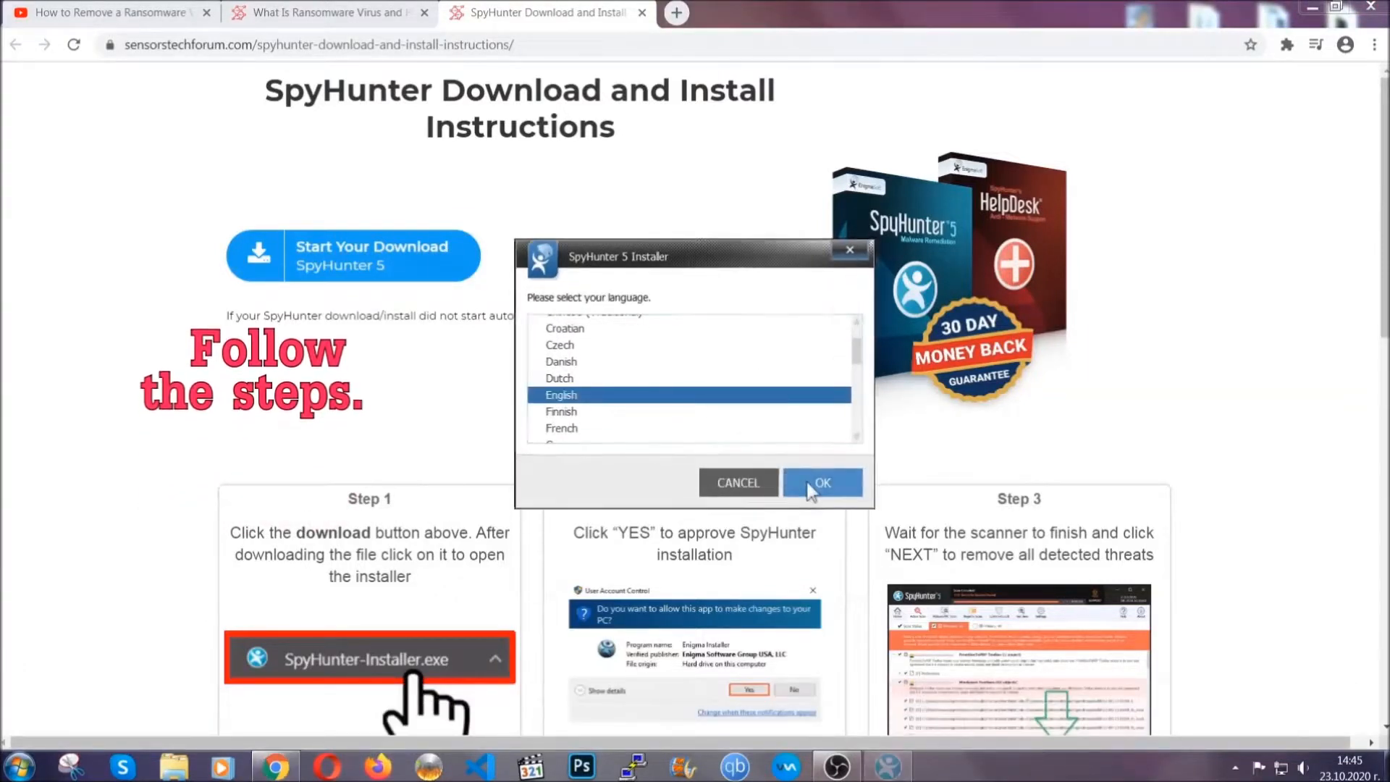
left_click(820, 482)
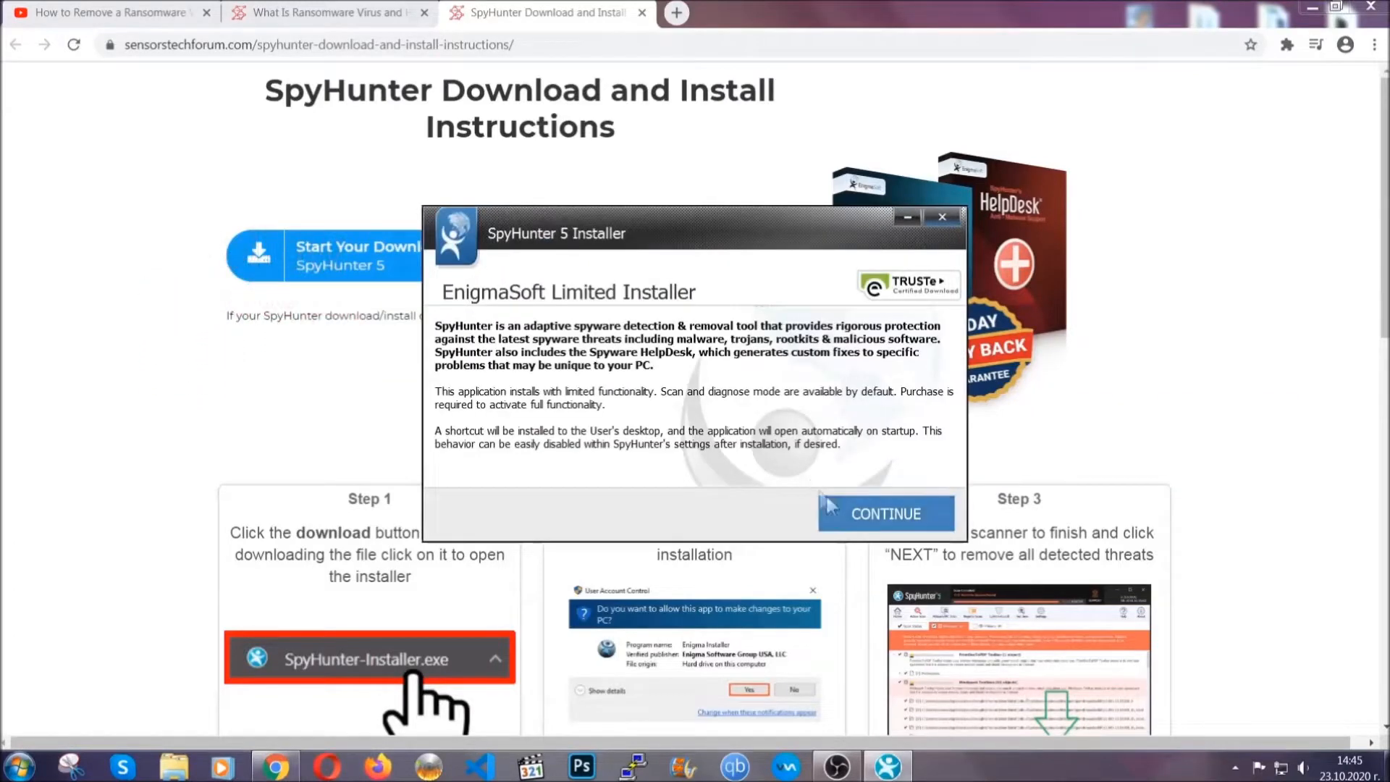
left_click(885, 513)
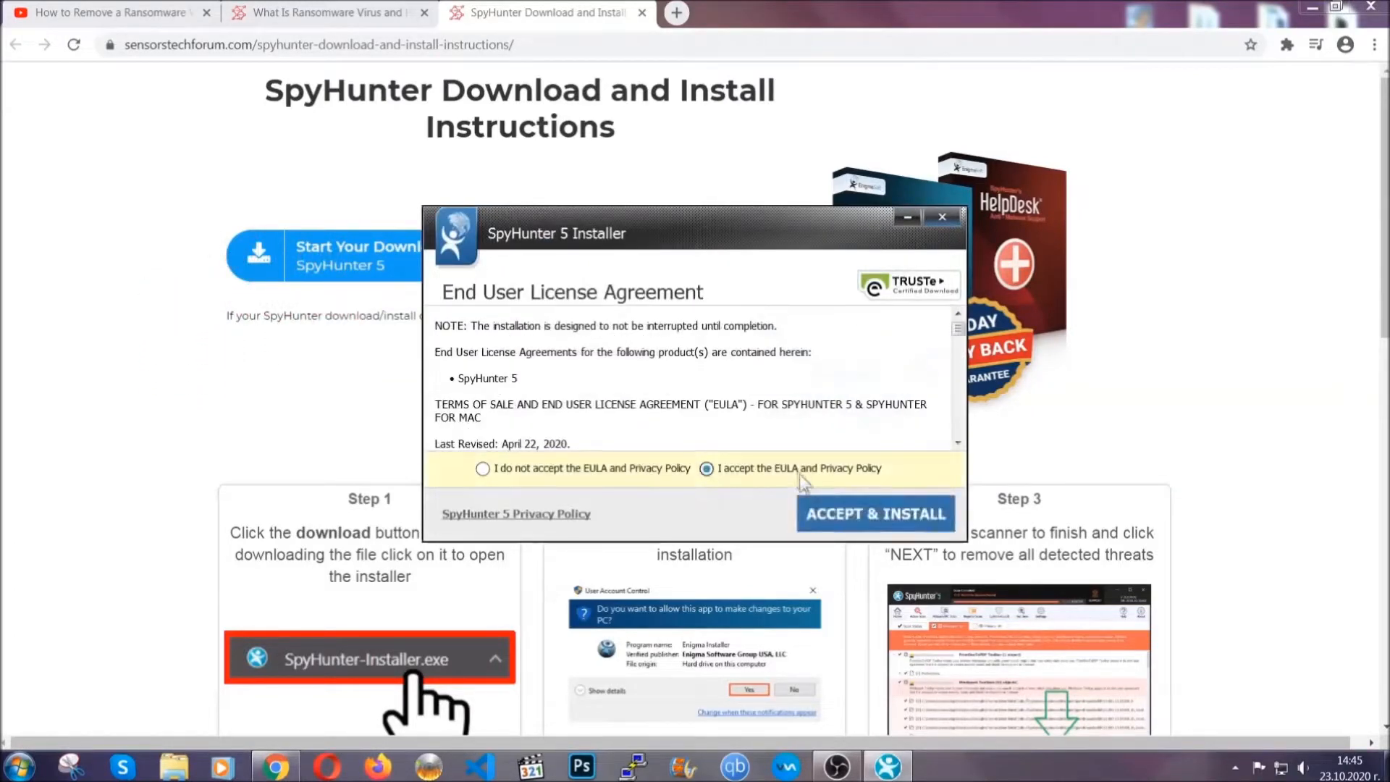
left_click(875, 513)
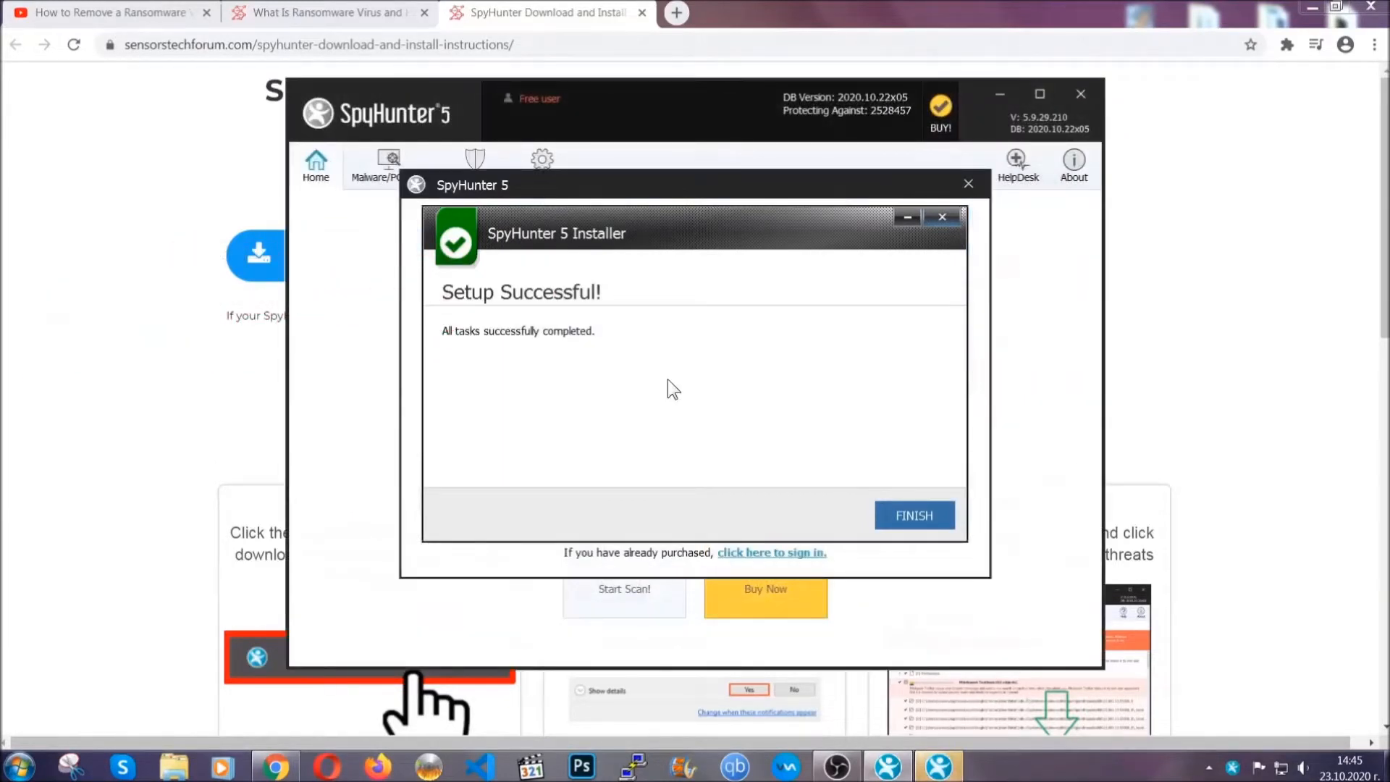
left_click(913, 515)
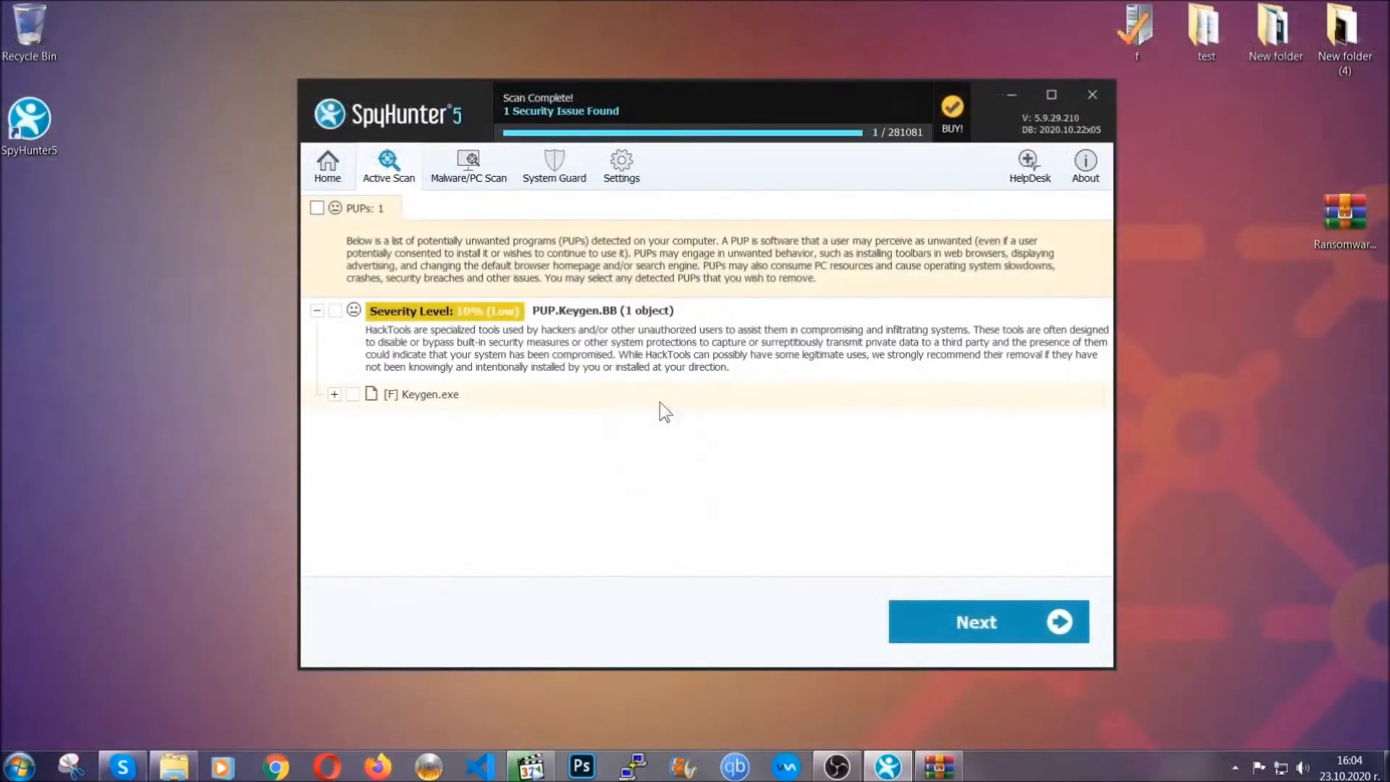
- Tick the PUPs checkbox to mark PUP.Keygen.BB (Keygen.exe) for removal
left_click(316, 208)
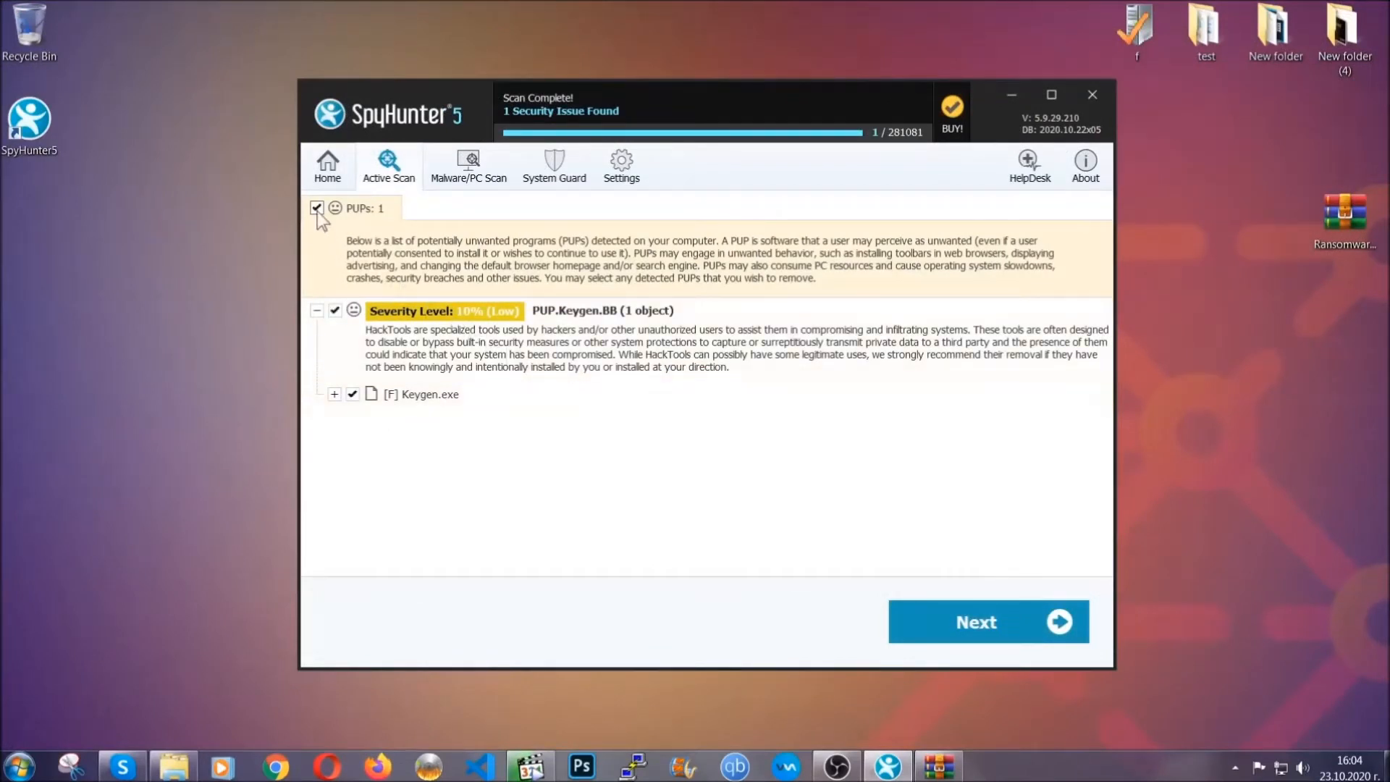
mouse_move(985, 621)
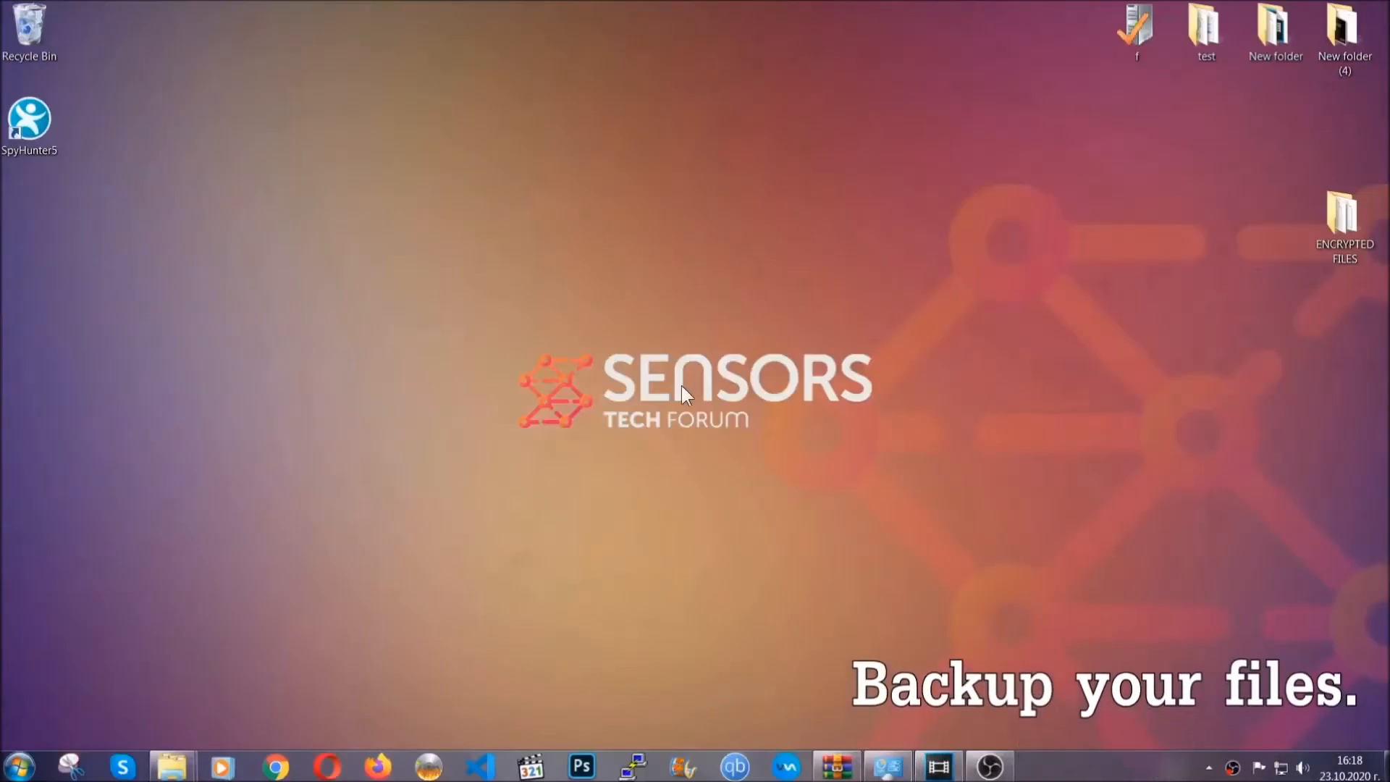
- Copy the six encrypted files from the ENCRYPTED FILES folder
left_click(1343, 222)
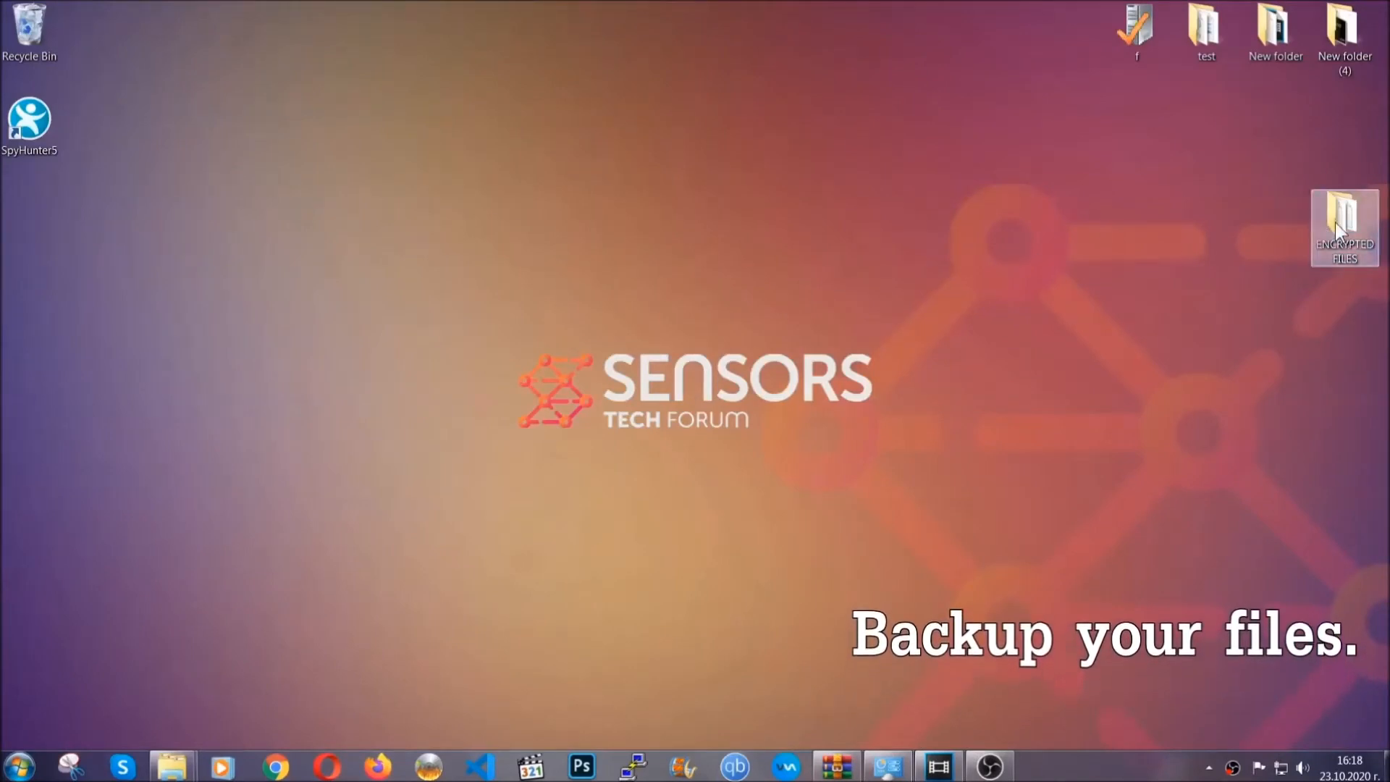
double_click(1344, 221)
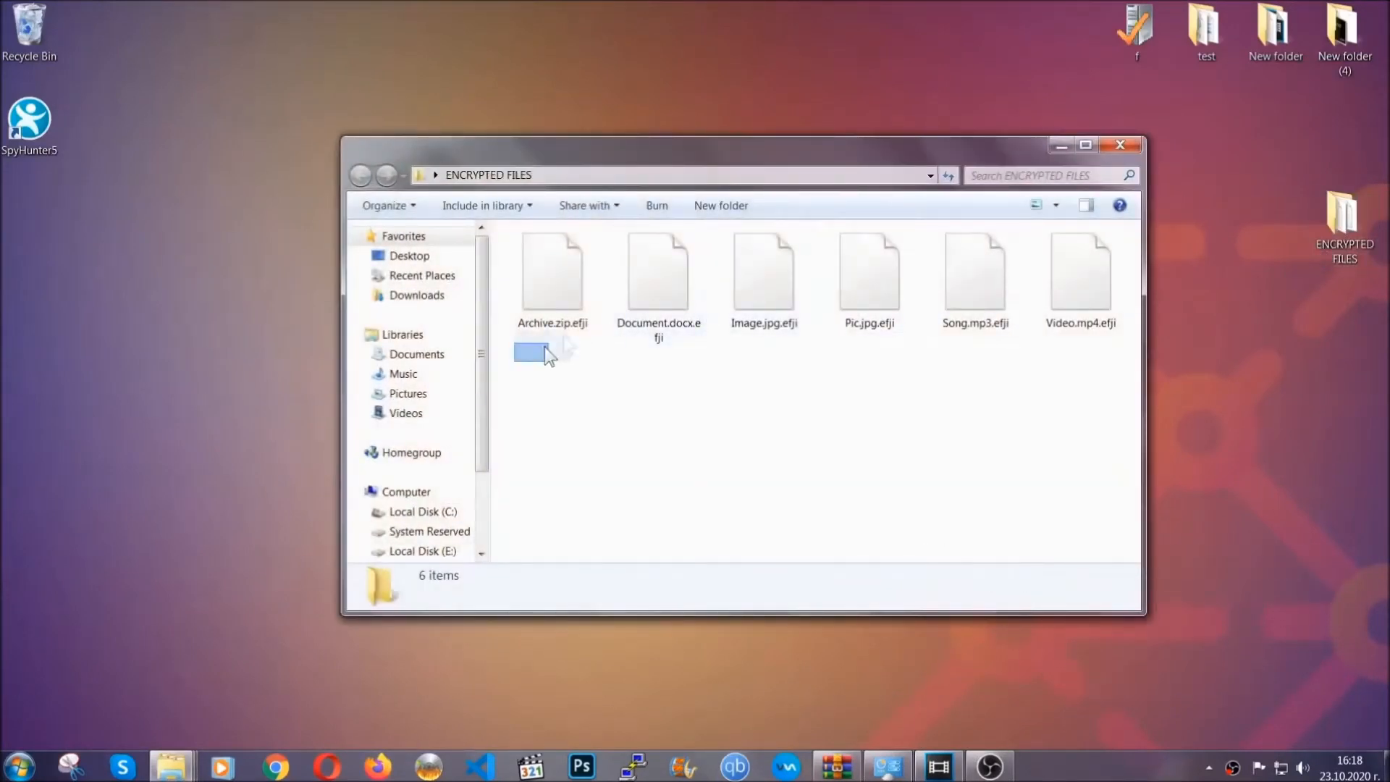
right_click(1085, 275)
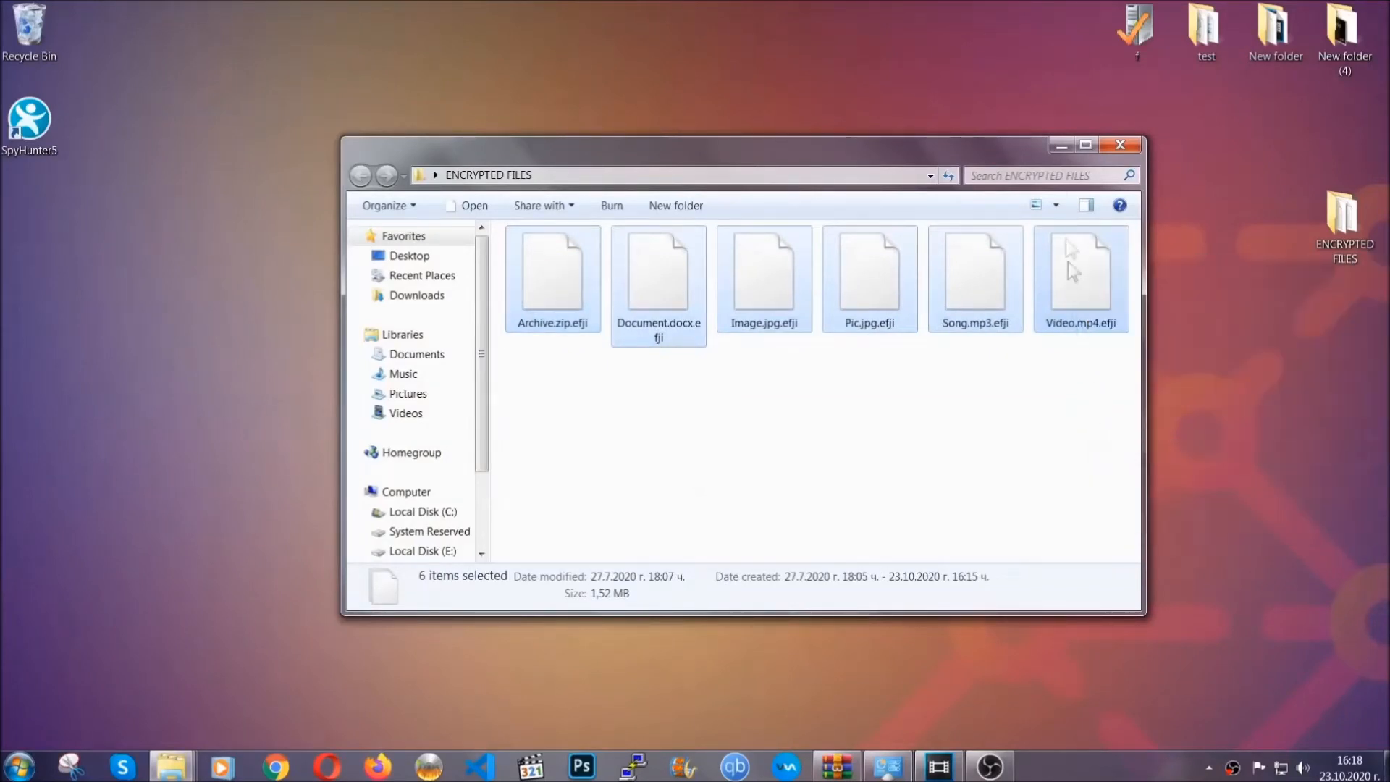
left_click(1120, 145)
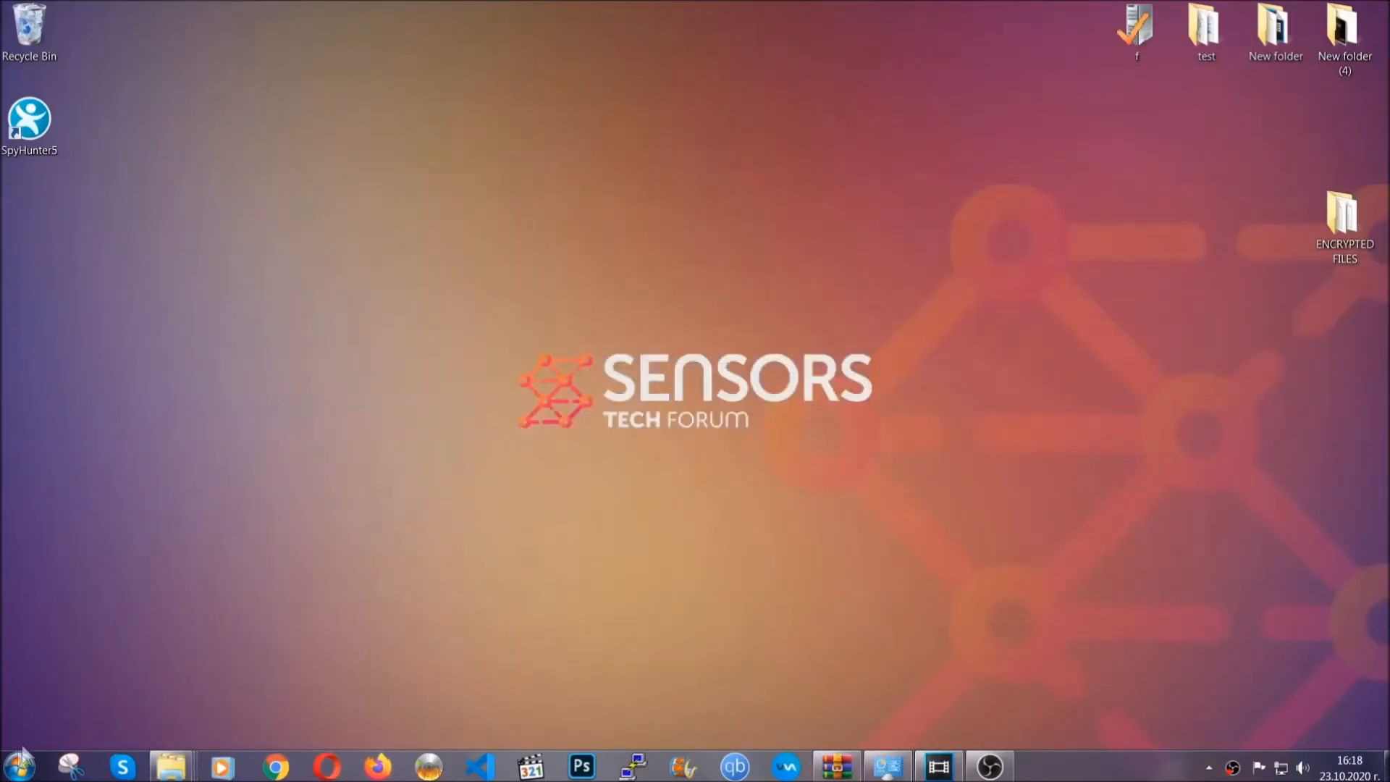
- Paste the encrypted files onto FLASH DRIVE (H:) and close the window
left_click(17, 765)
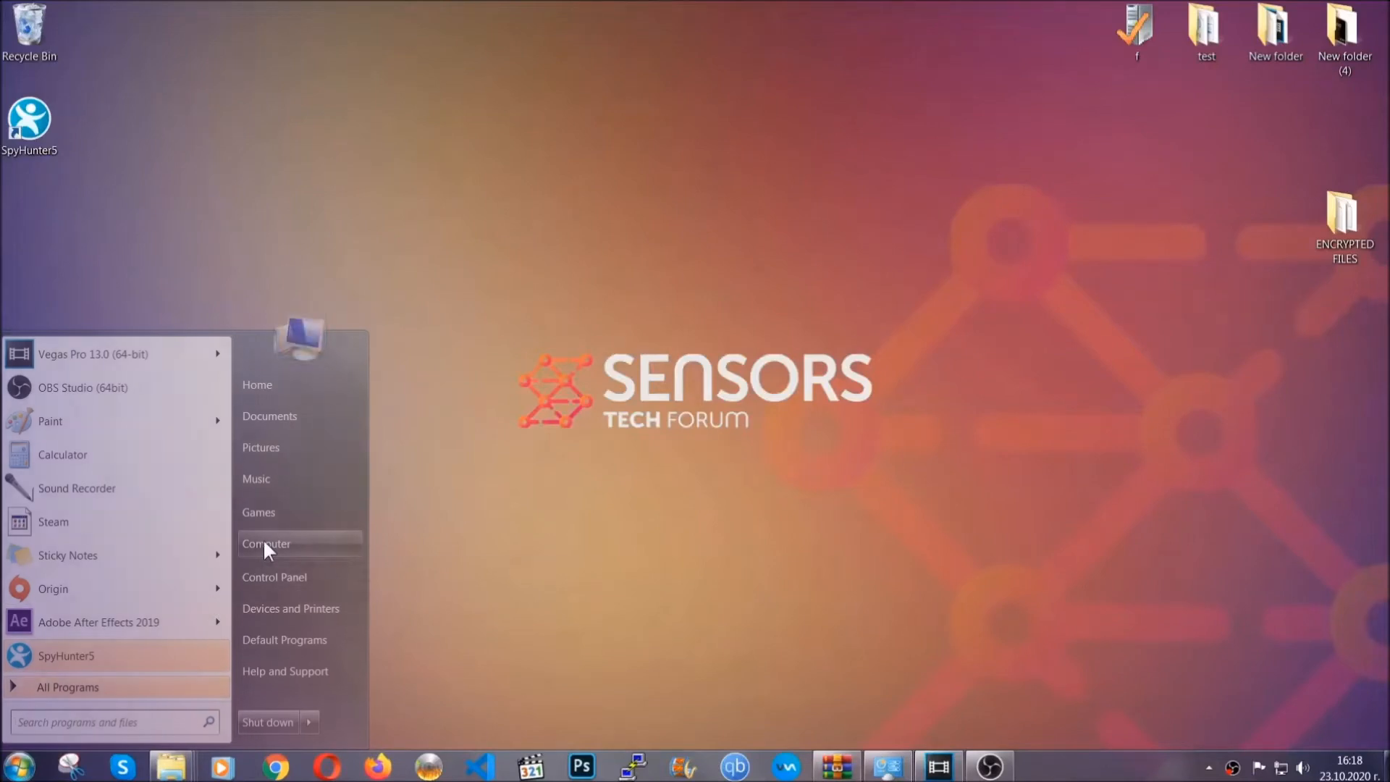
left_click(265, 544)
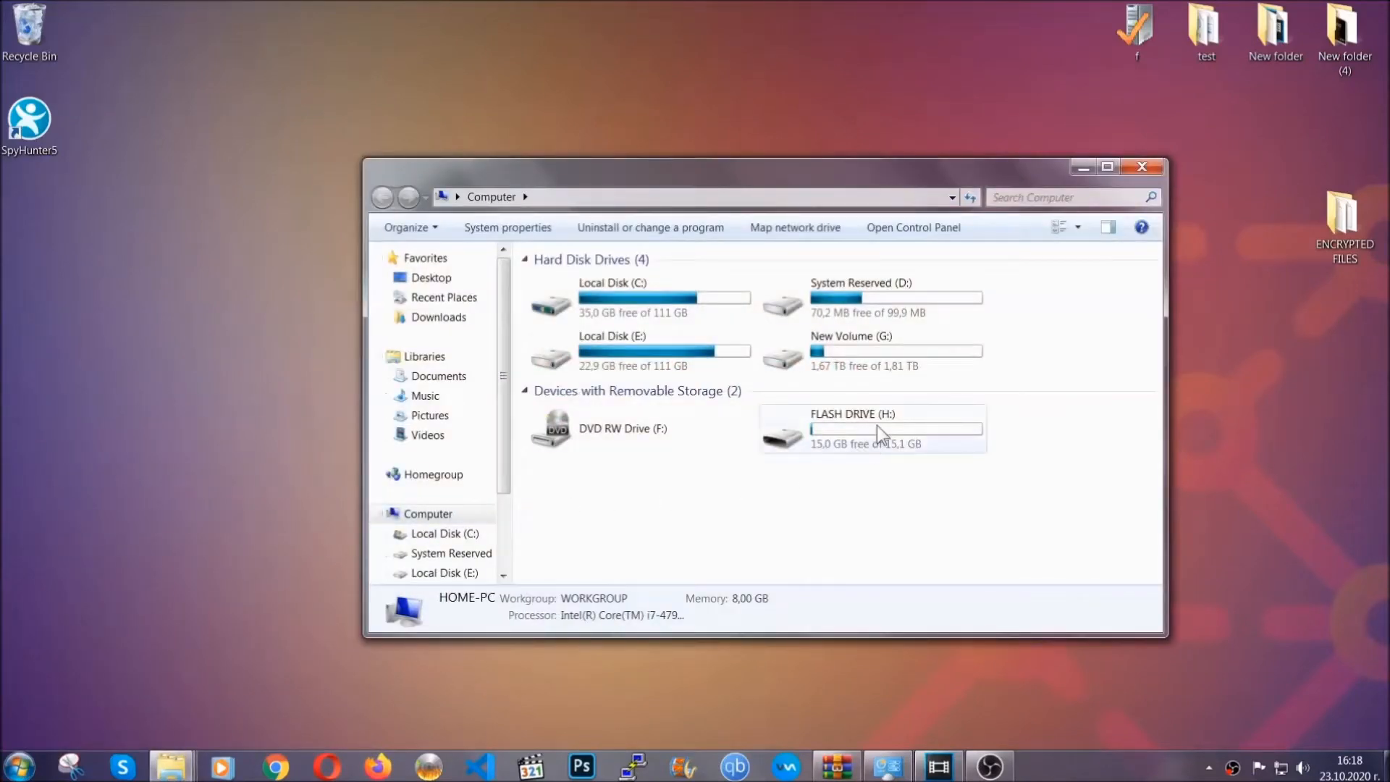
double_click(851, 427)
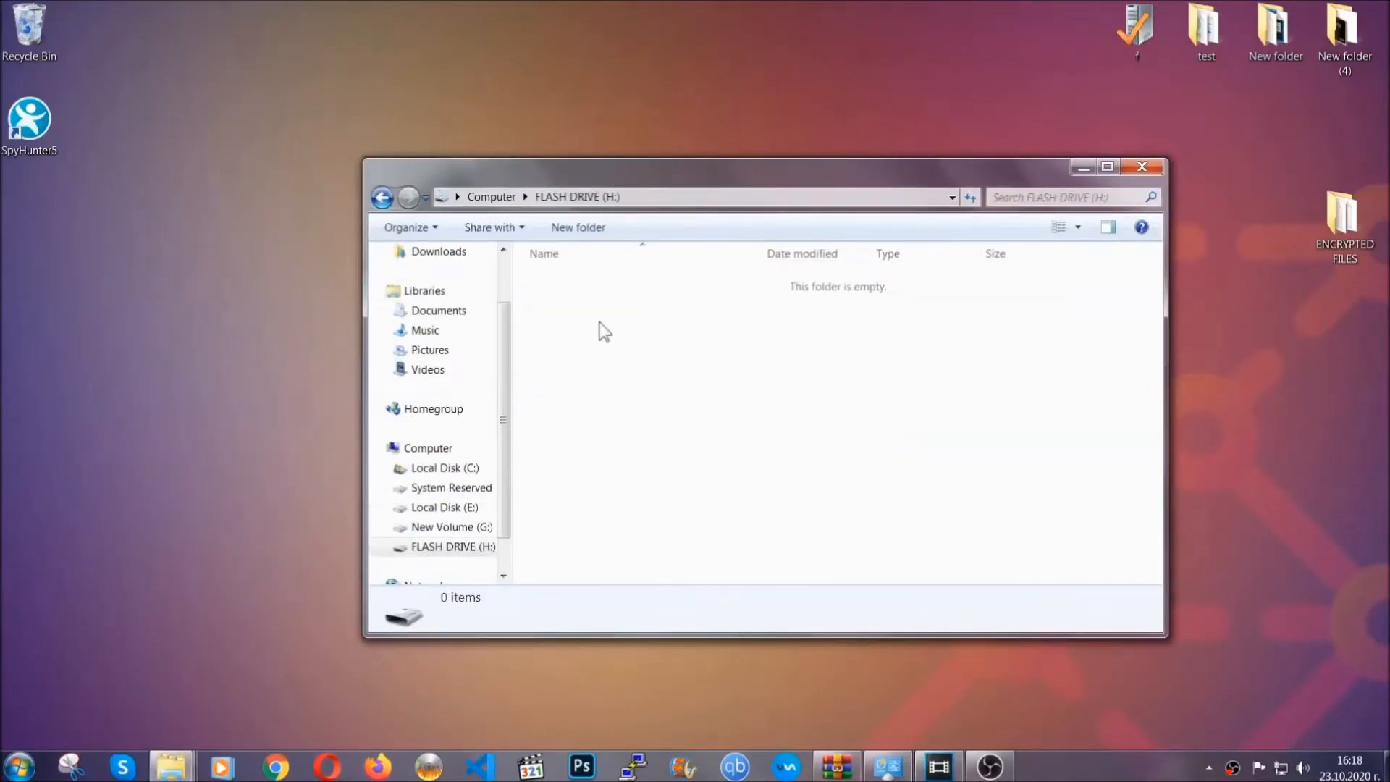
right_click(603, 332)
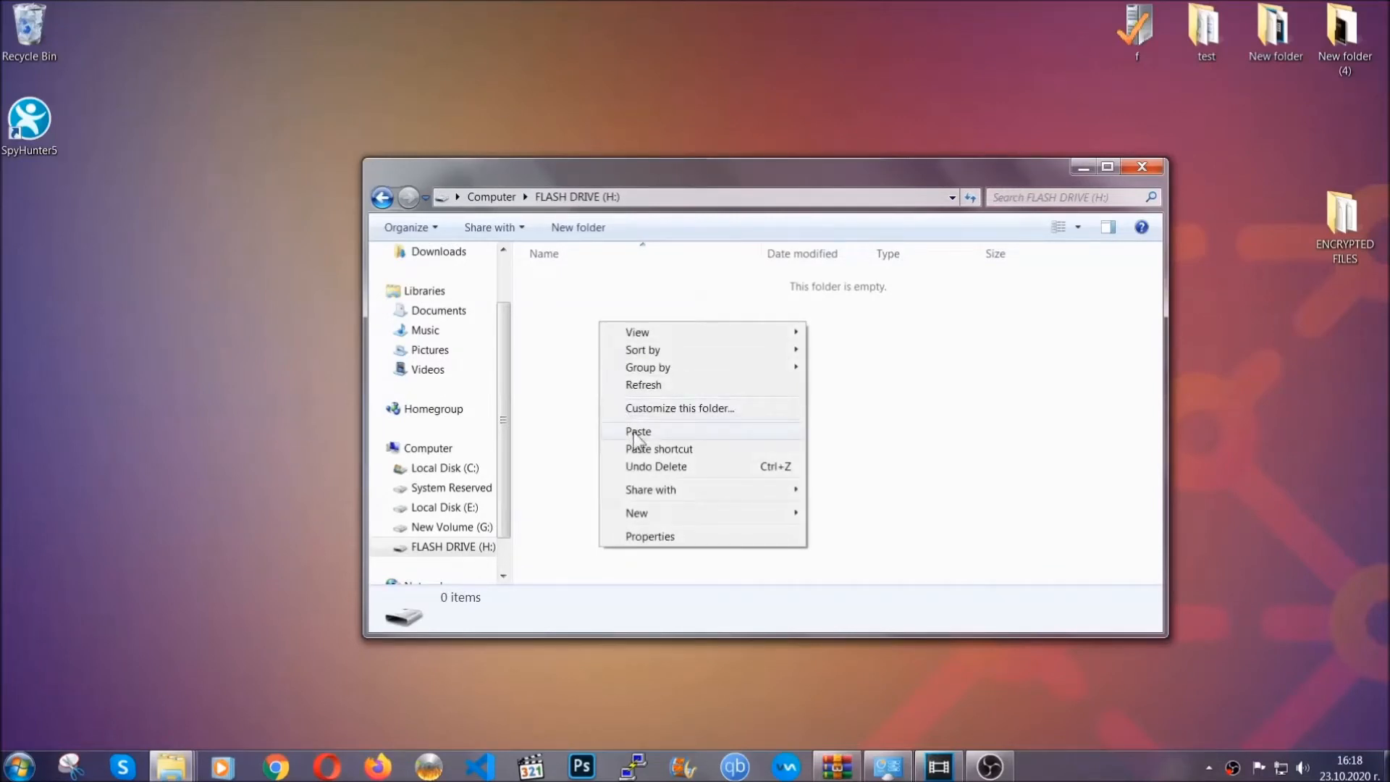
left_click(637, 430)
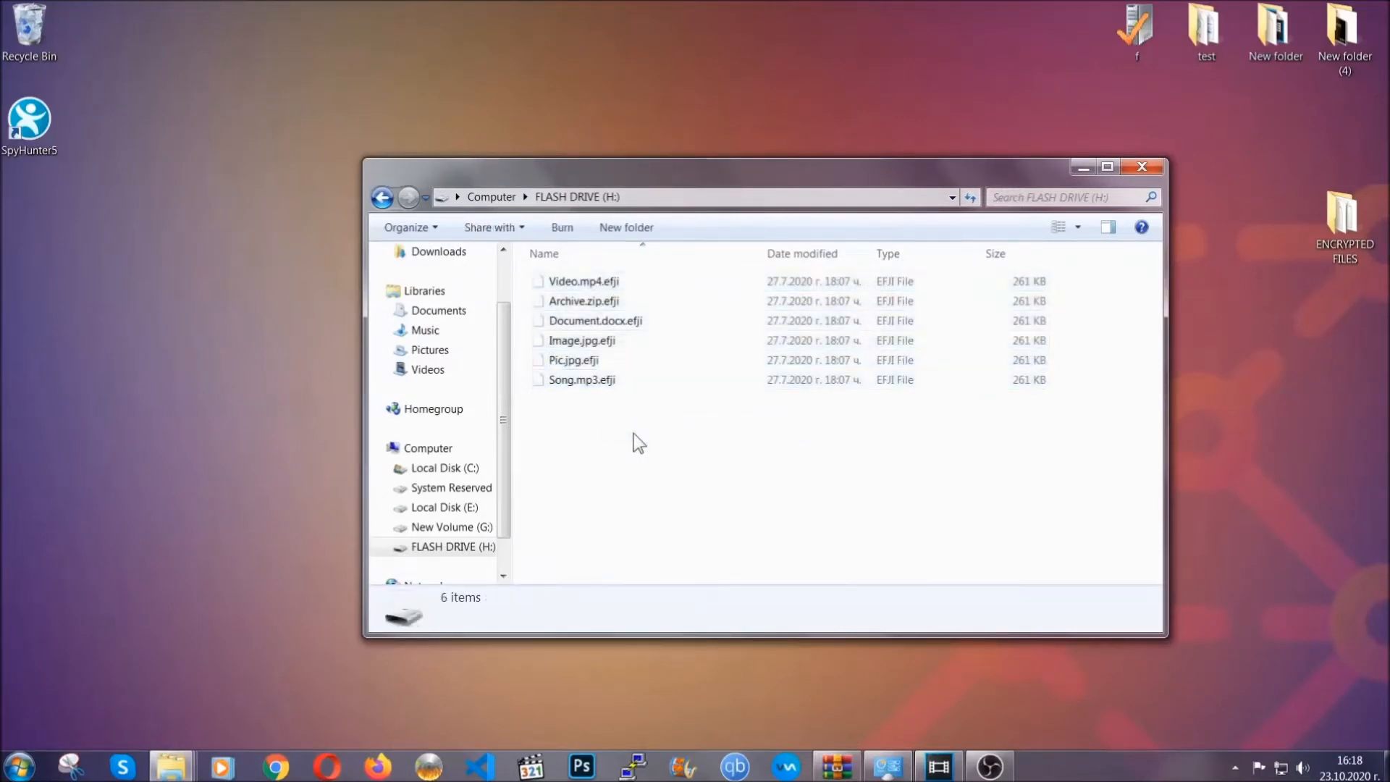
mouse_move(1142, 167)
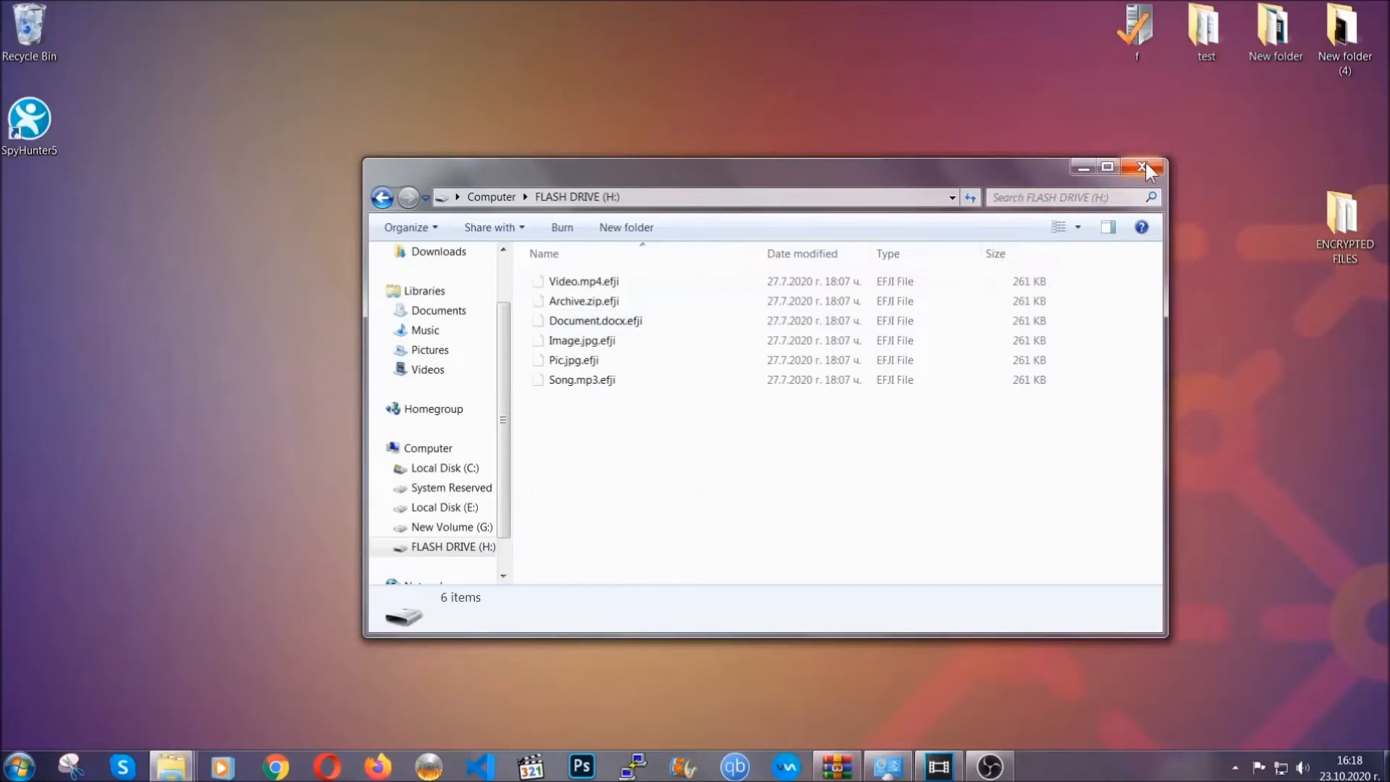
left_click(1145, 167)
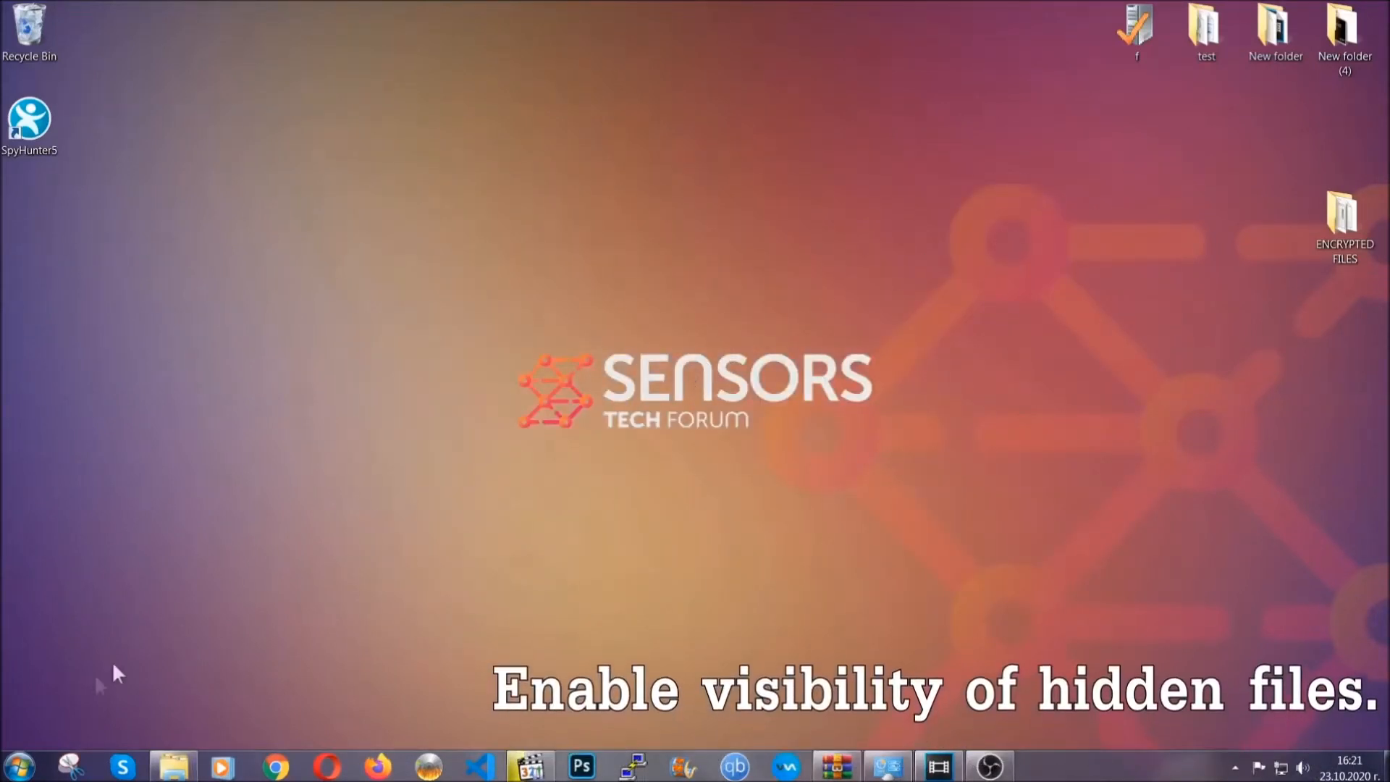
- Find 'show hidden files and folders' and enable showing hidden files, folders, and drives
left_click(17, 765)
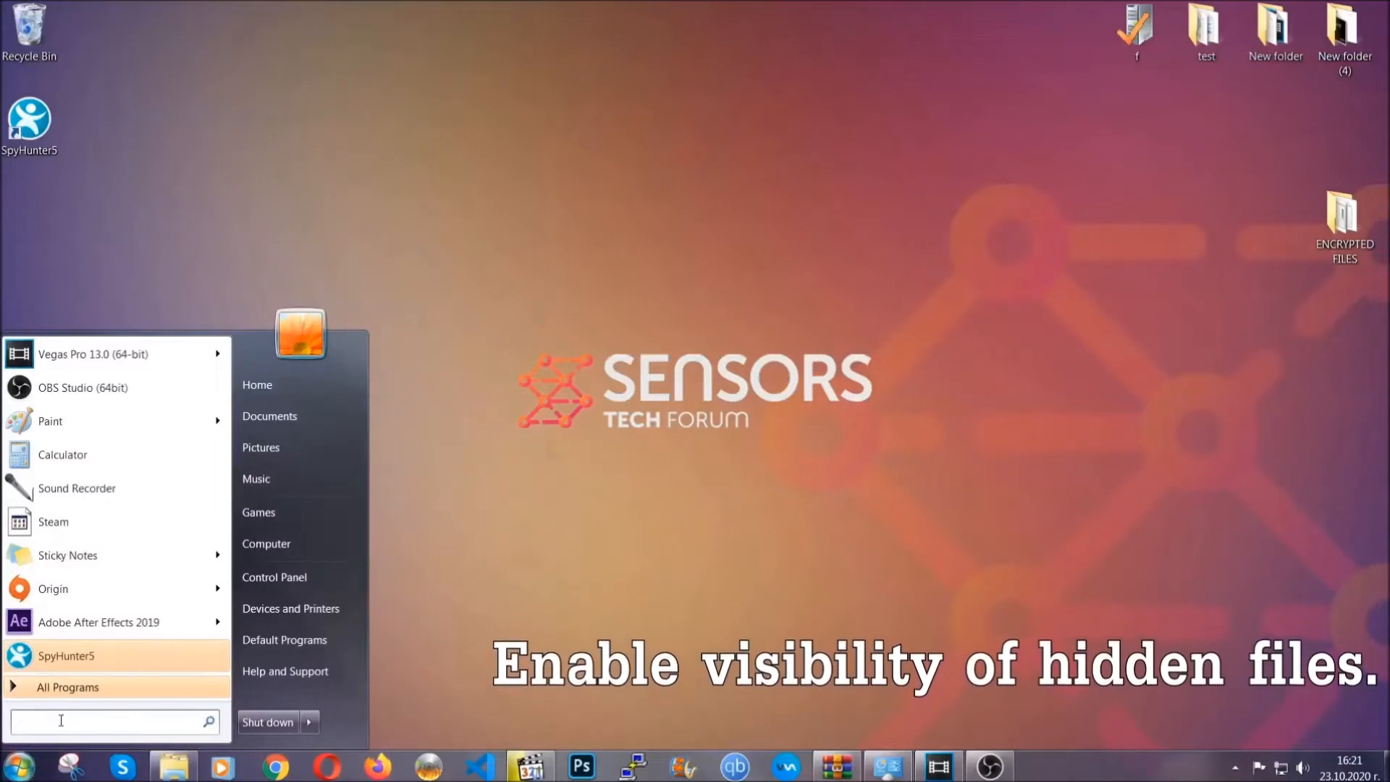
type("s")
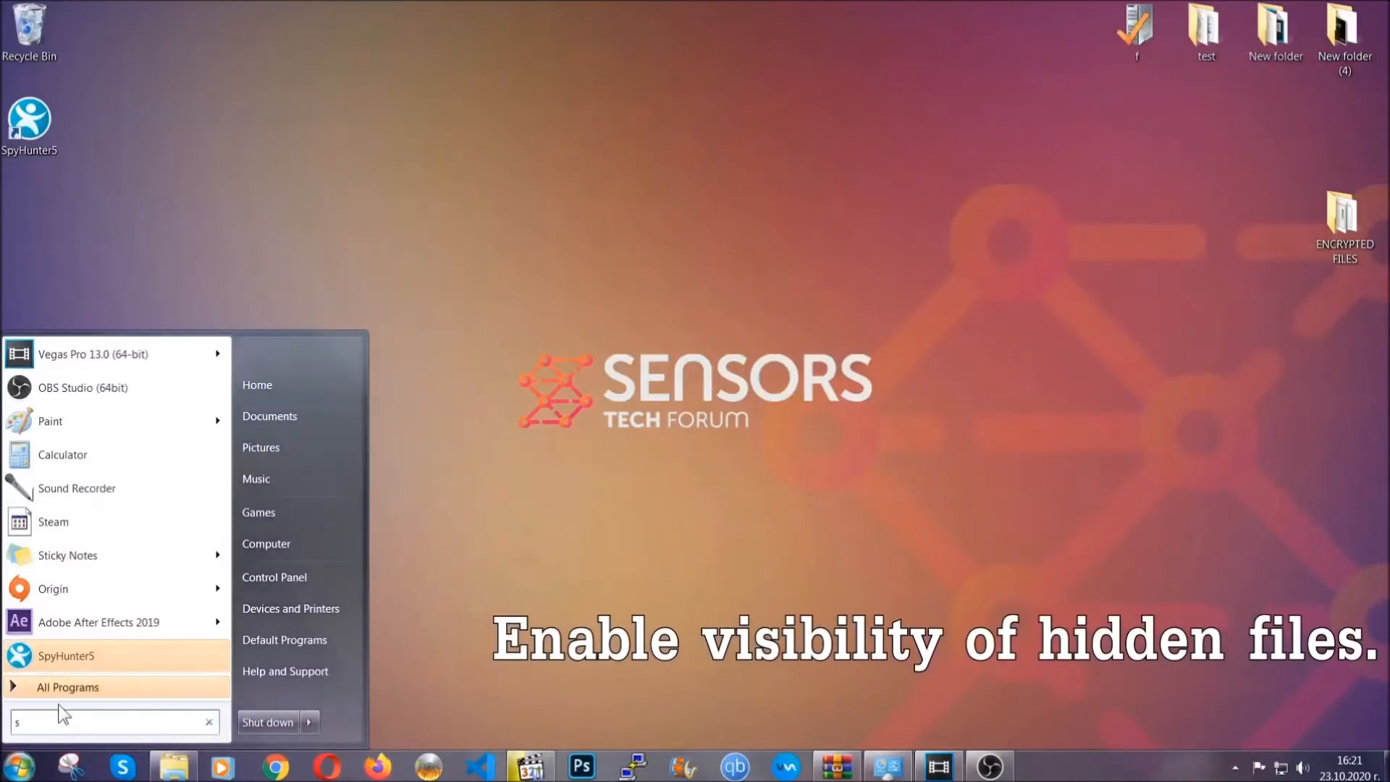
type("how")
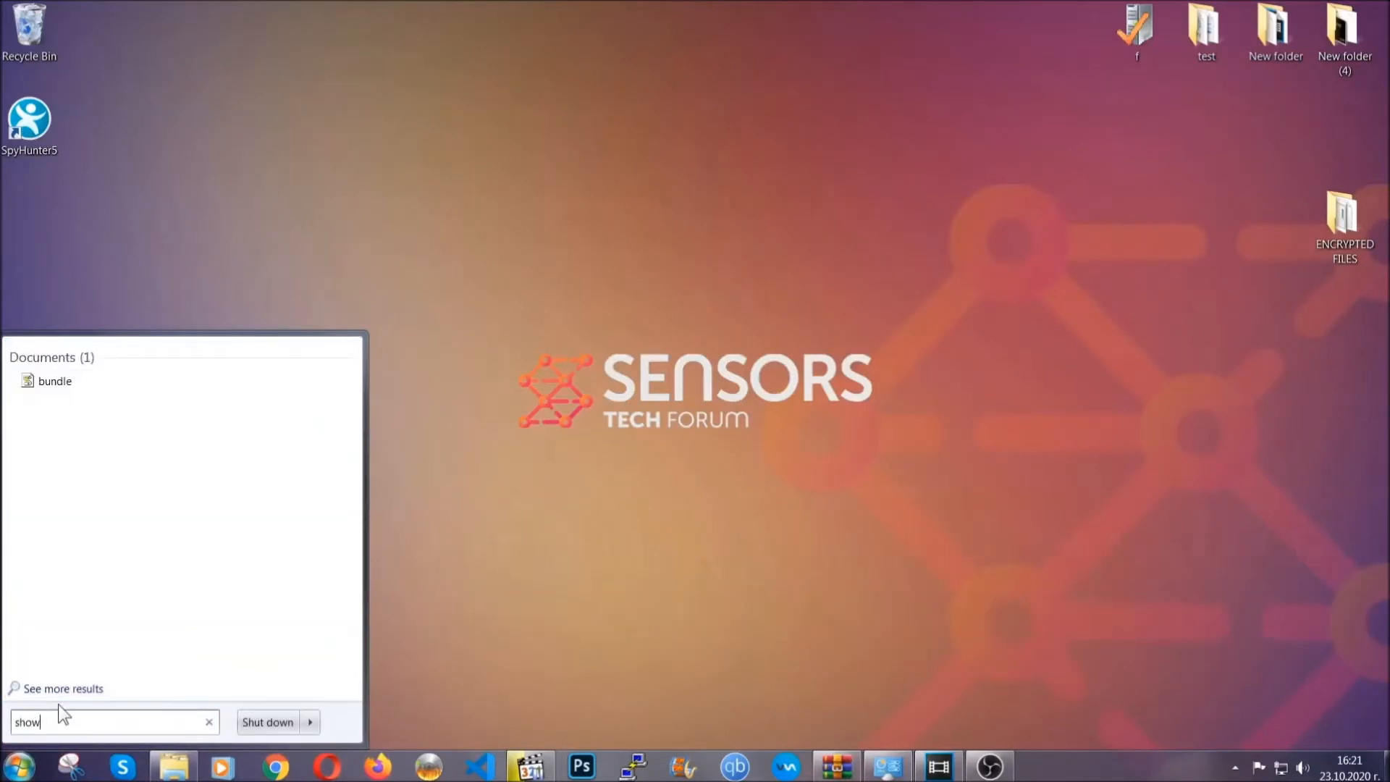
type("hidden files")
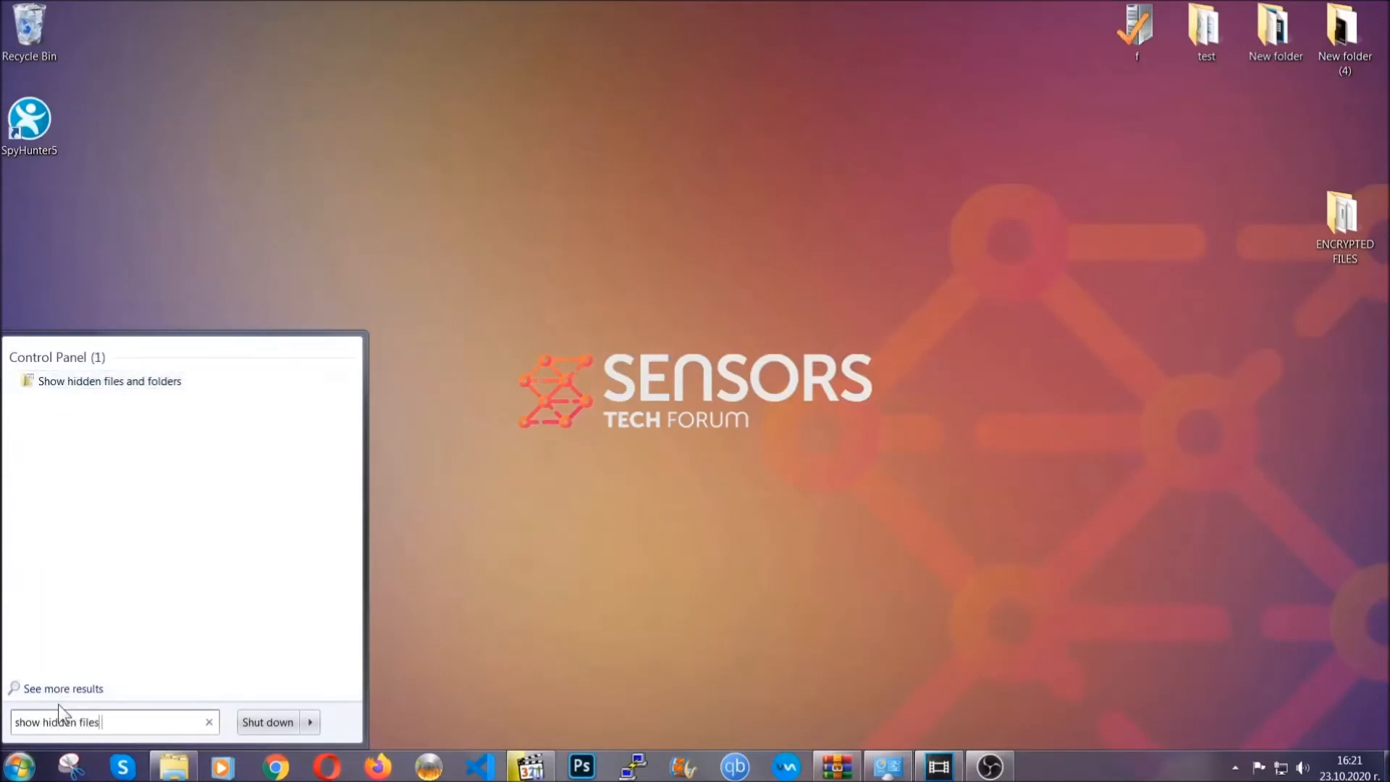
type("and folders")
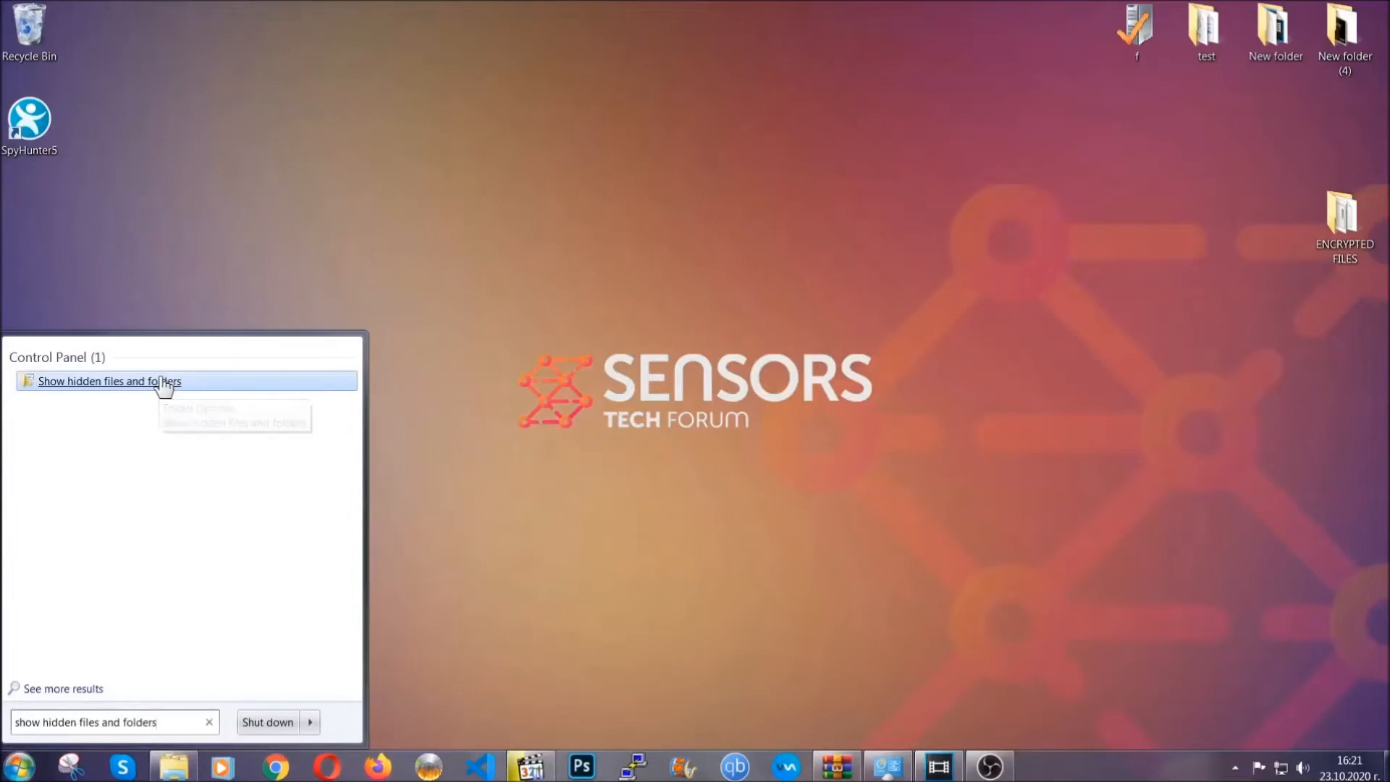
left_click(110, 380)
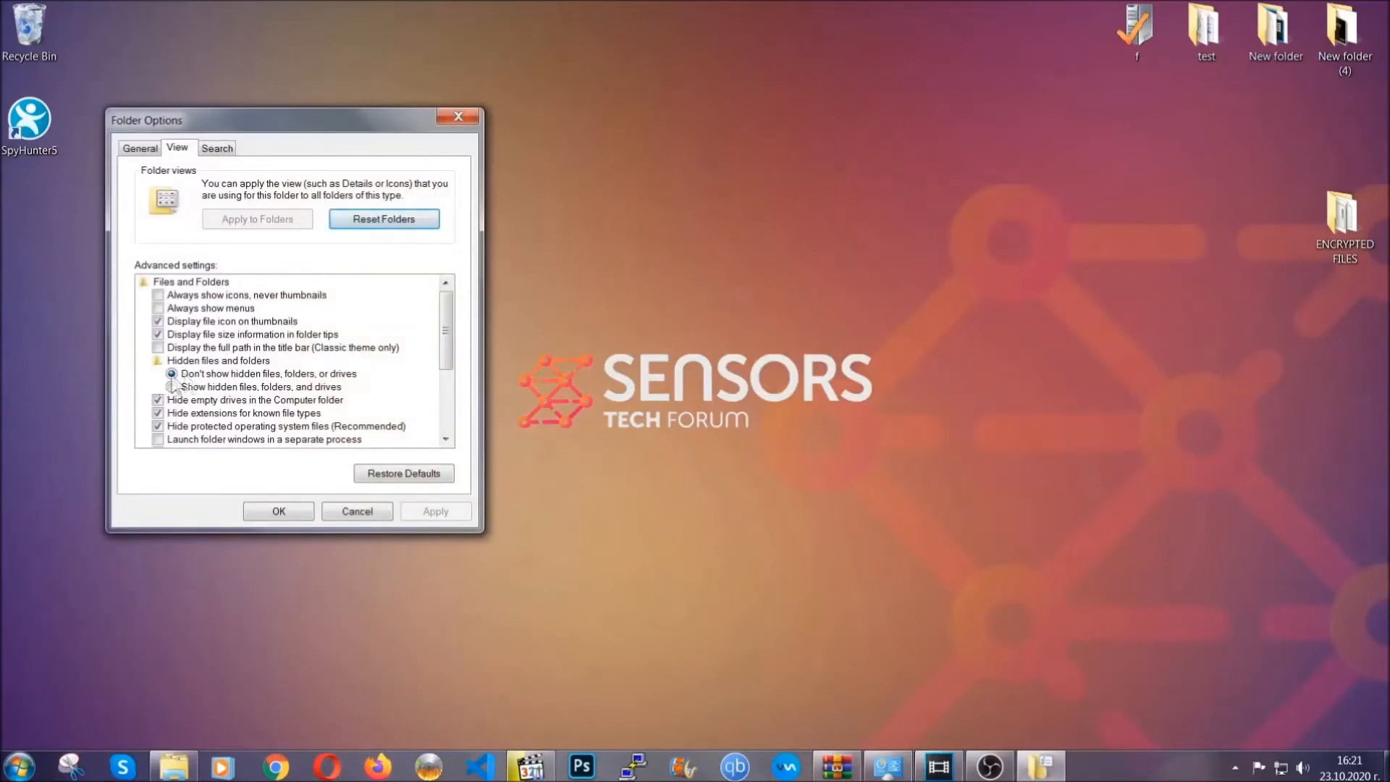
left_click(172, 386)
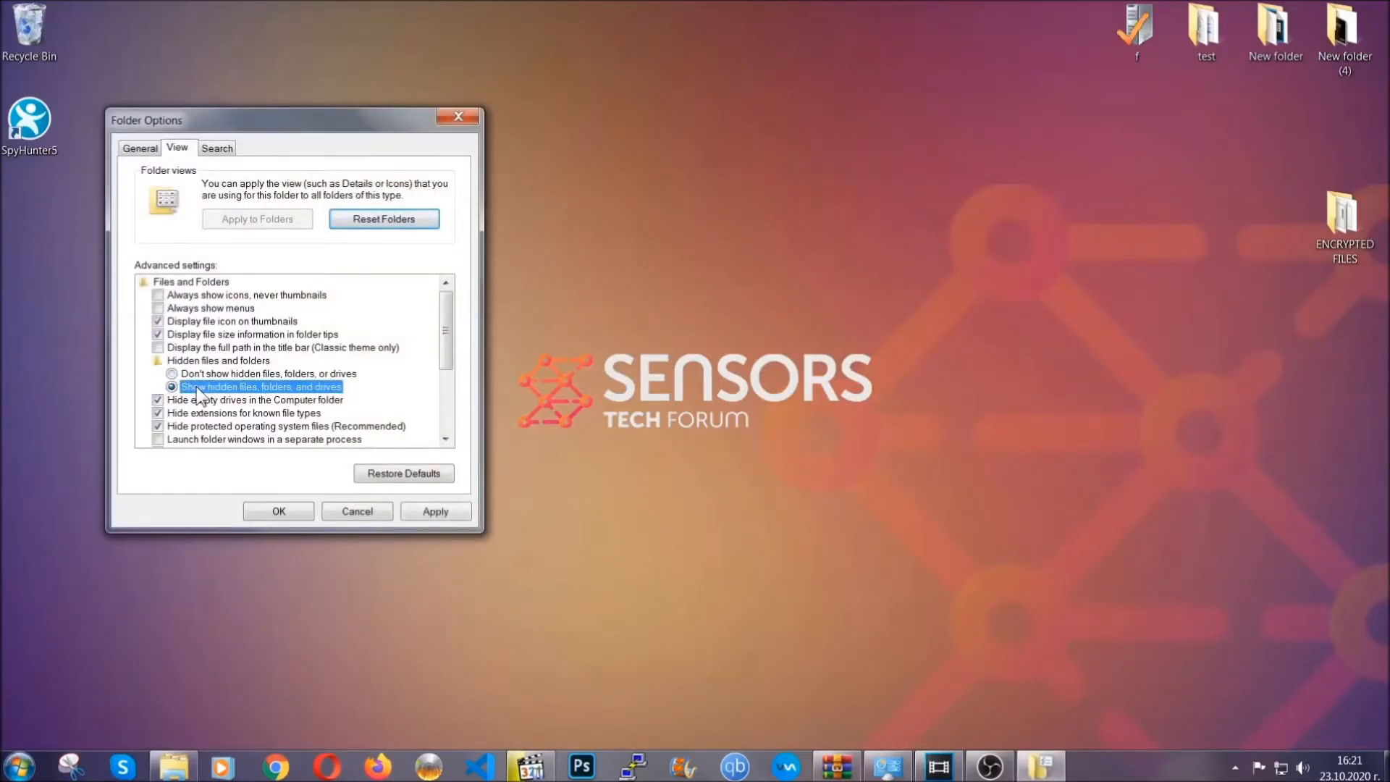
left_click(434, 510)
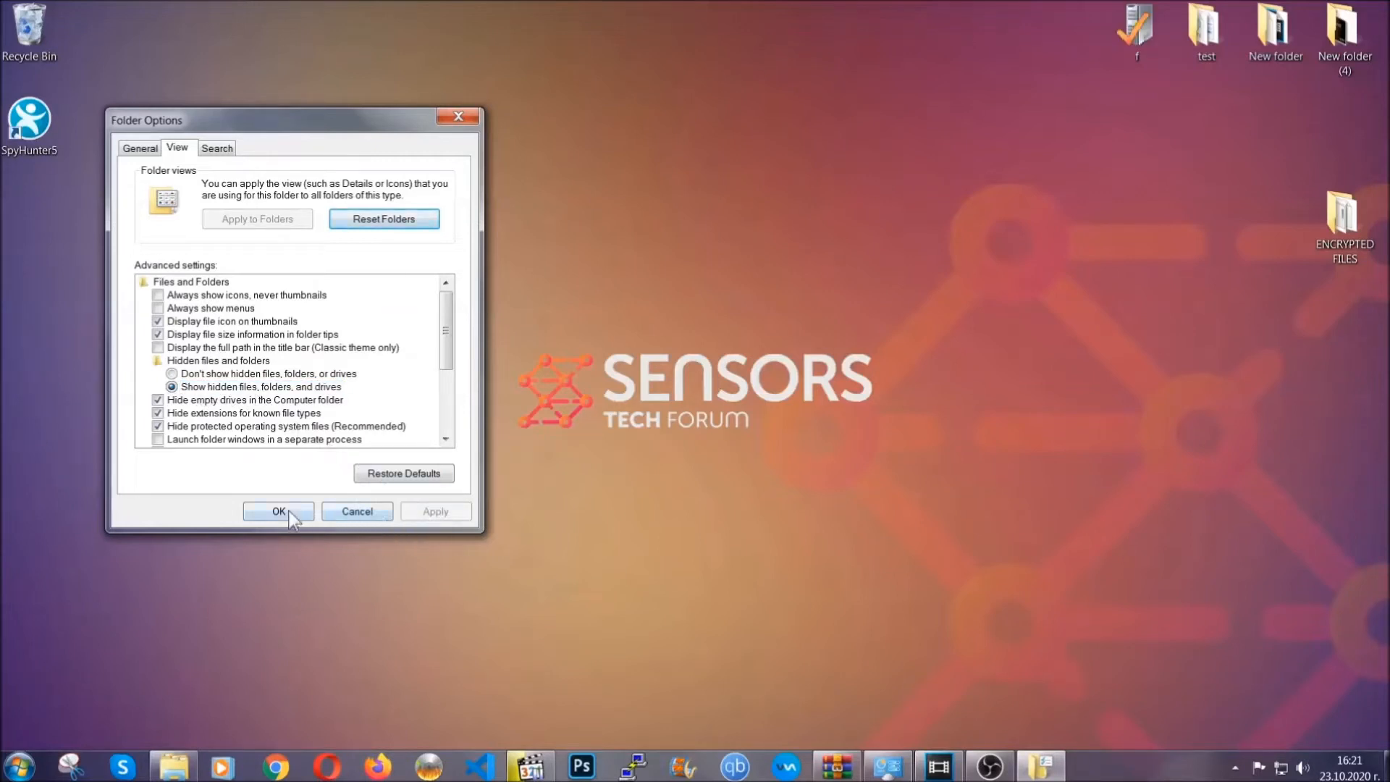
left_click(277, 510)
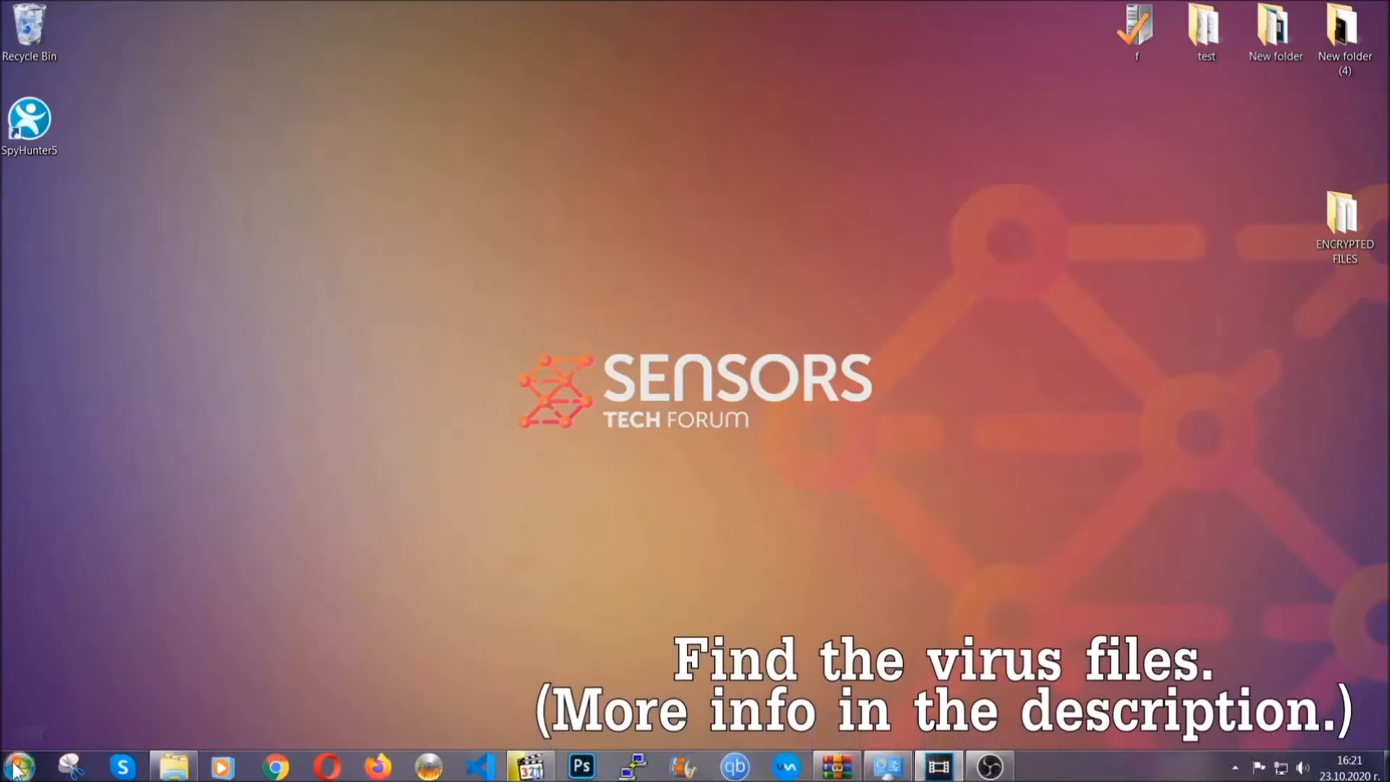
- Search Computer for 'fileextension:exe Example Virus Name' and select the found application
left_click(16, 765)
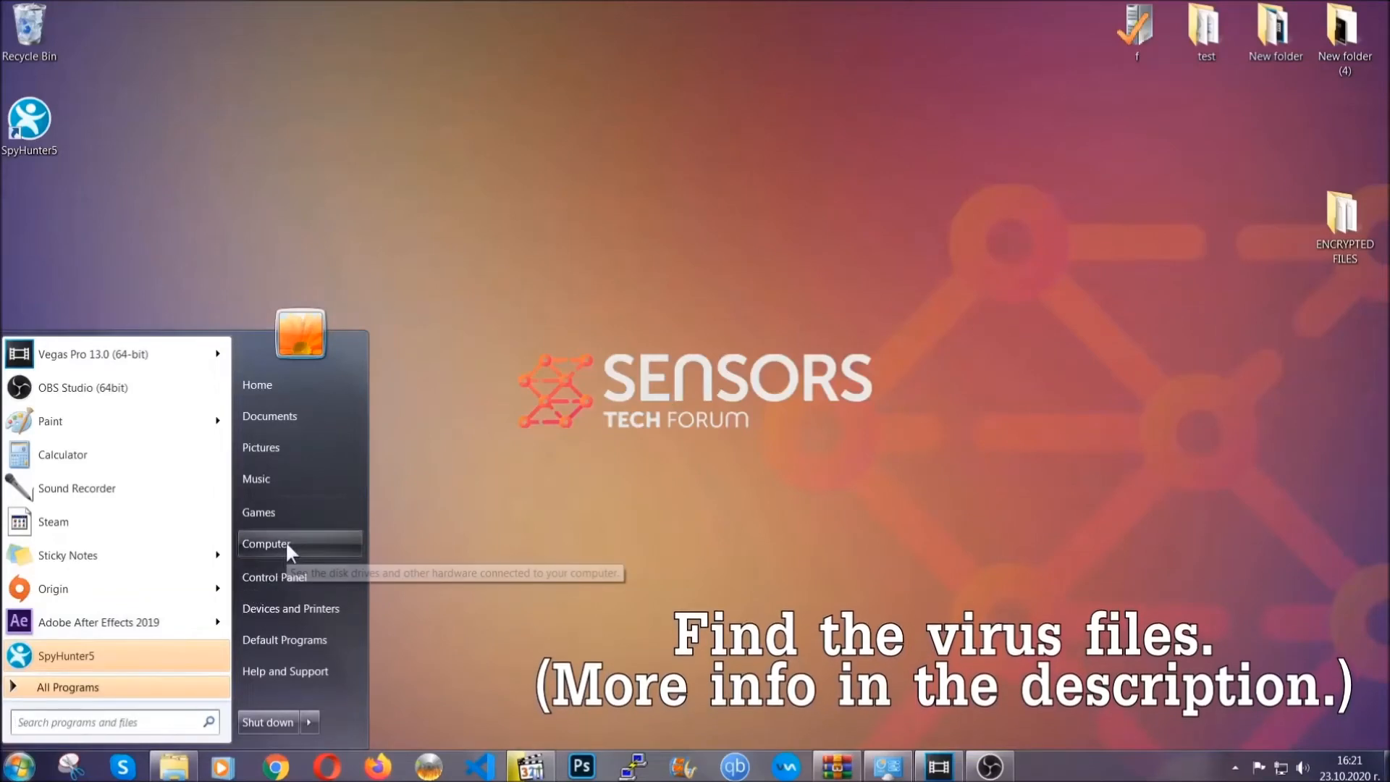
left_click(266, 544)
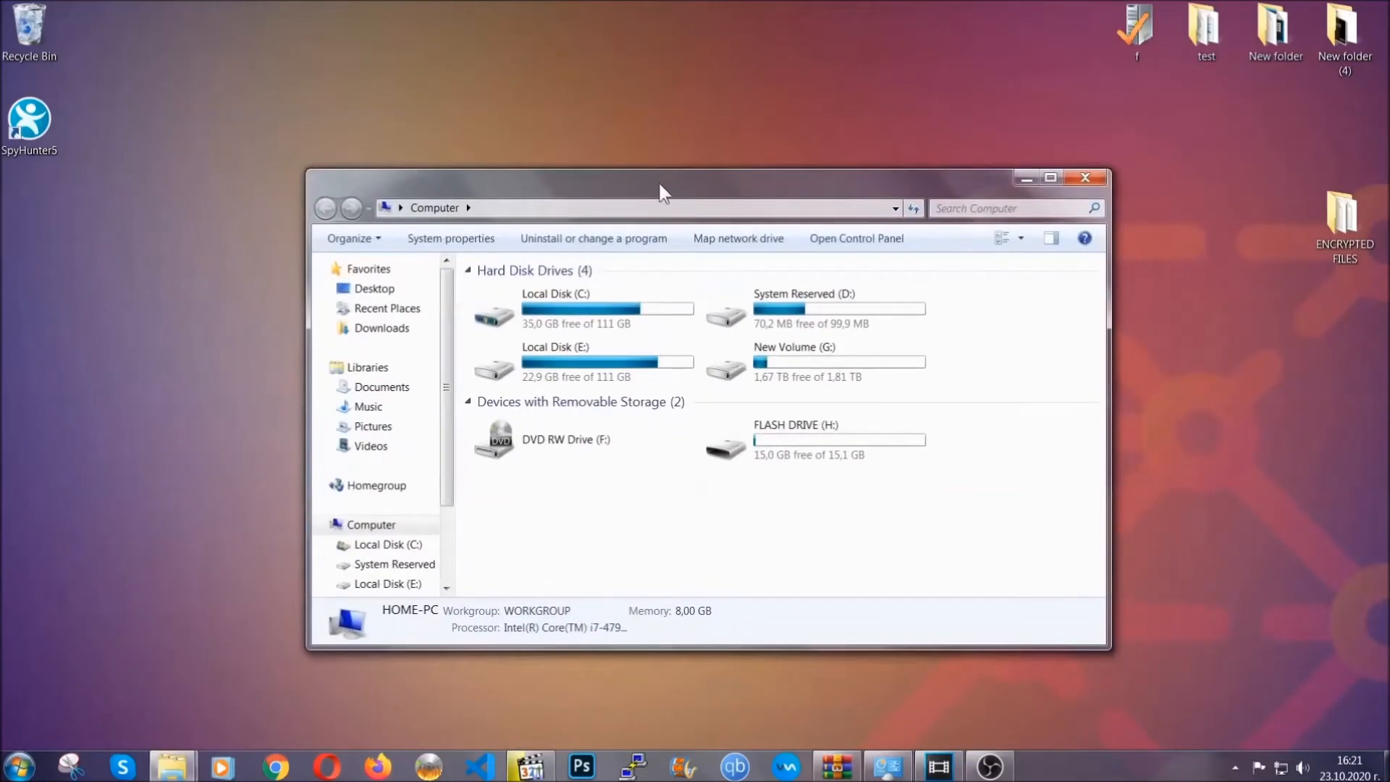
left_click(1010, 208)
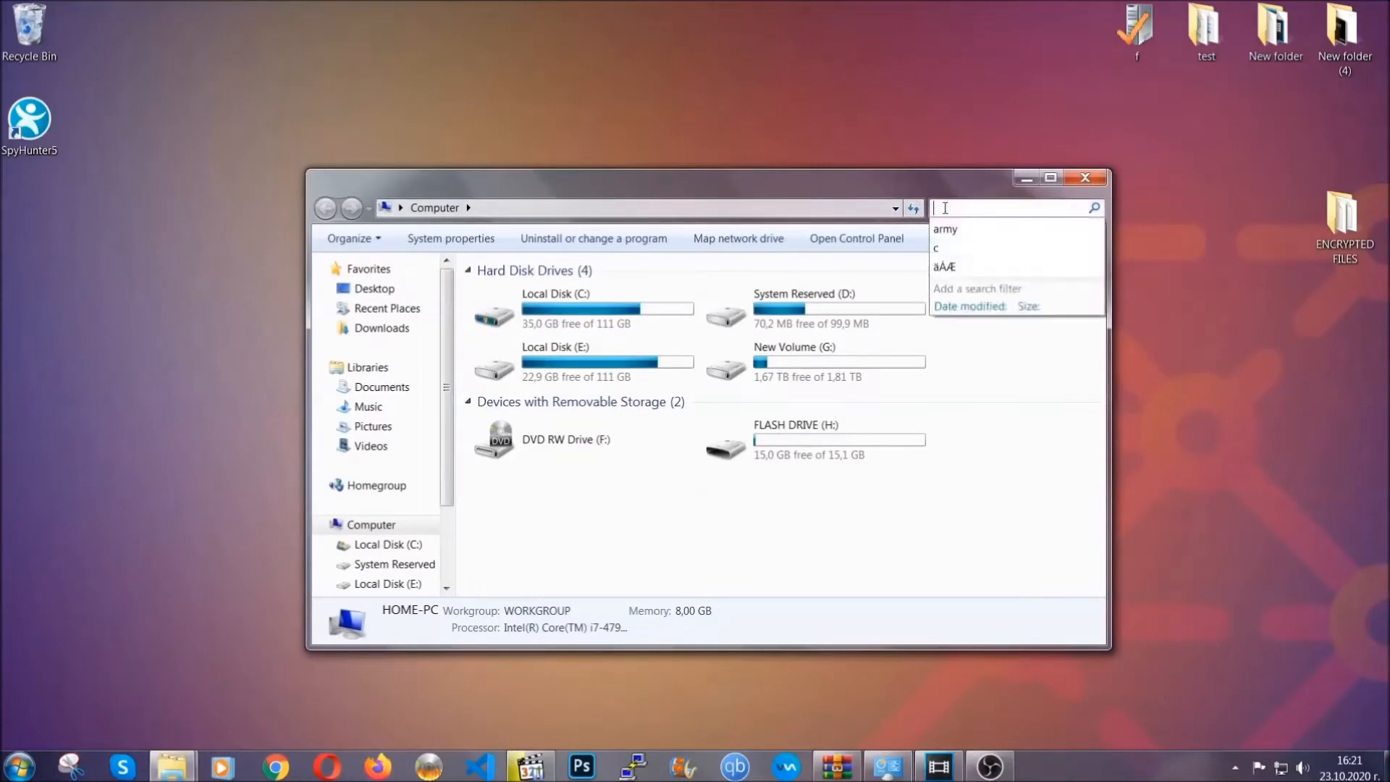
type("file")
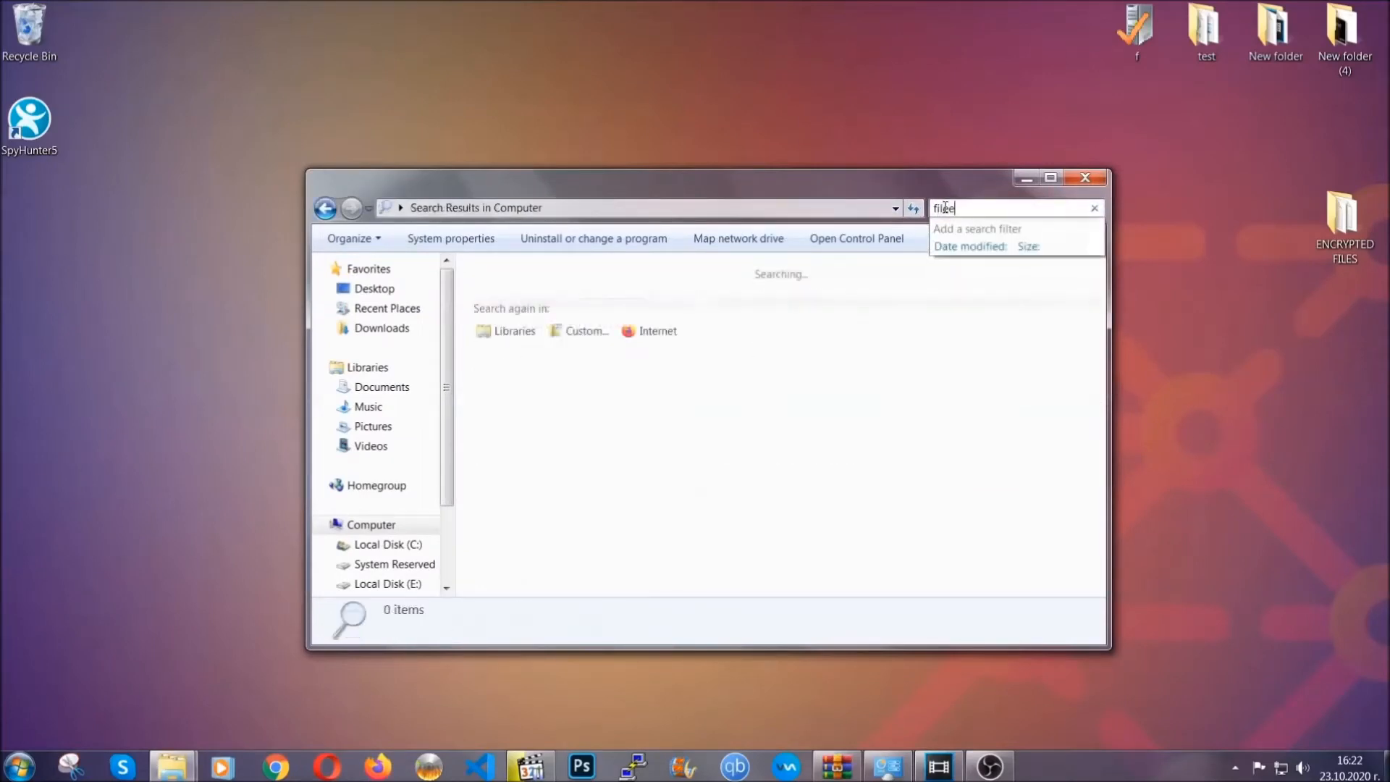
type("extension")
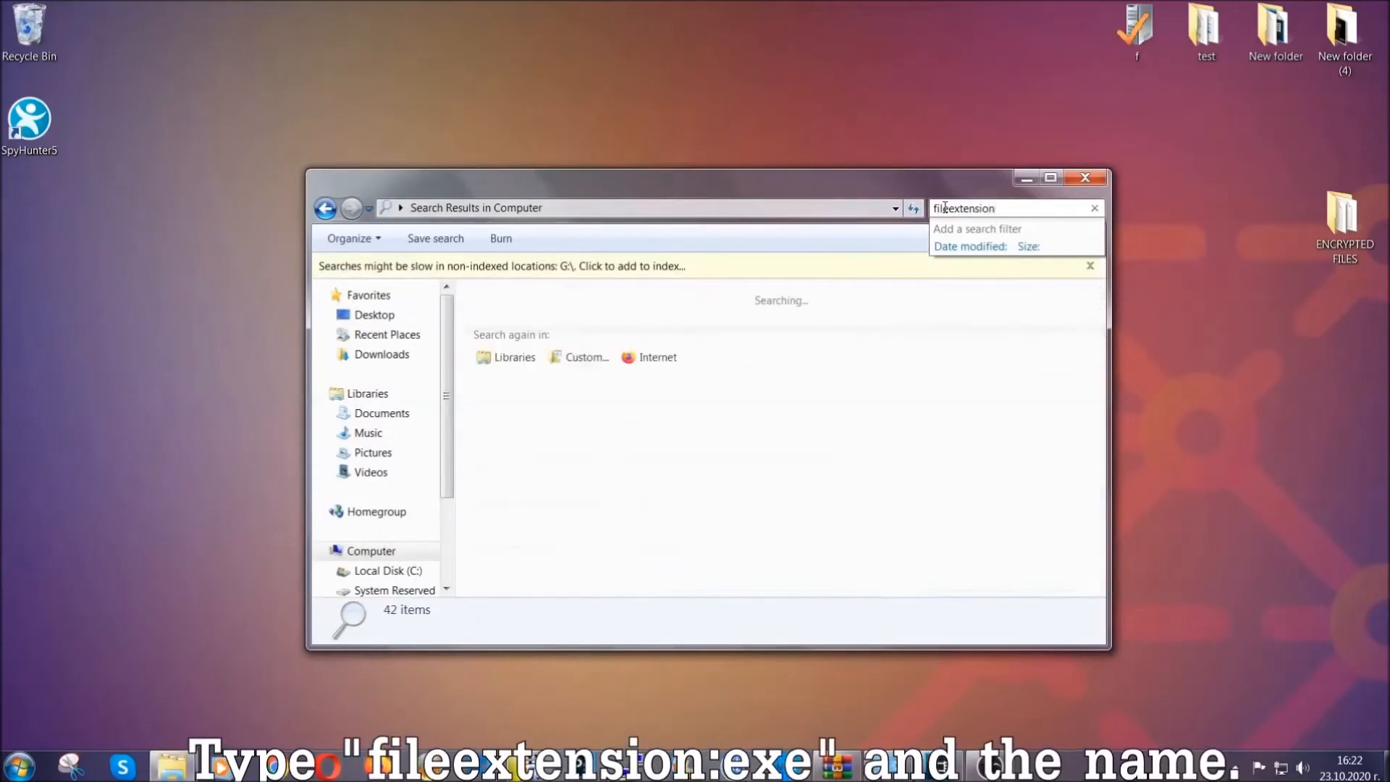
type(":exe E")
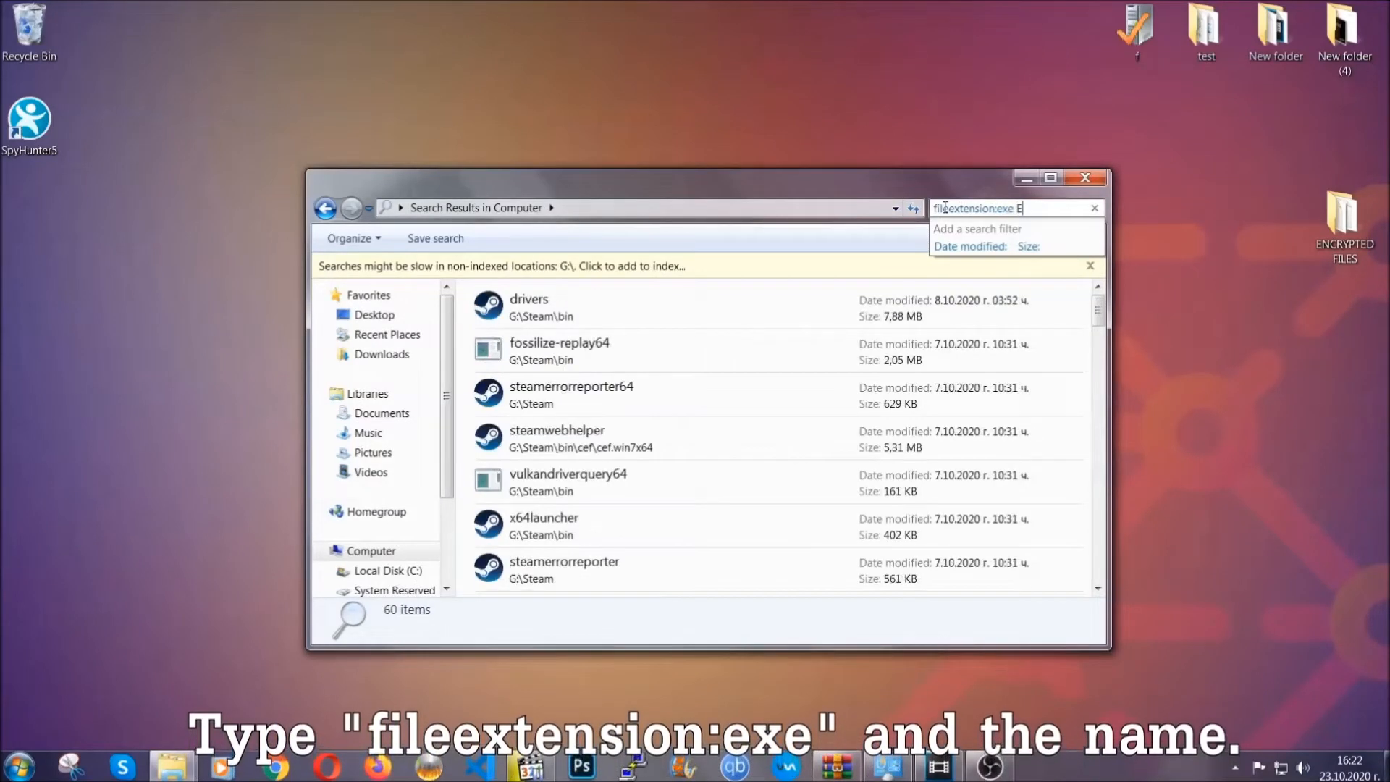
type("xample Vir")
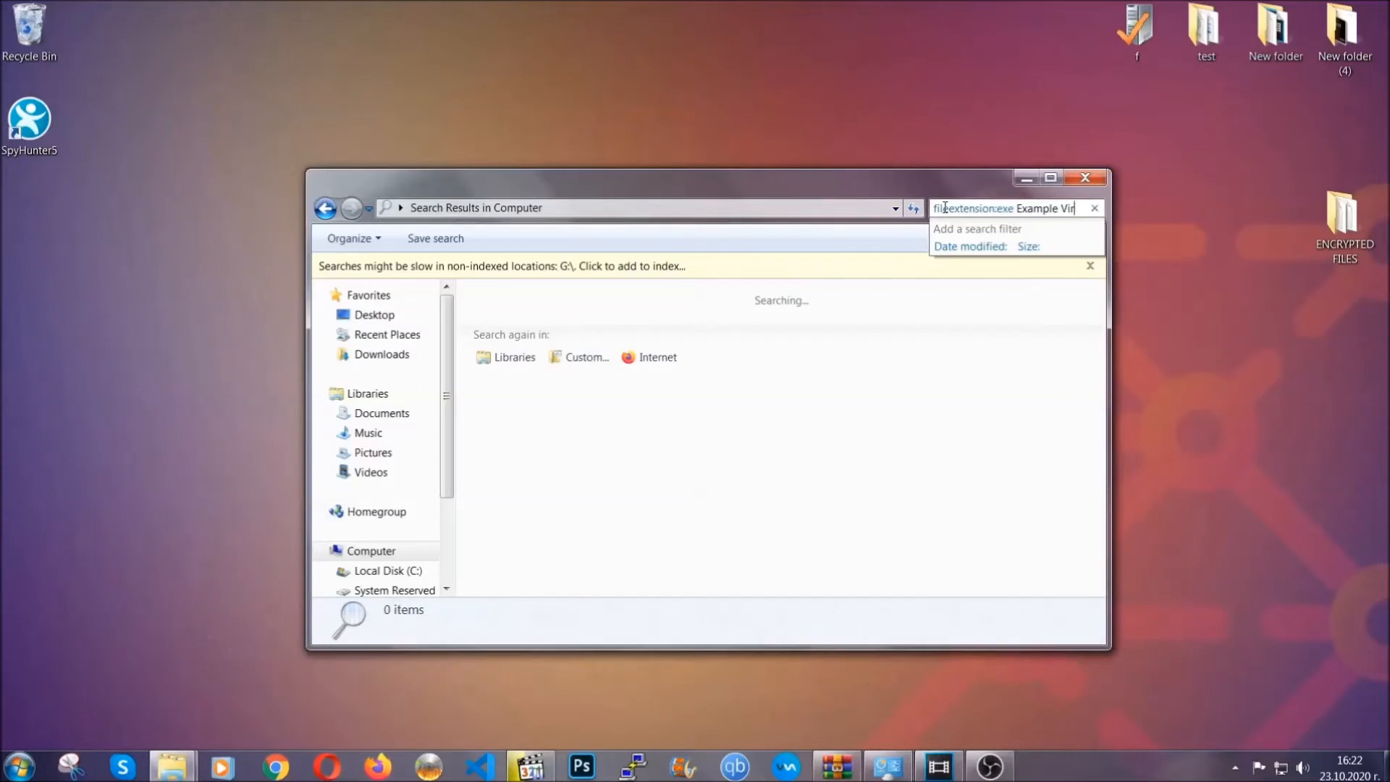
type("Name")
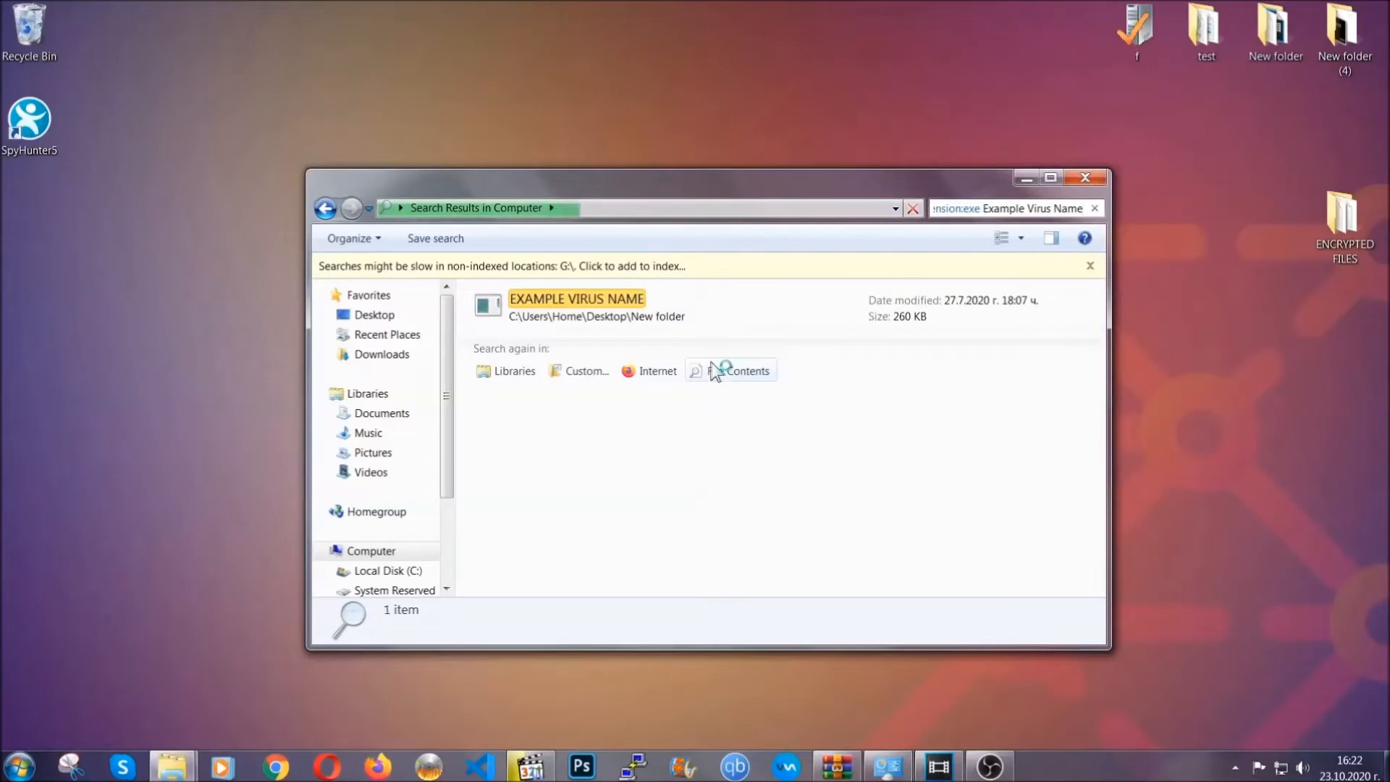
left_click(575, 305)
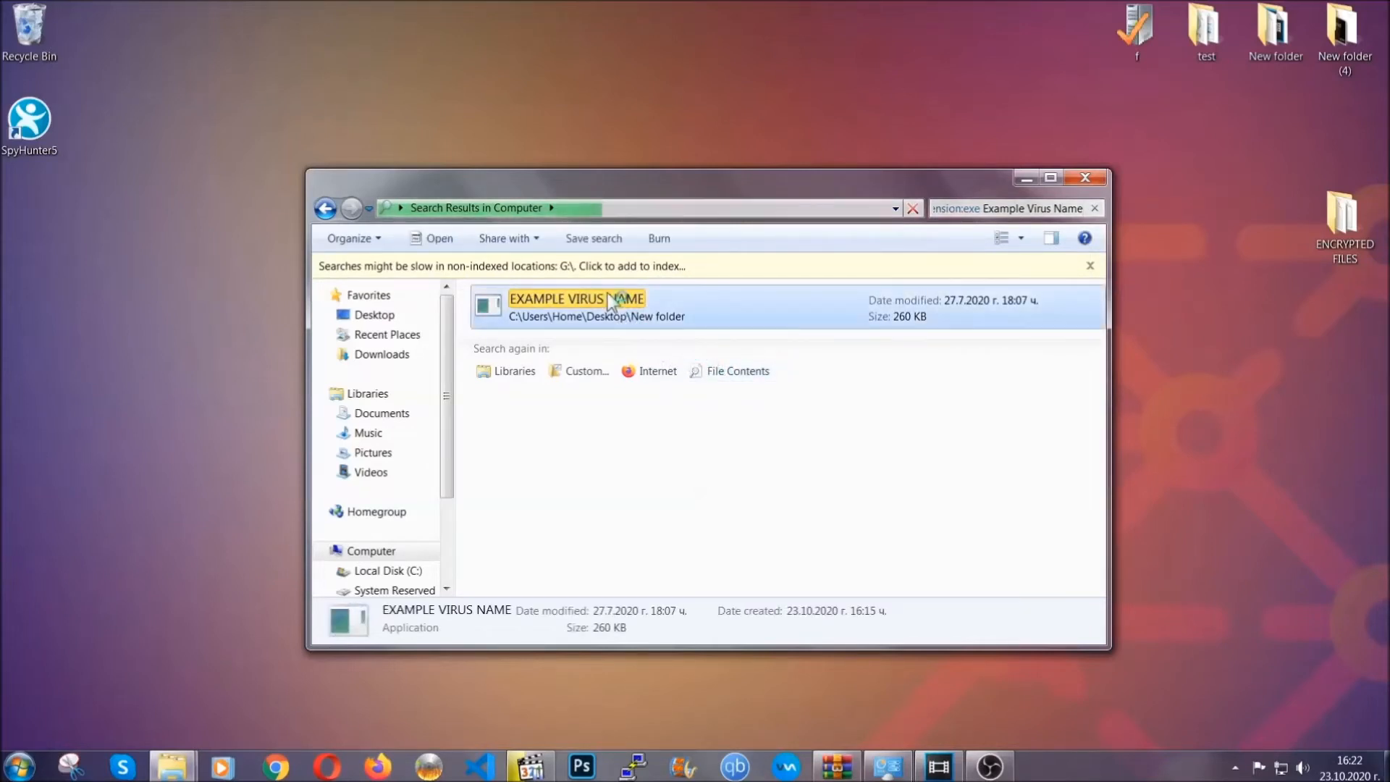
right_click(576, 305)
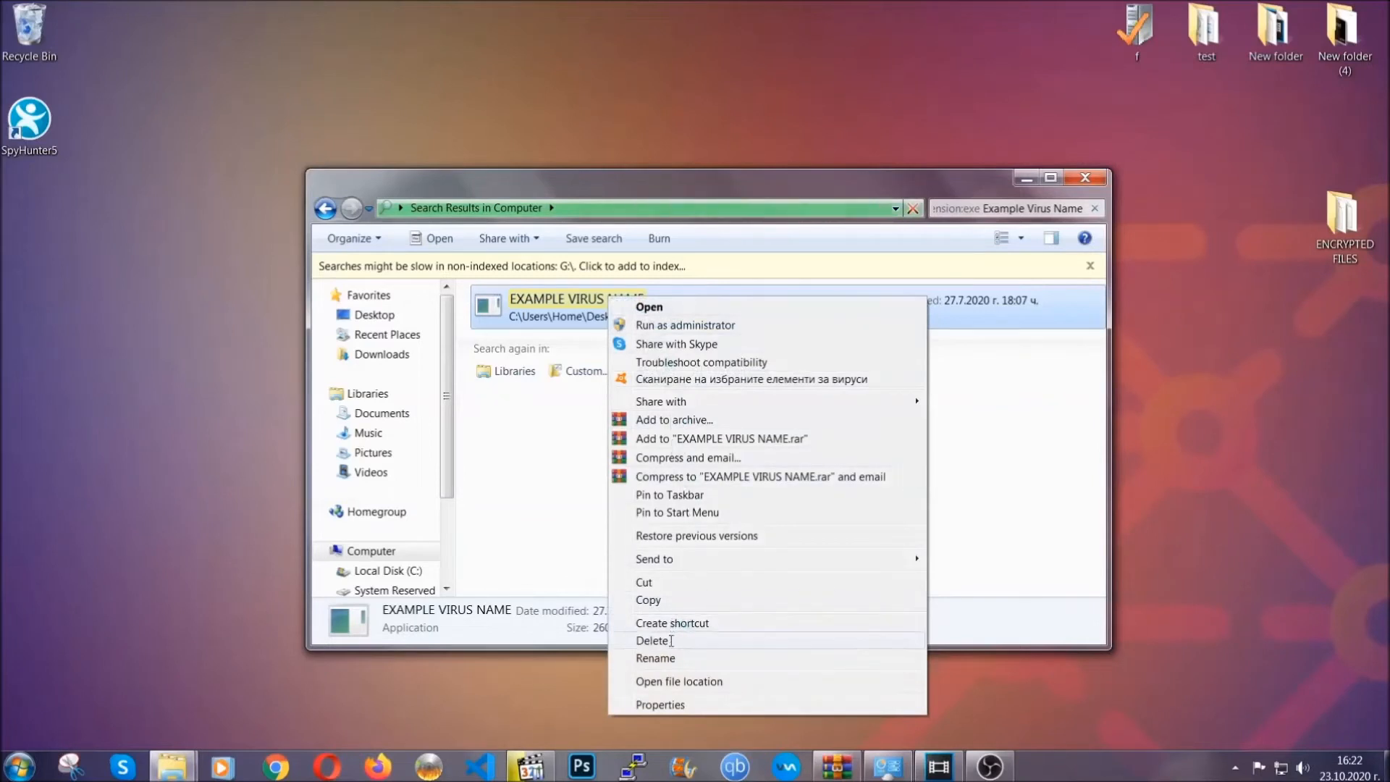
- Move the EXAMPLE VIRUS NAME application to the Recycle Bin and close the search window
left_click(652, 640)
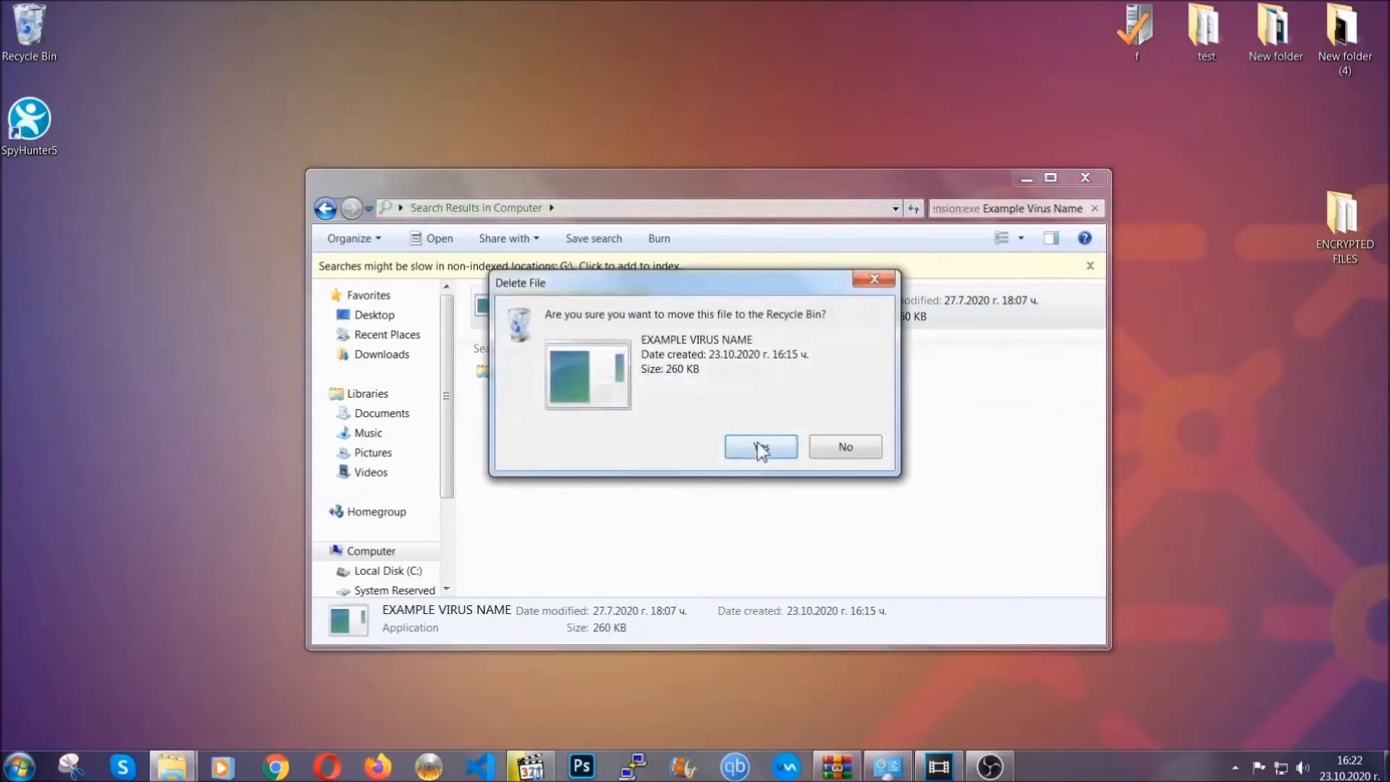
left_click(759, 446)
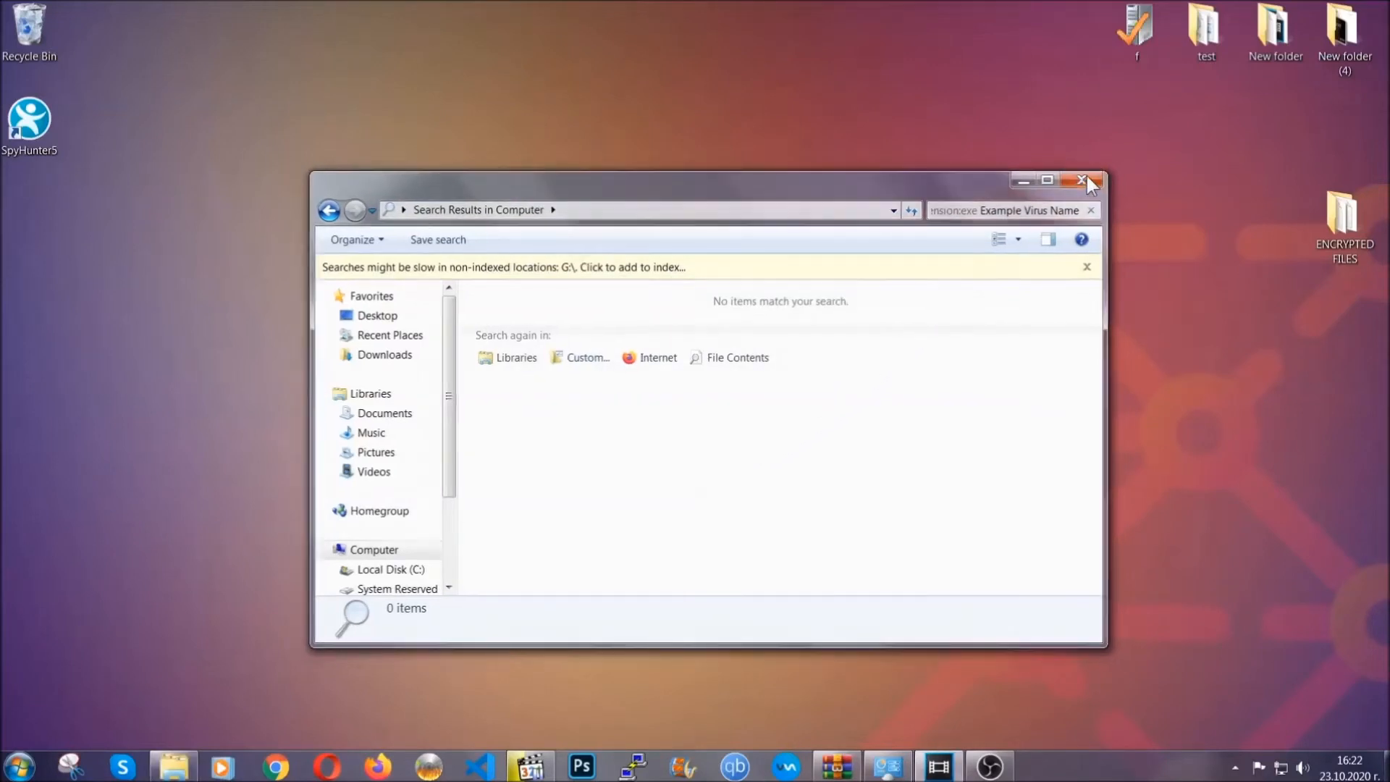
left_click(1086, 180)
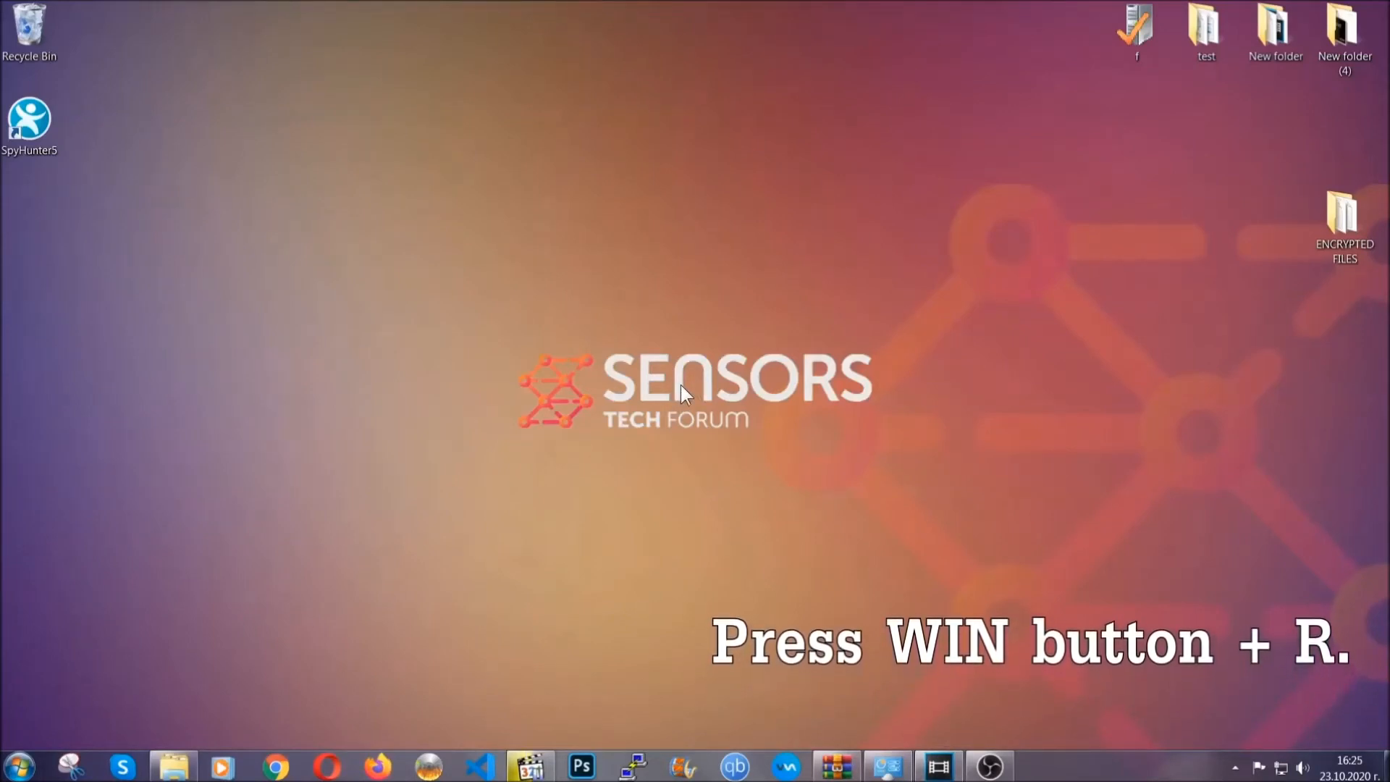
- Run REGEDIT from the Win+R Run box to launch Registry Editor
key("Win+r")
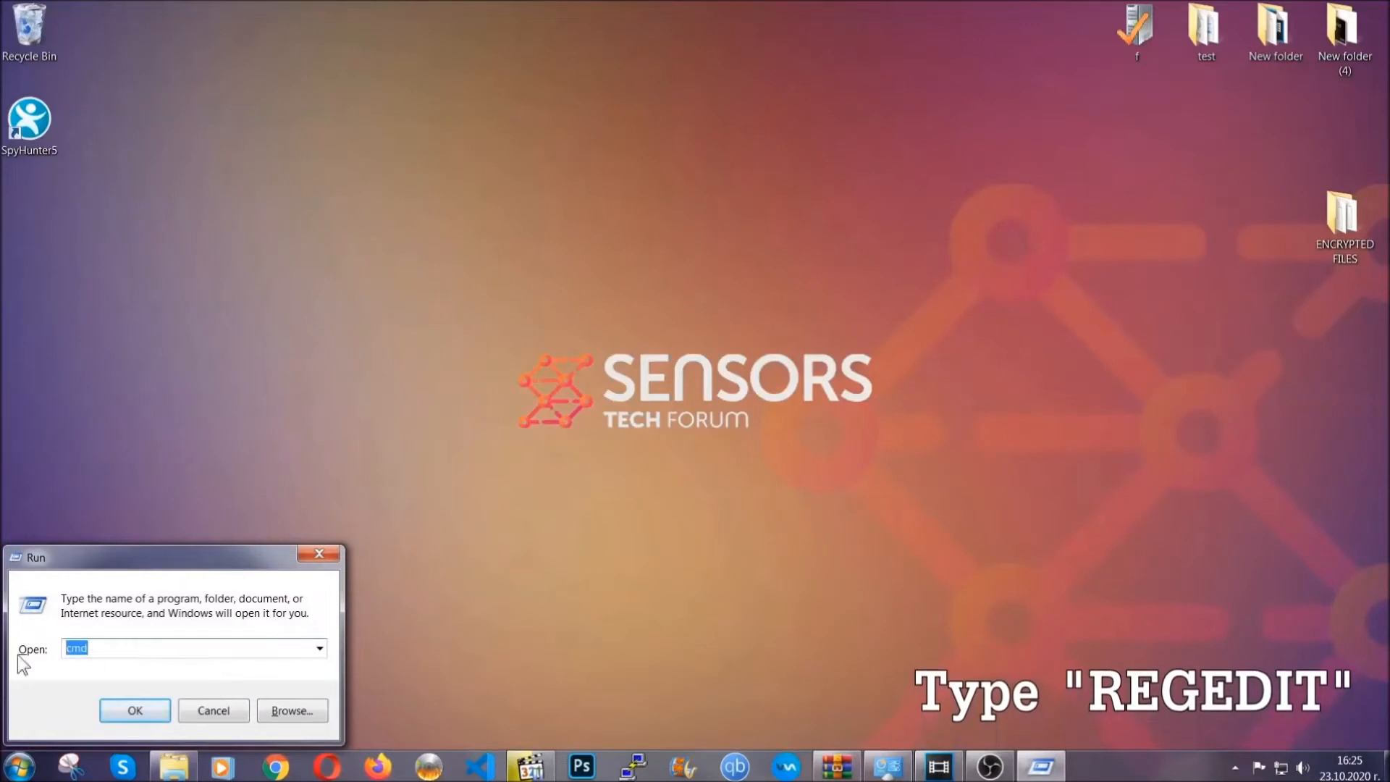
type("REGEDIT")
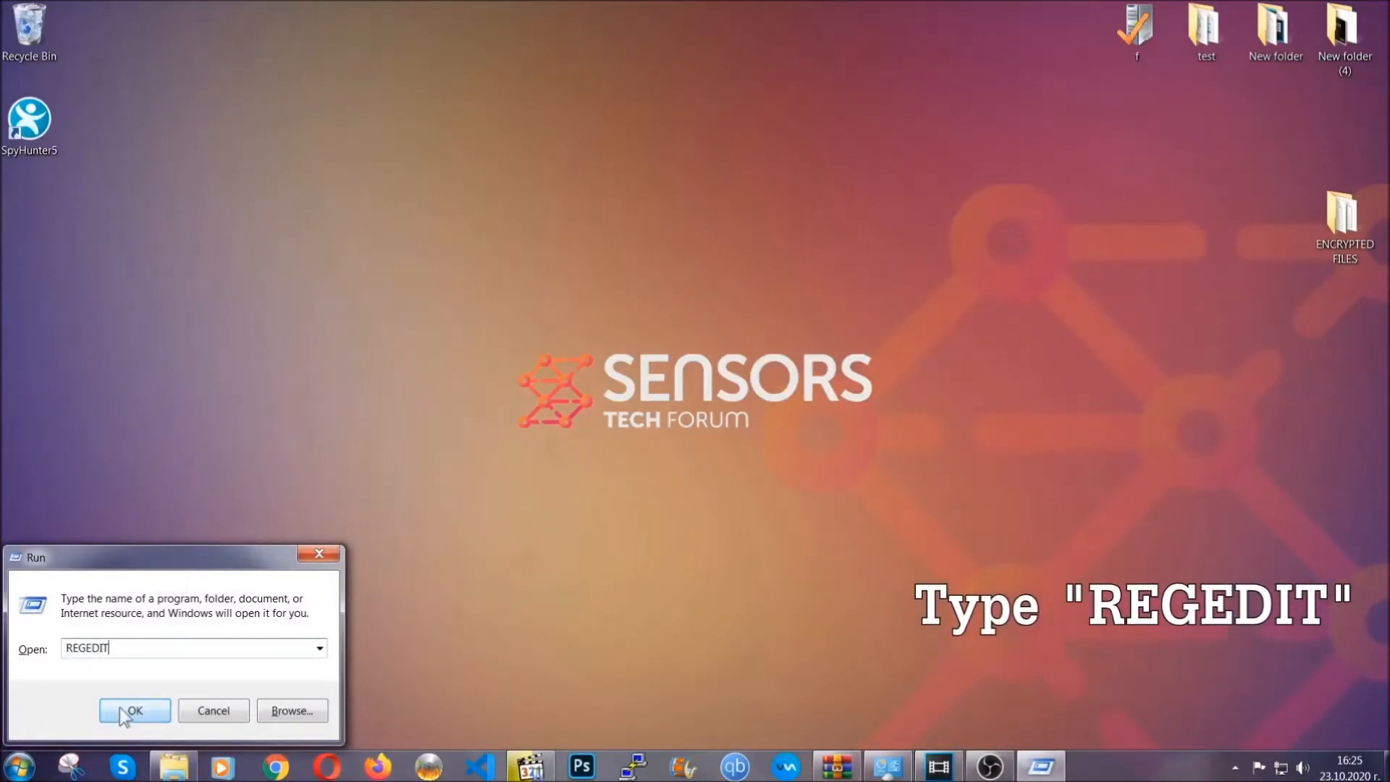
left_click(134, 710)
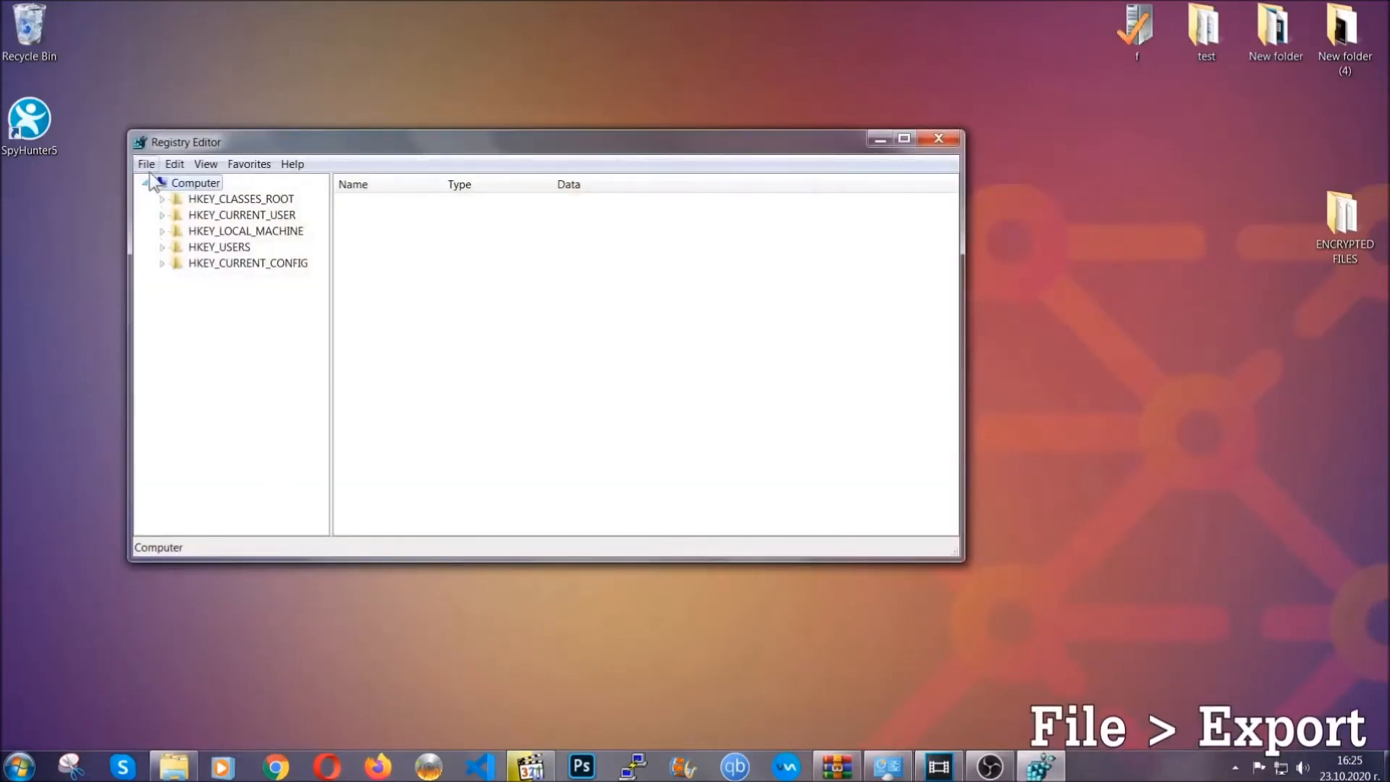
- Export the full registry as BACKUP to the Desktop
left_click(145, 164)
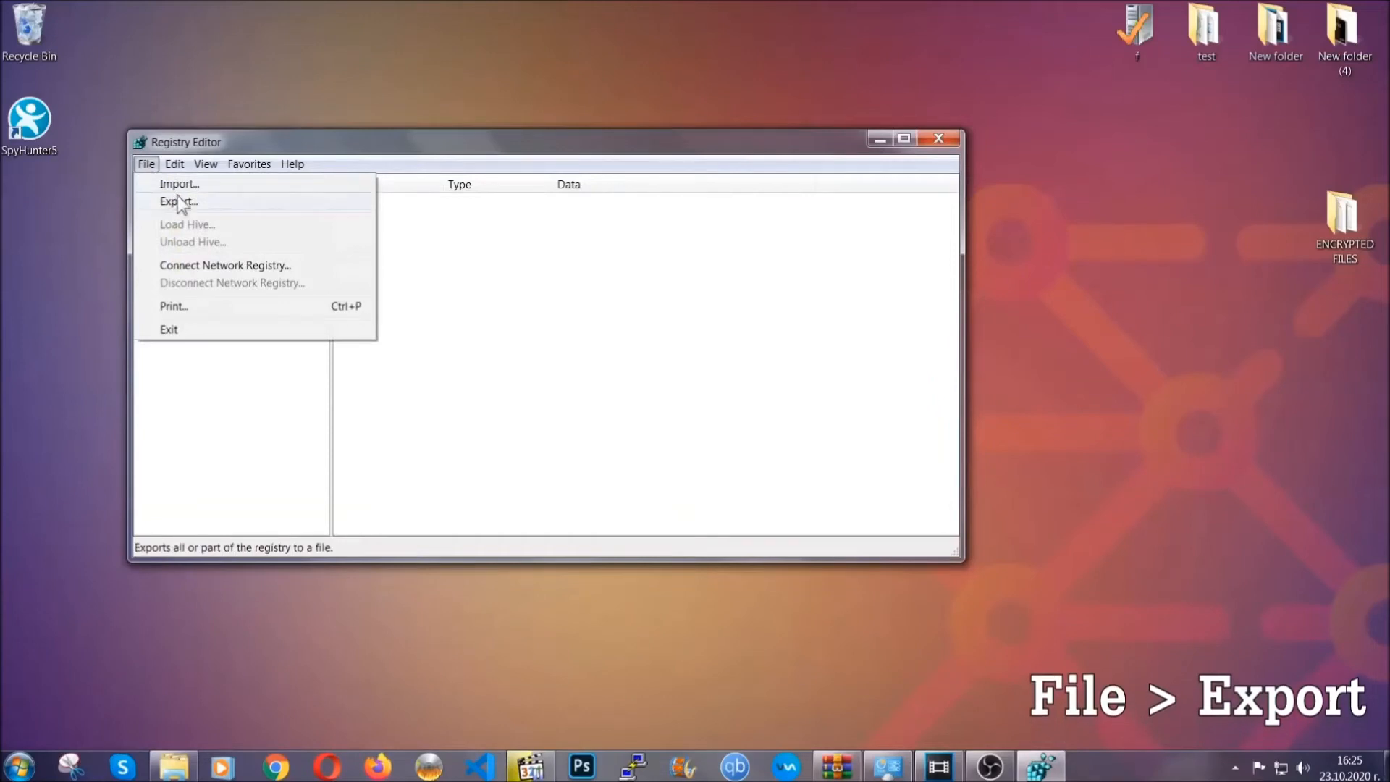
left_click(178, 201)
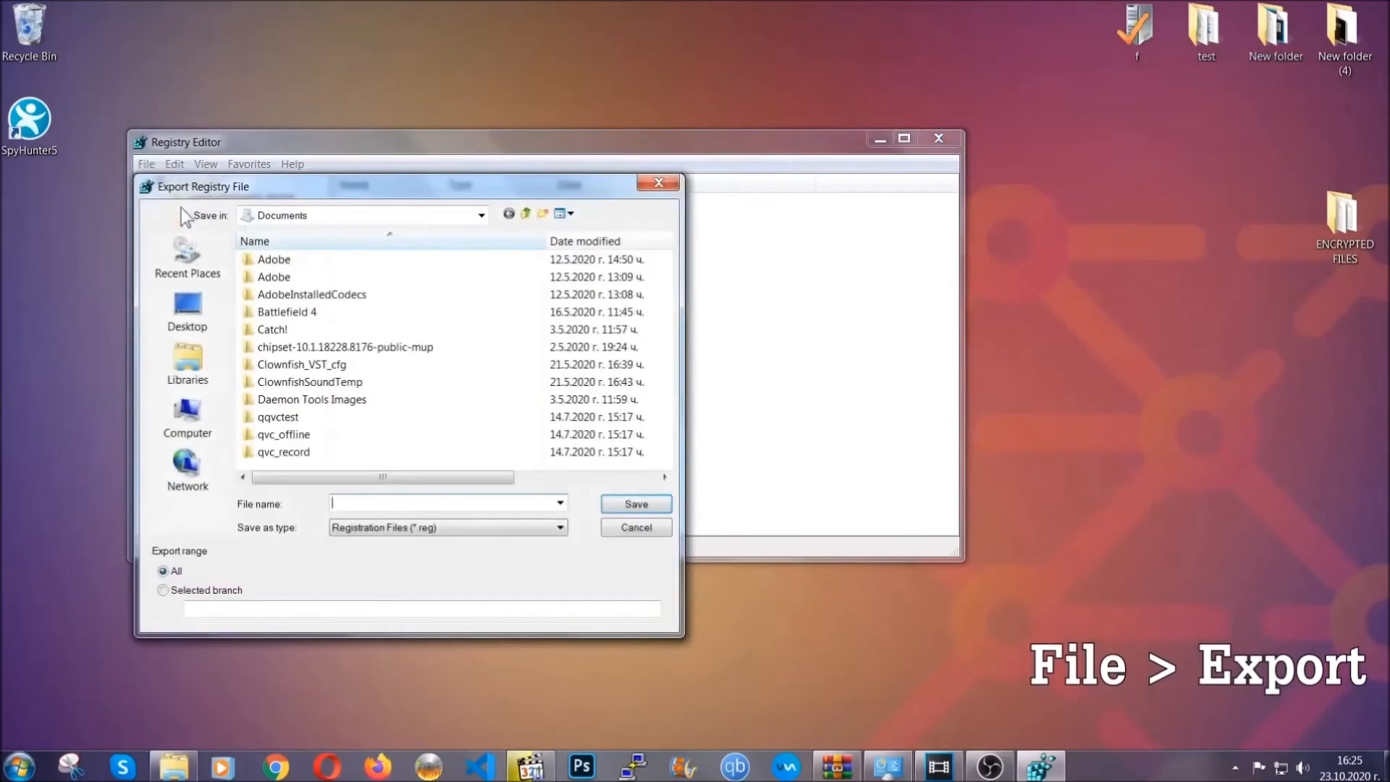
left_click(186, 310)
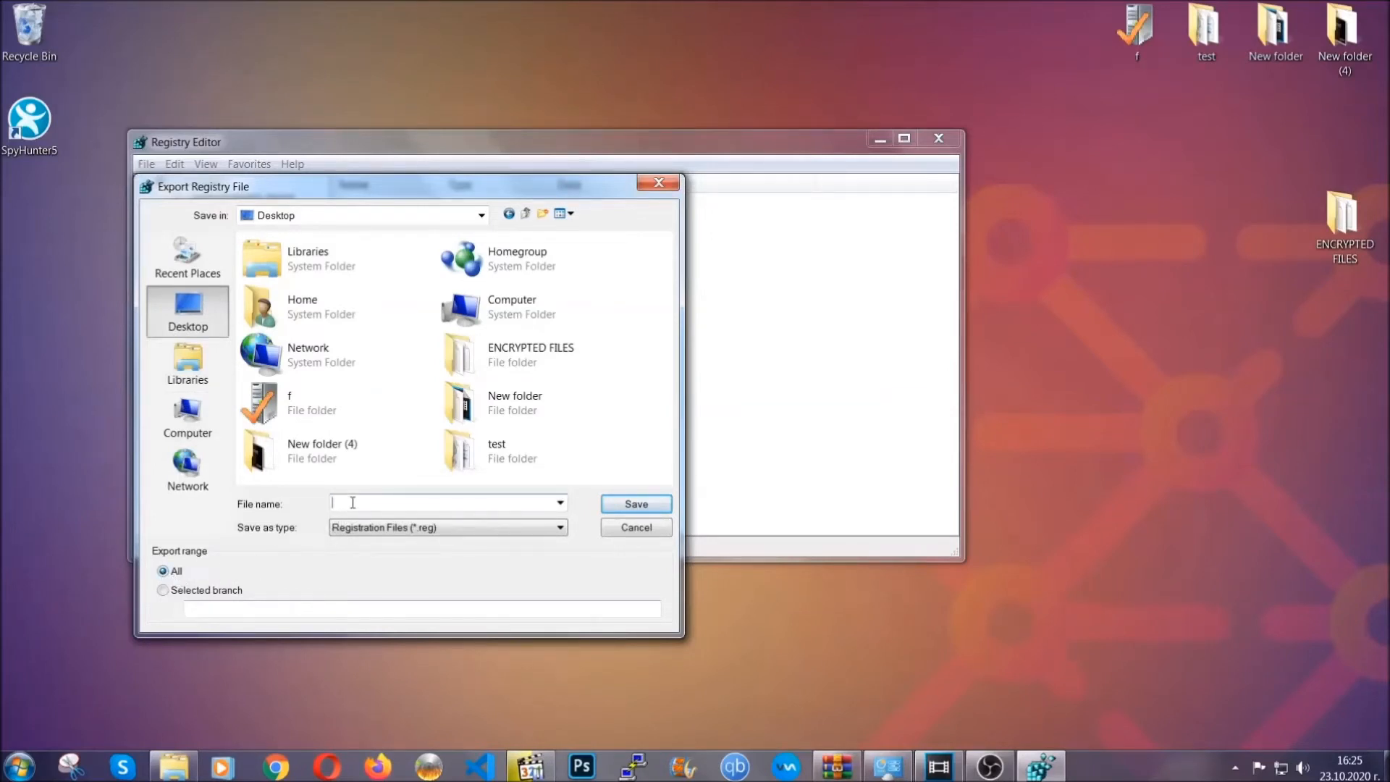
type("BACKUP")
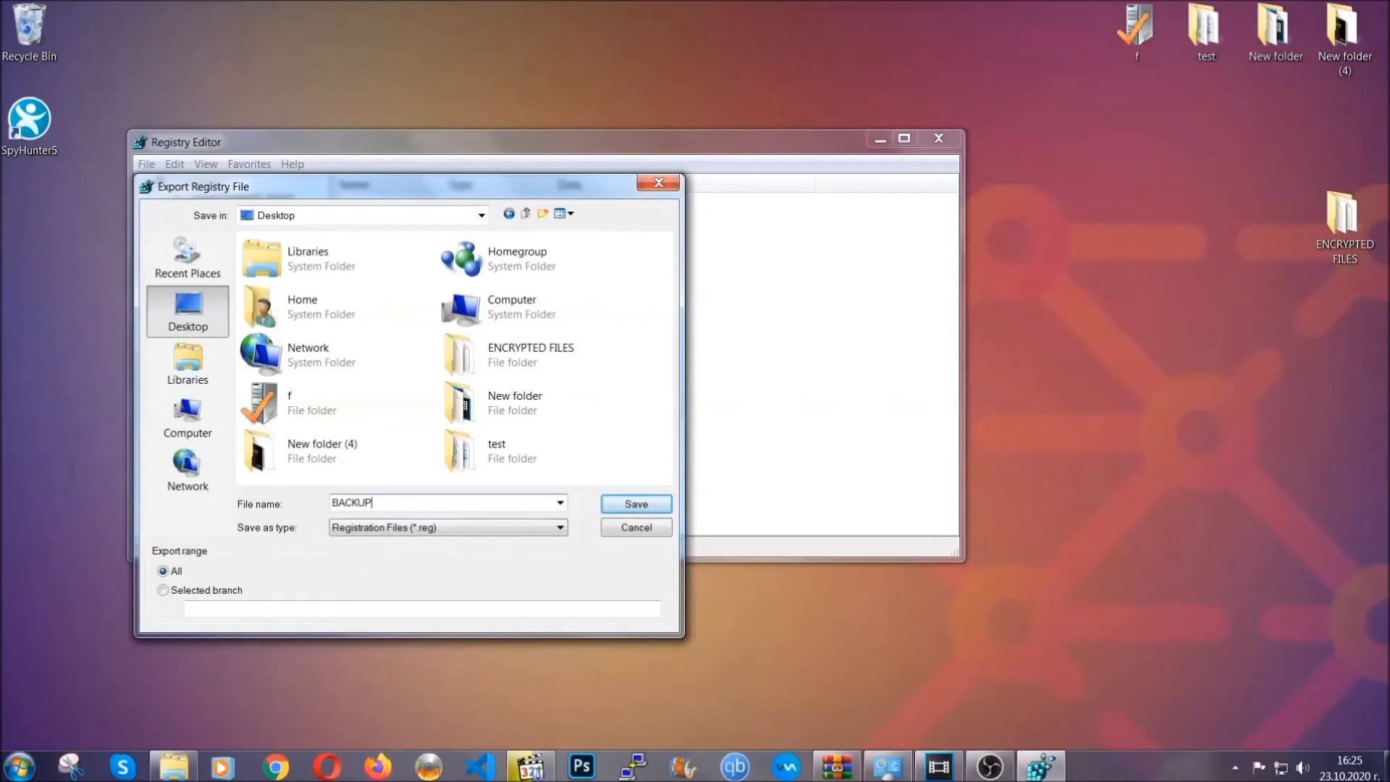
mouse_move(635, 503)
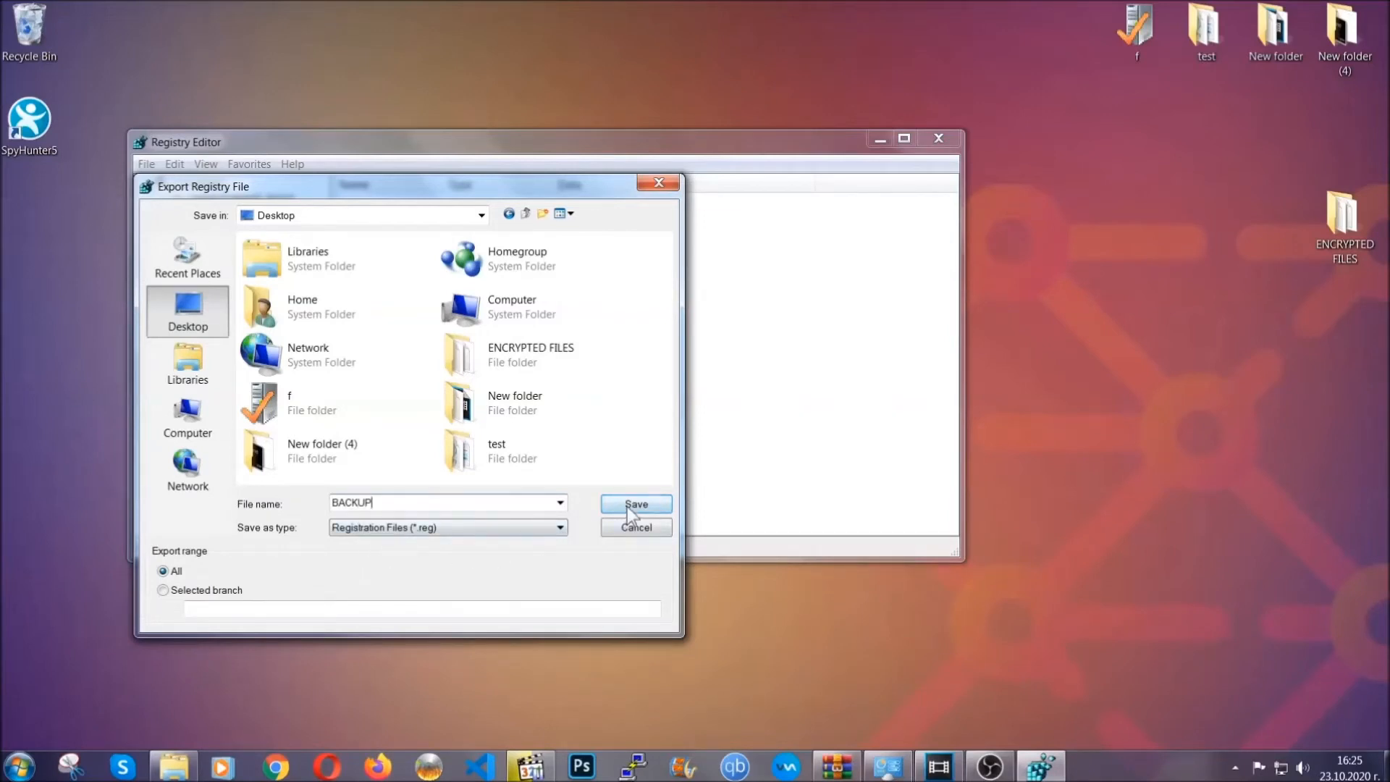
left_click(636, 504)
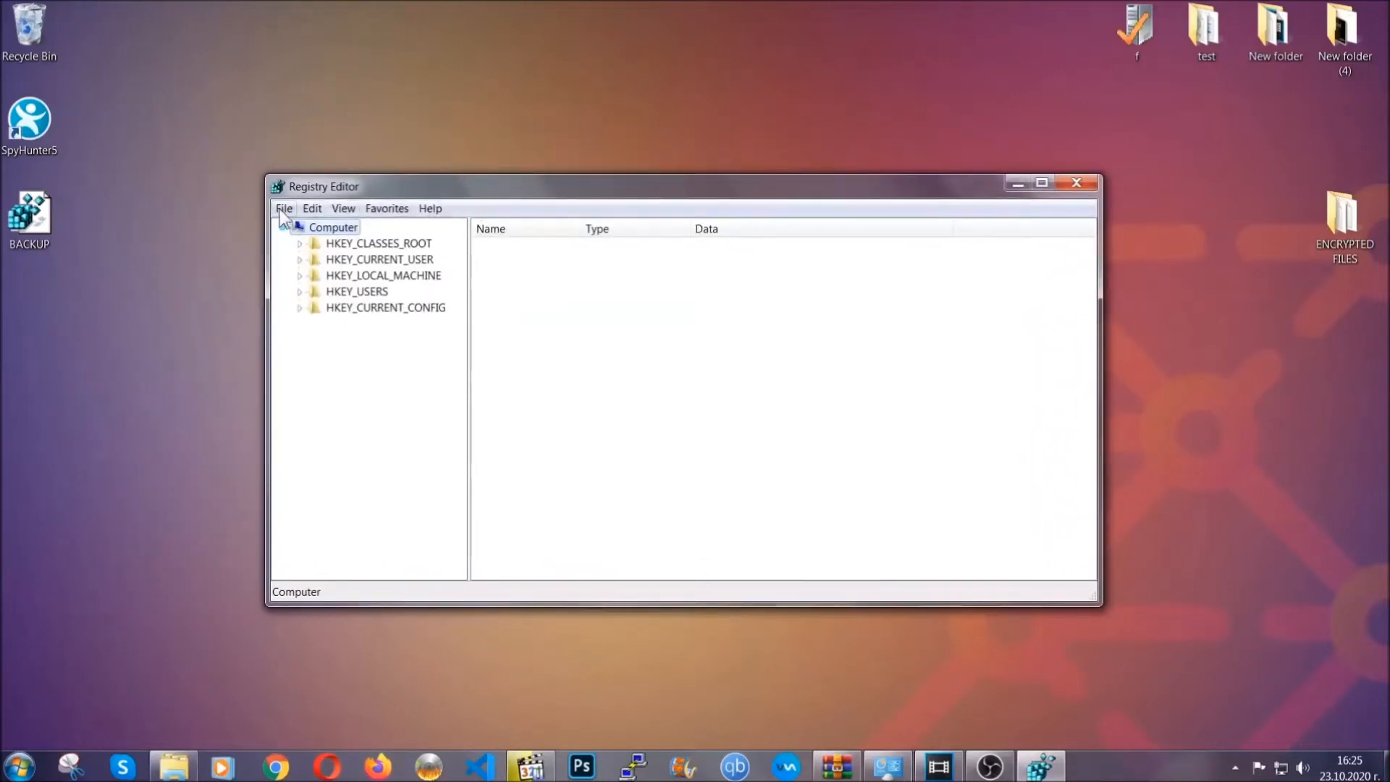
- Select HKEY_CURRENT_USER in the registry tree to view its values
left_click(283, 209)
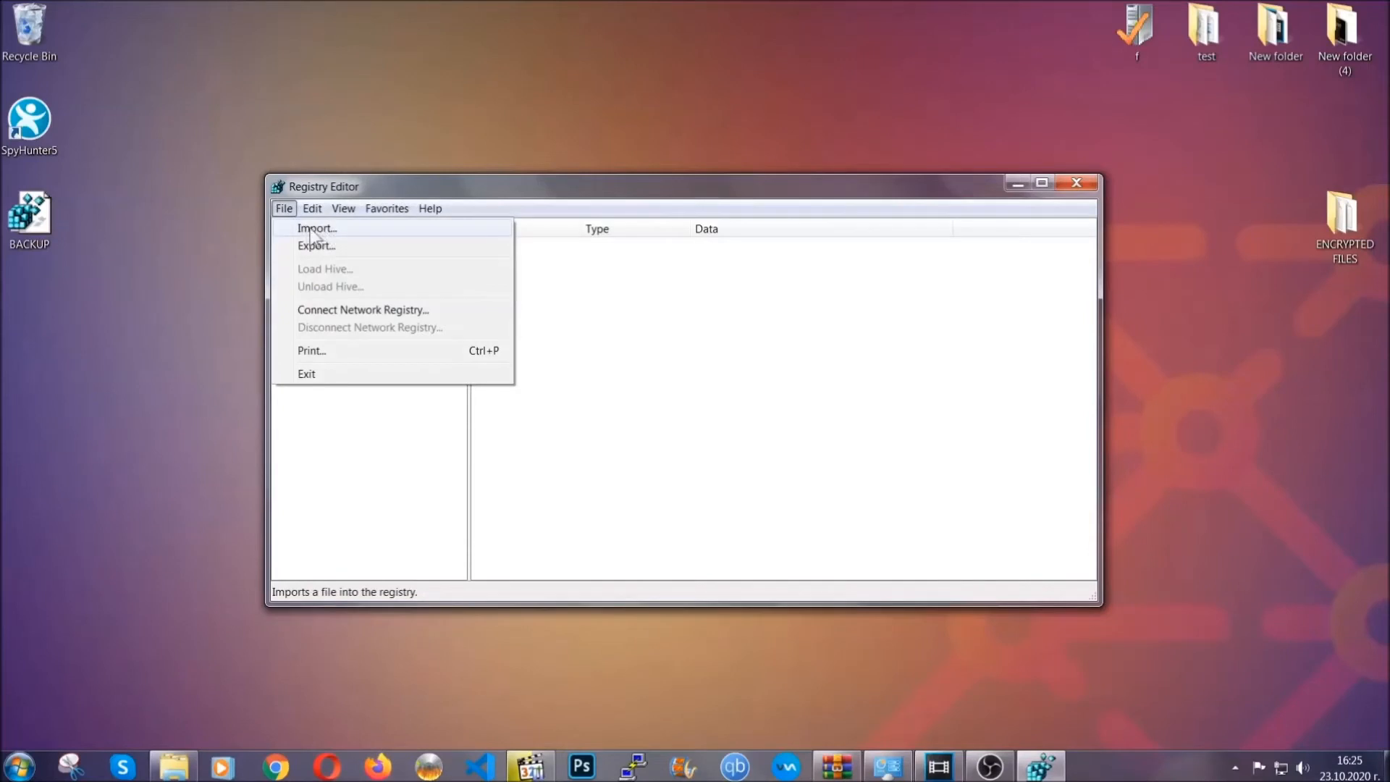
left_click(284, 208)
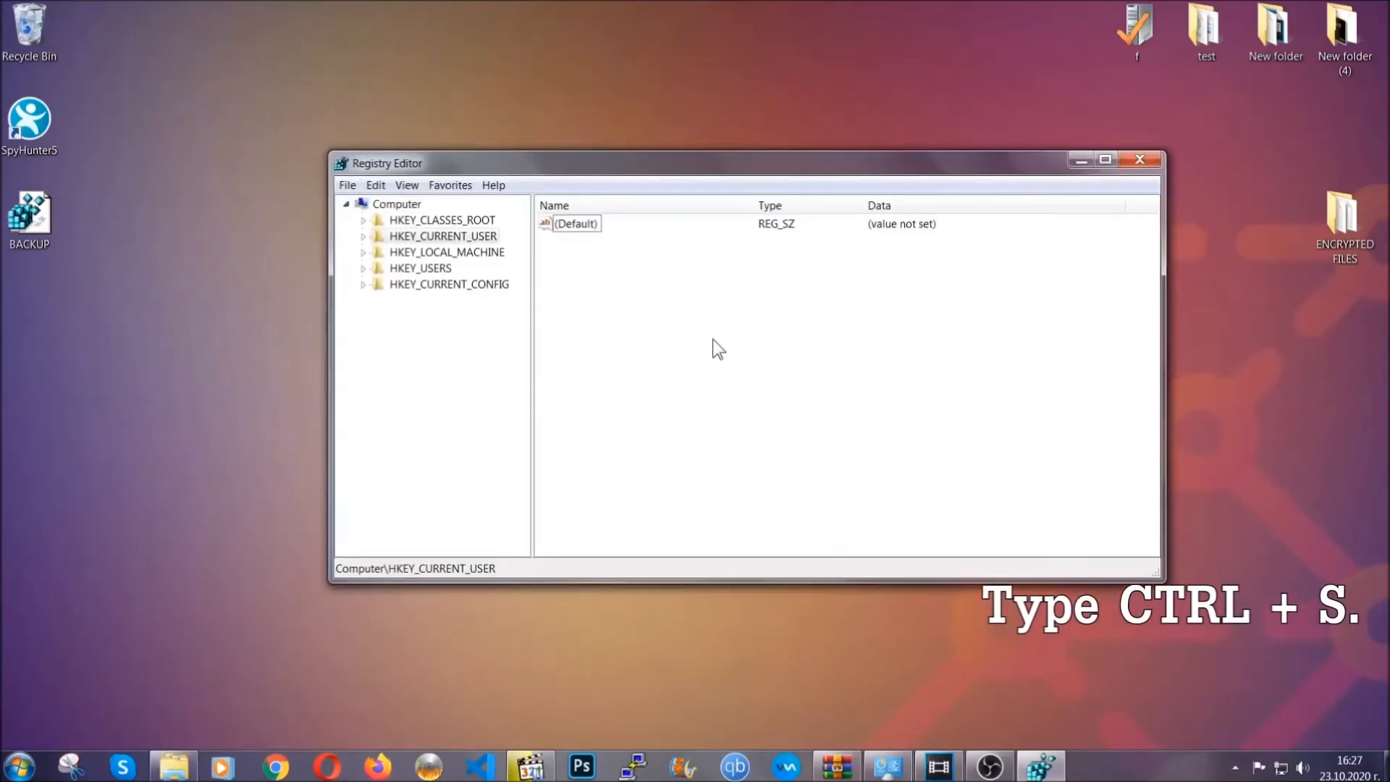
- Search the registry for 'RunOnce' and select the neighbouring Run key listing THE VIRUS
key("ctrl+f")
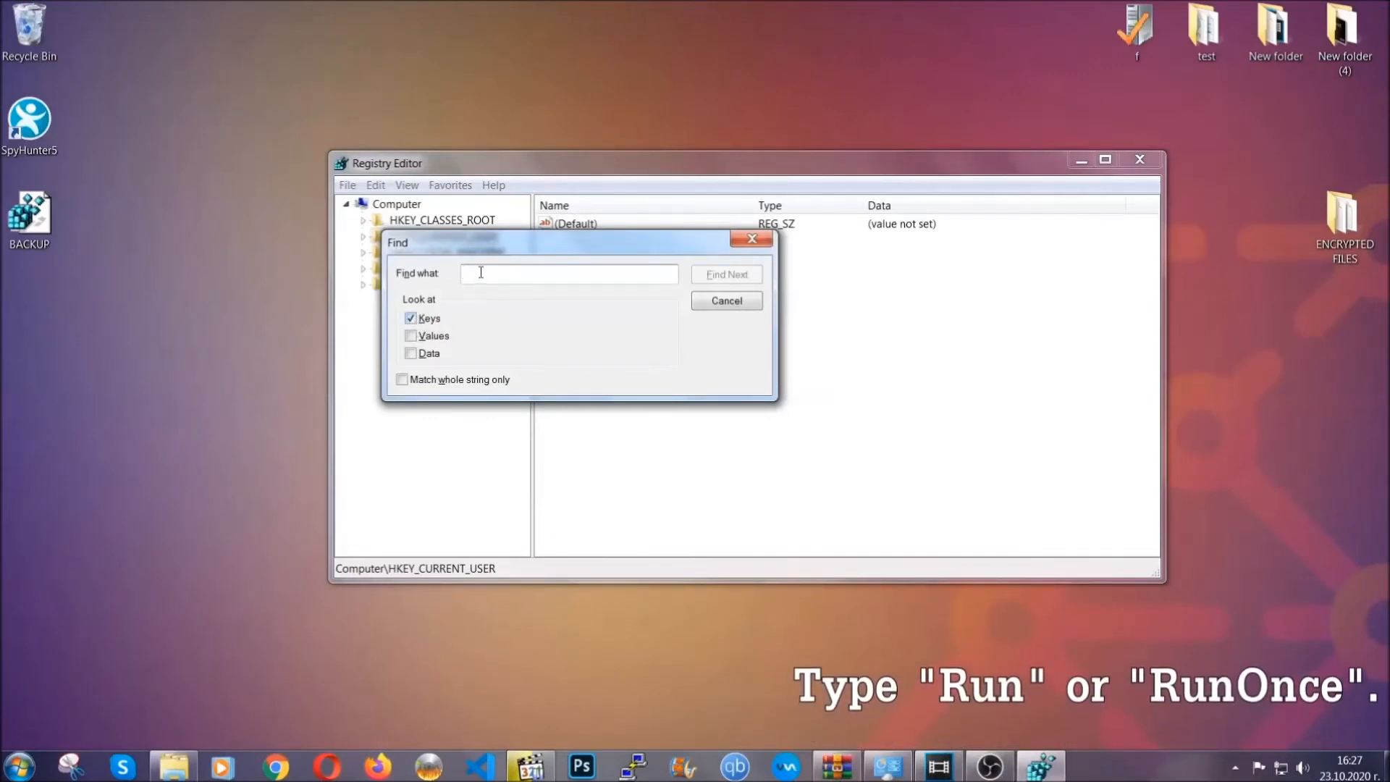
type("RunO")
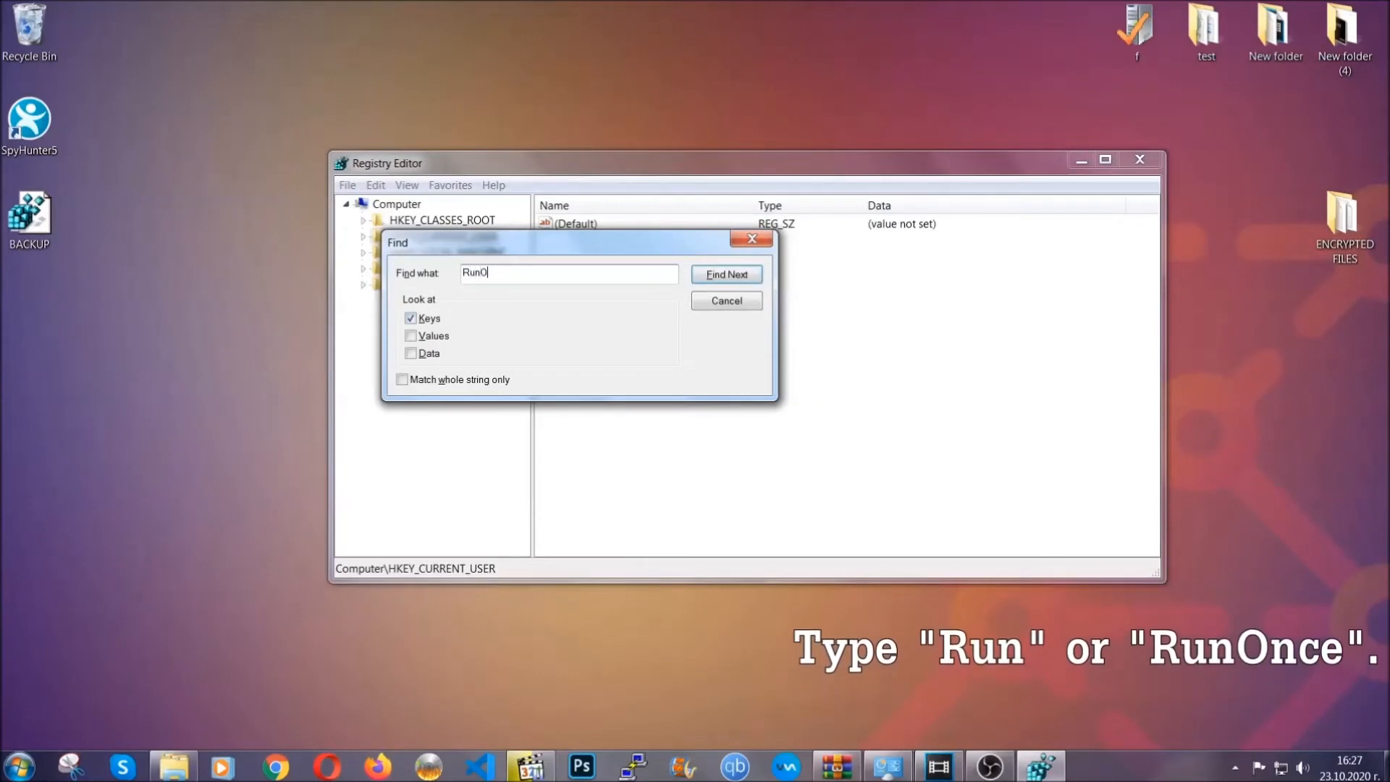
type("nce")
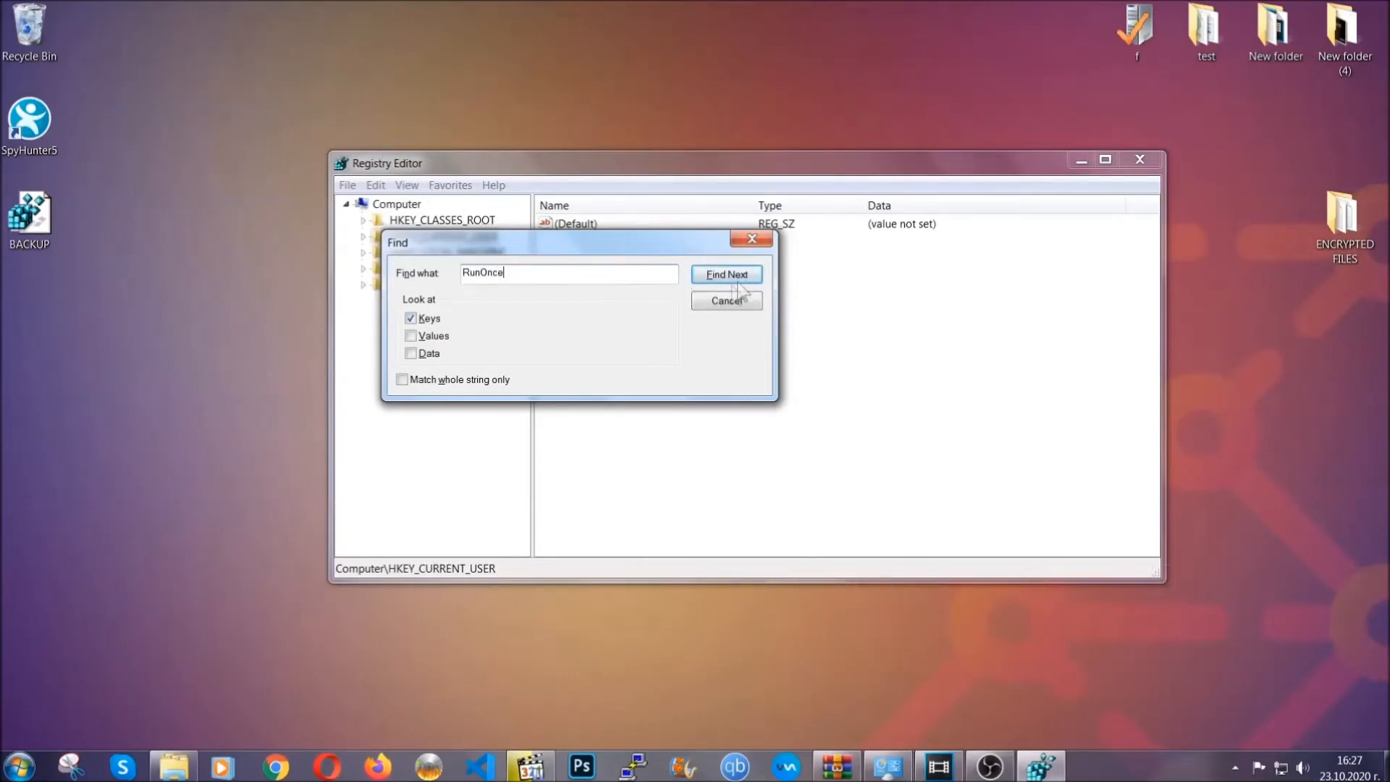
left_click(726, 274)
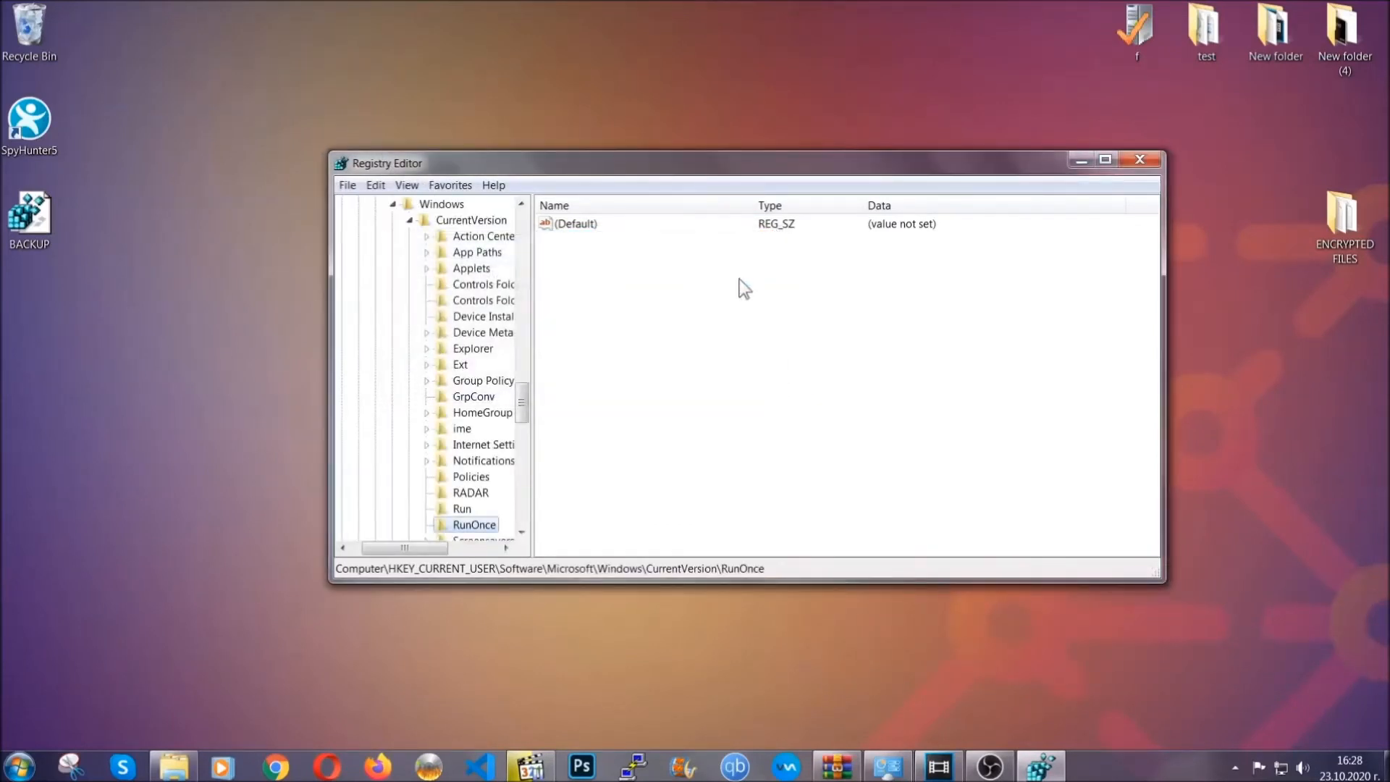
scroll("down", 3)
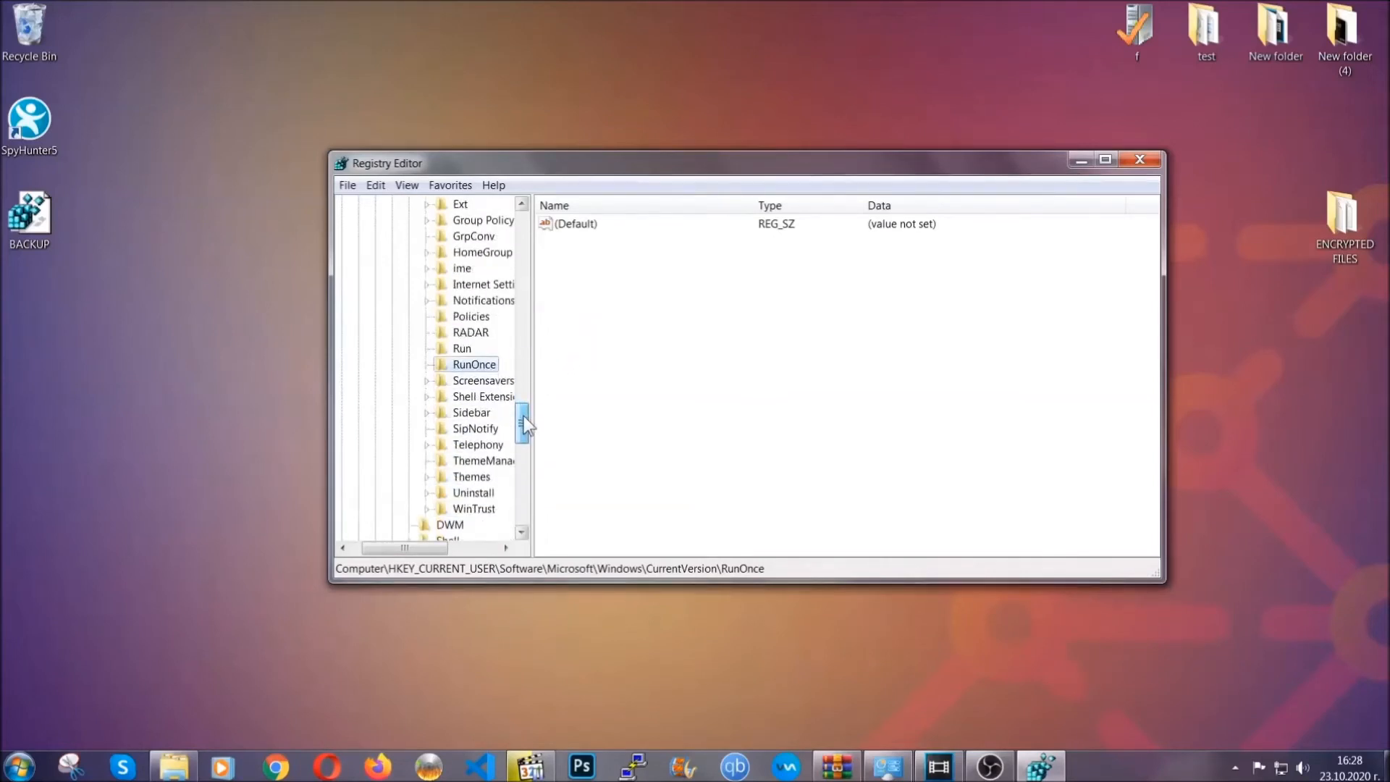
left_click(462, 348)
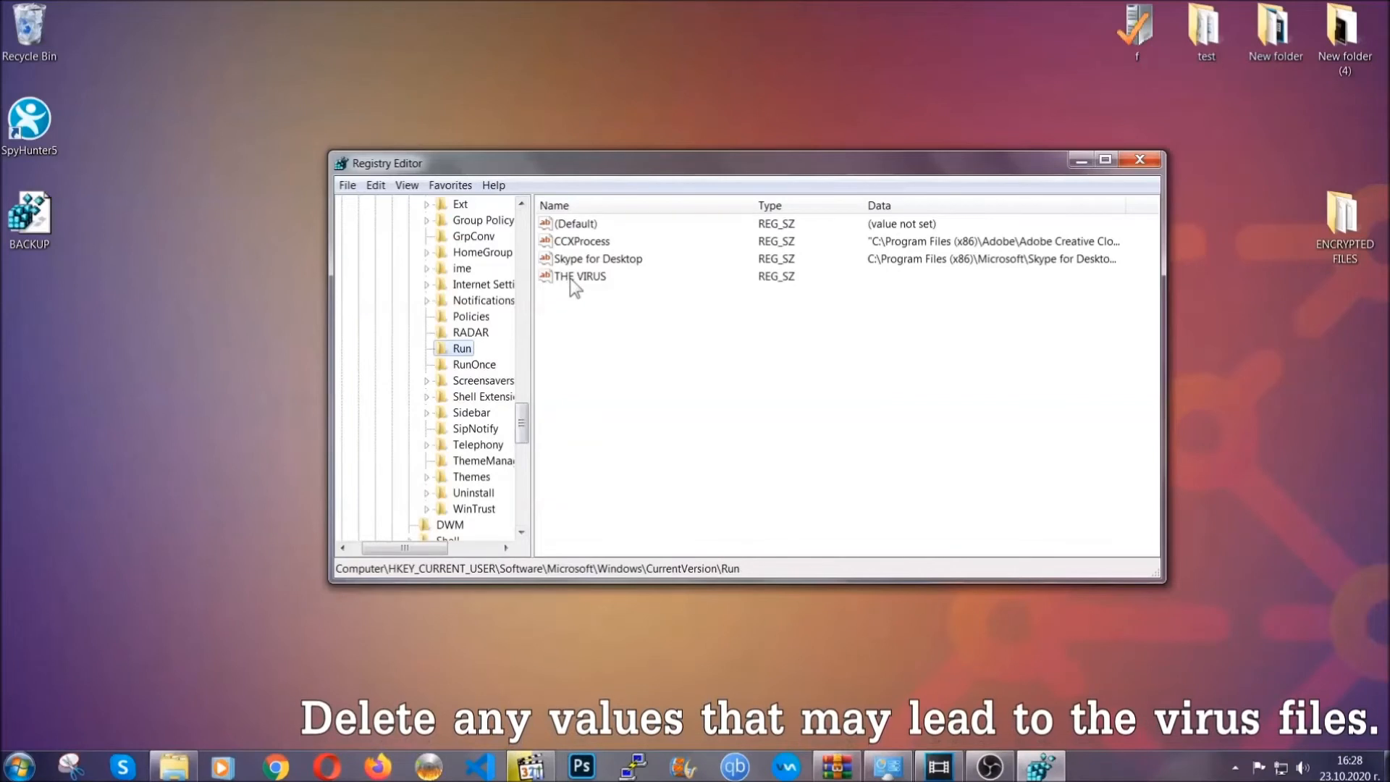
- Delete the THE VIRUS value from the Run key, confirm, and close Registry Editor
right_click(579, 276)
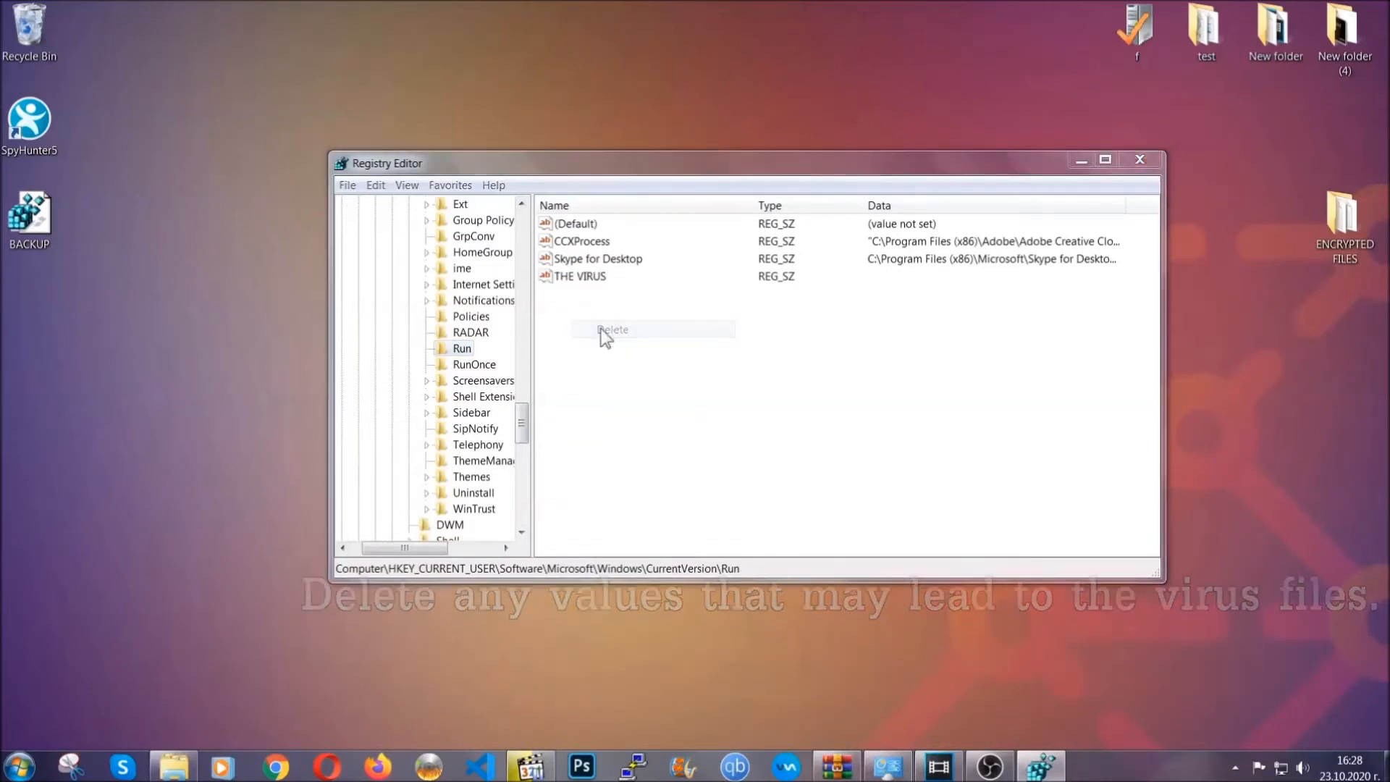
left_click(614, 330)
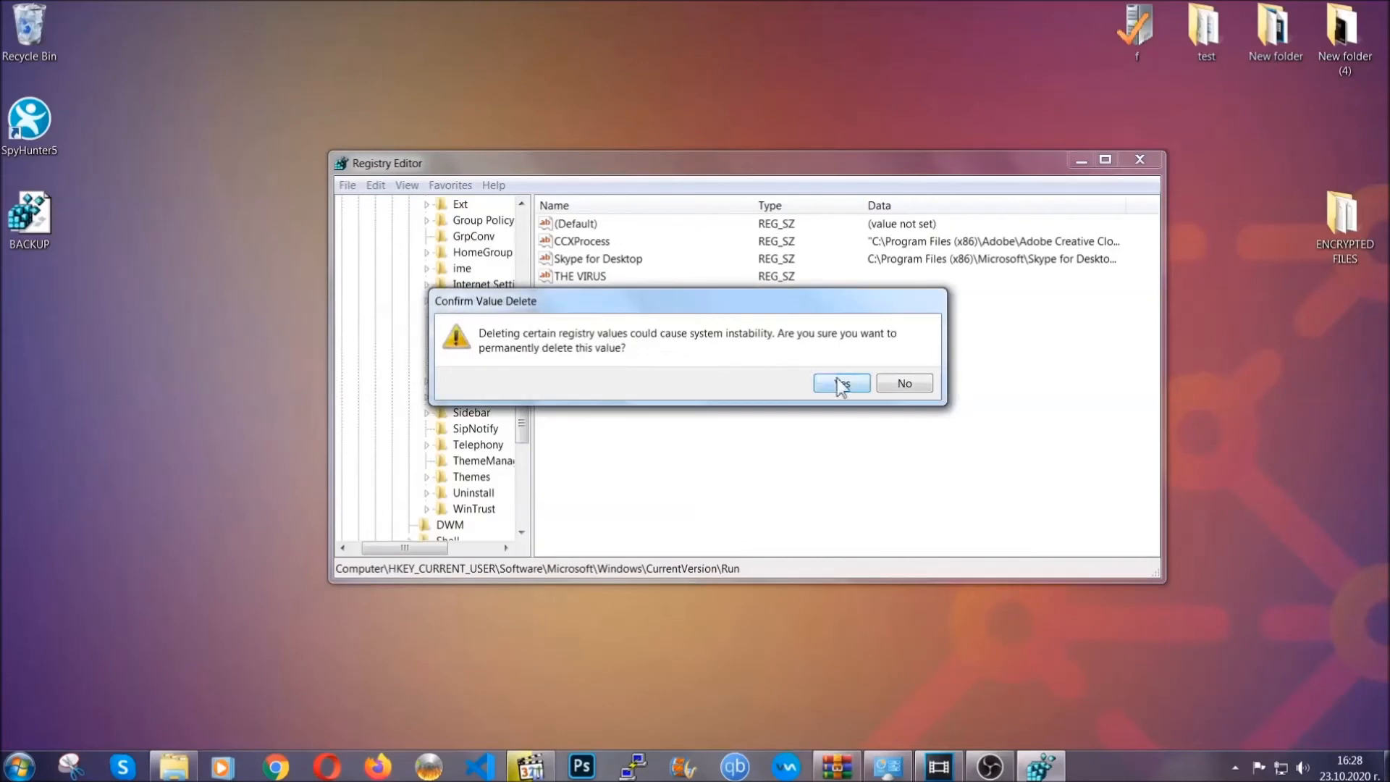
left_click(840, 382)
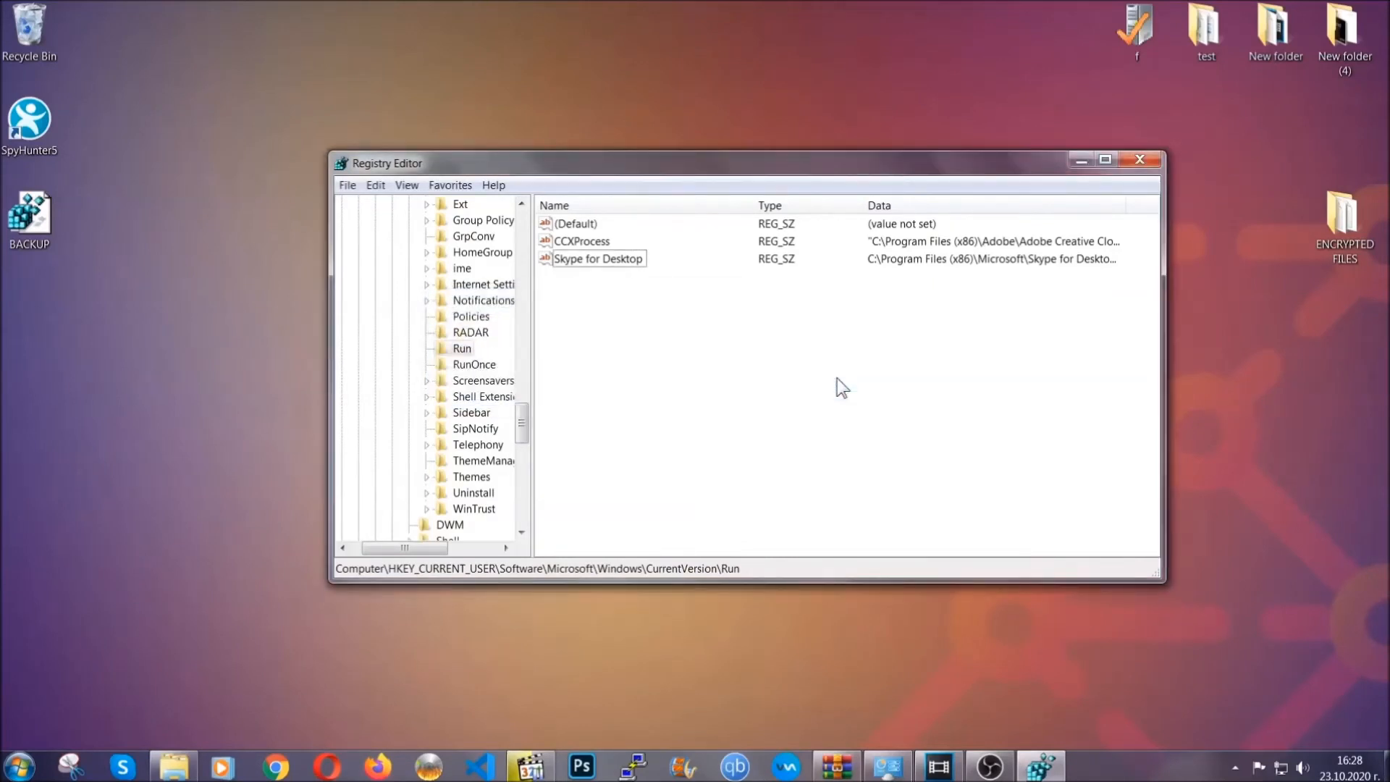
mouse_move(1140, 159)
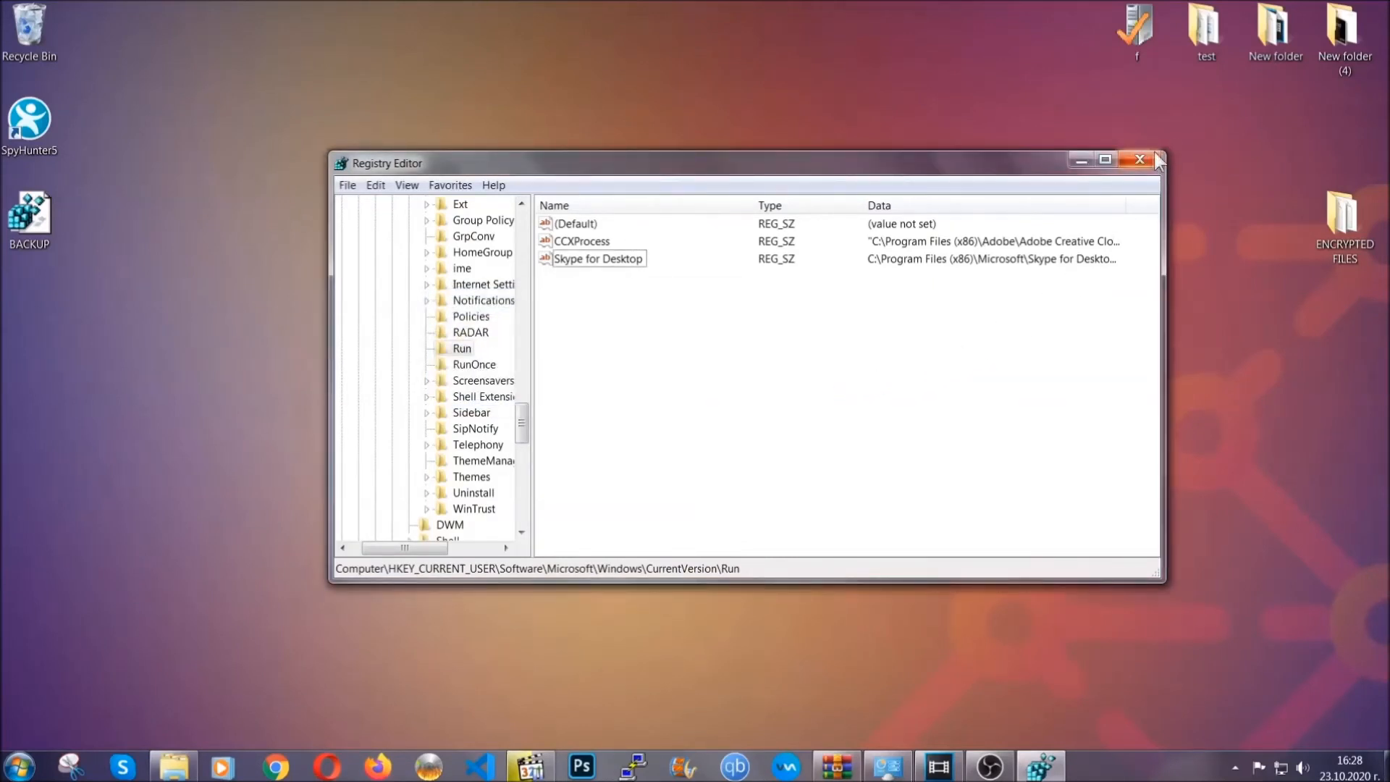
left_click(1138, 159)
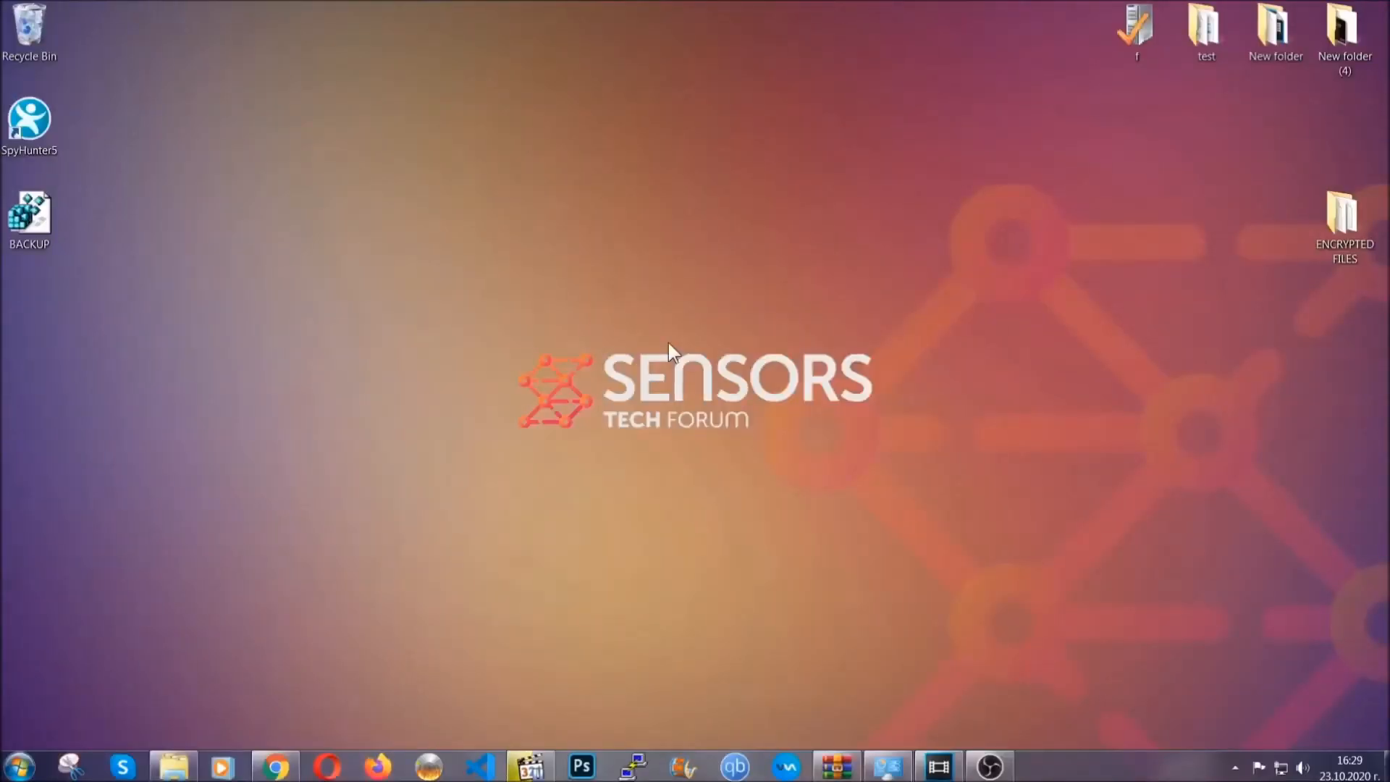
mouse_move(434, 525)
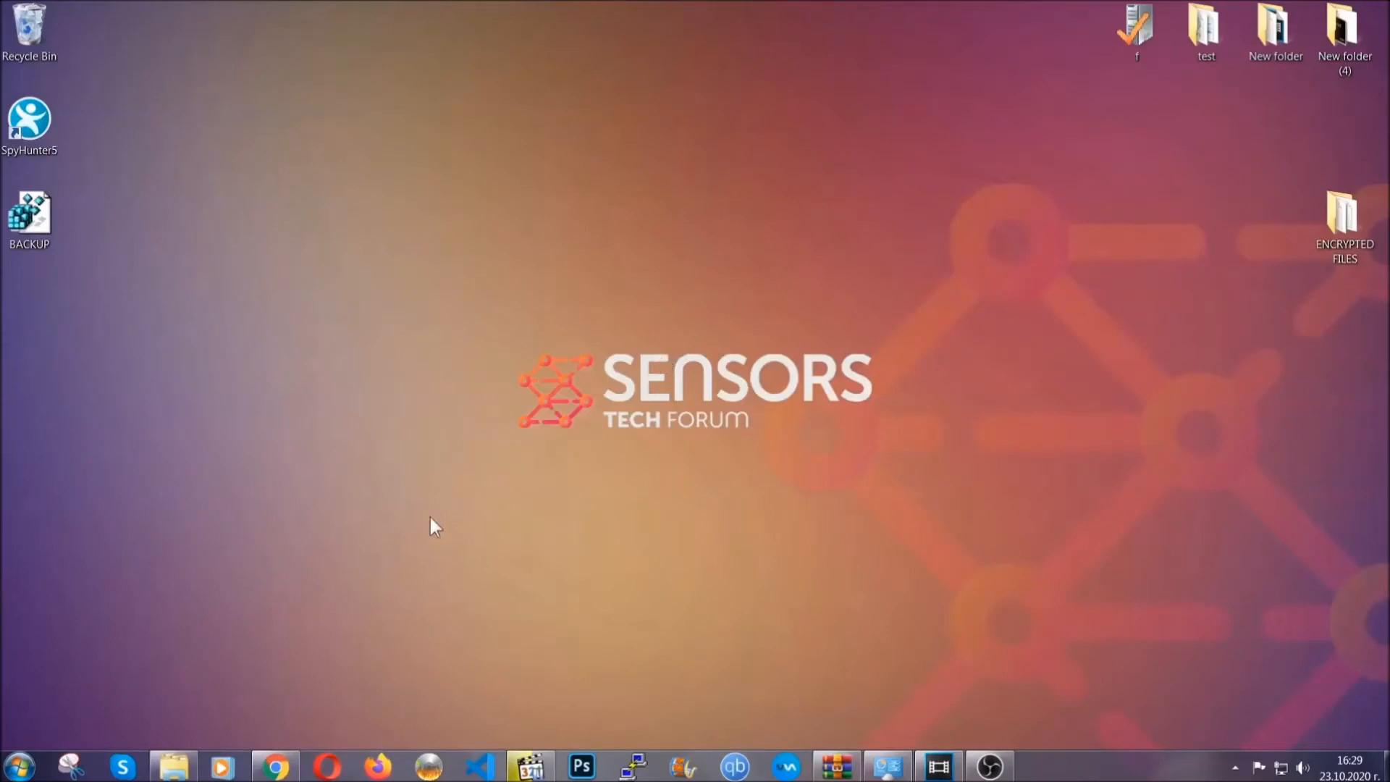
- Bring up the ransomware recovery article in Chrome and select its web address
left_click(276, 765)
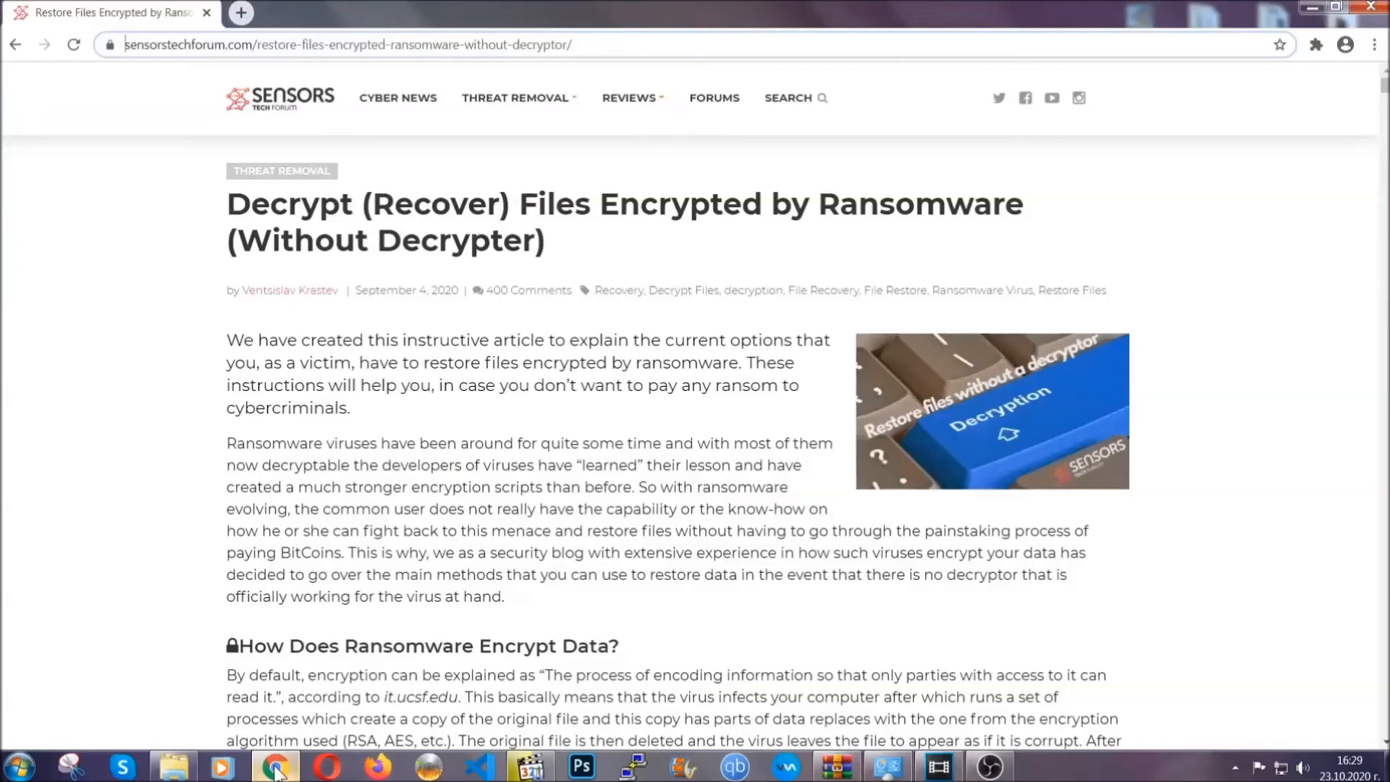
mouse_move(186, 134)
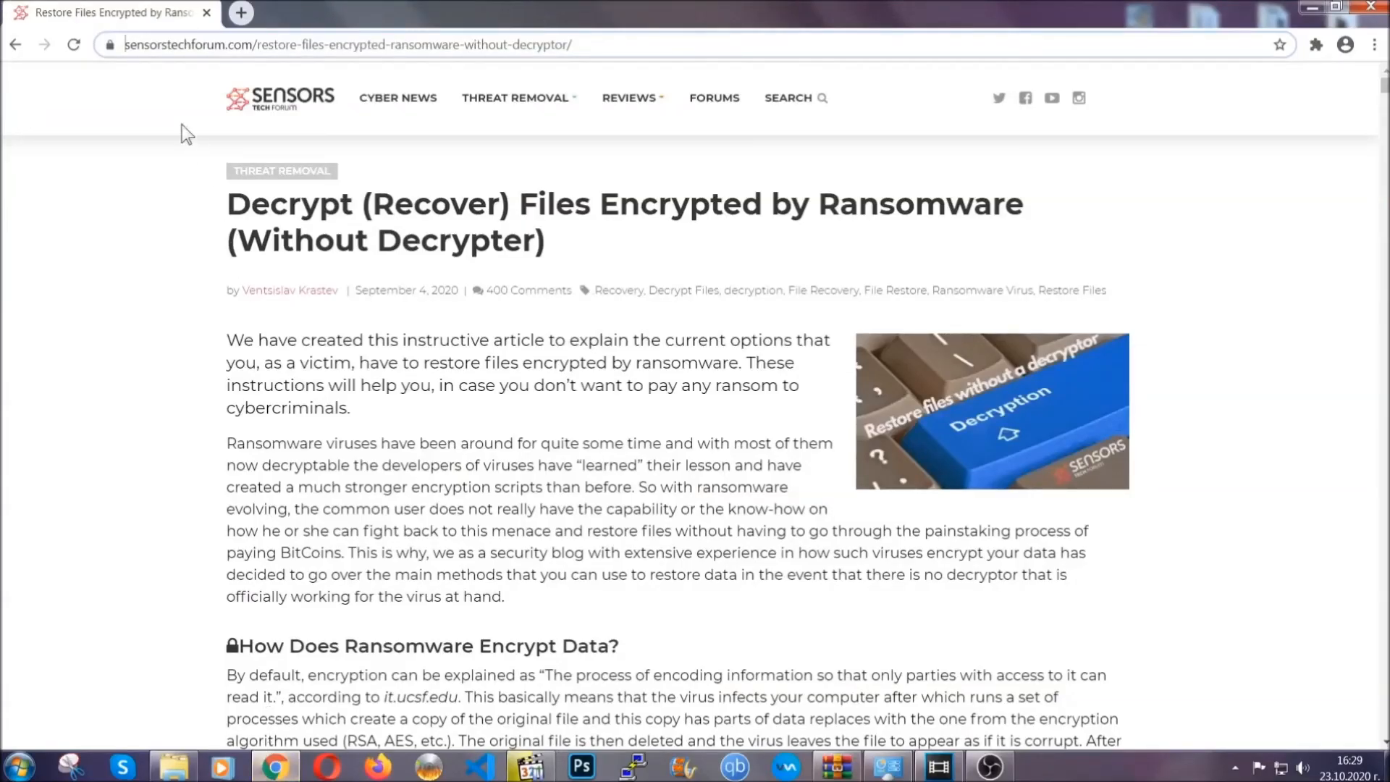
left_click(351, 44)
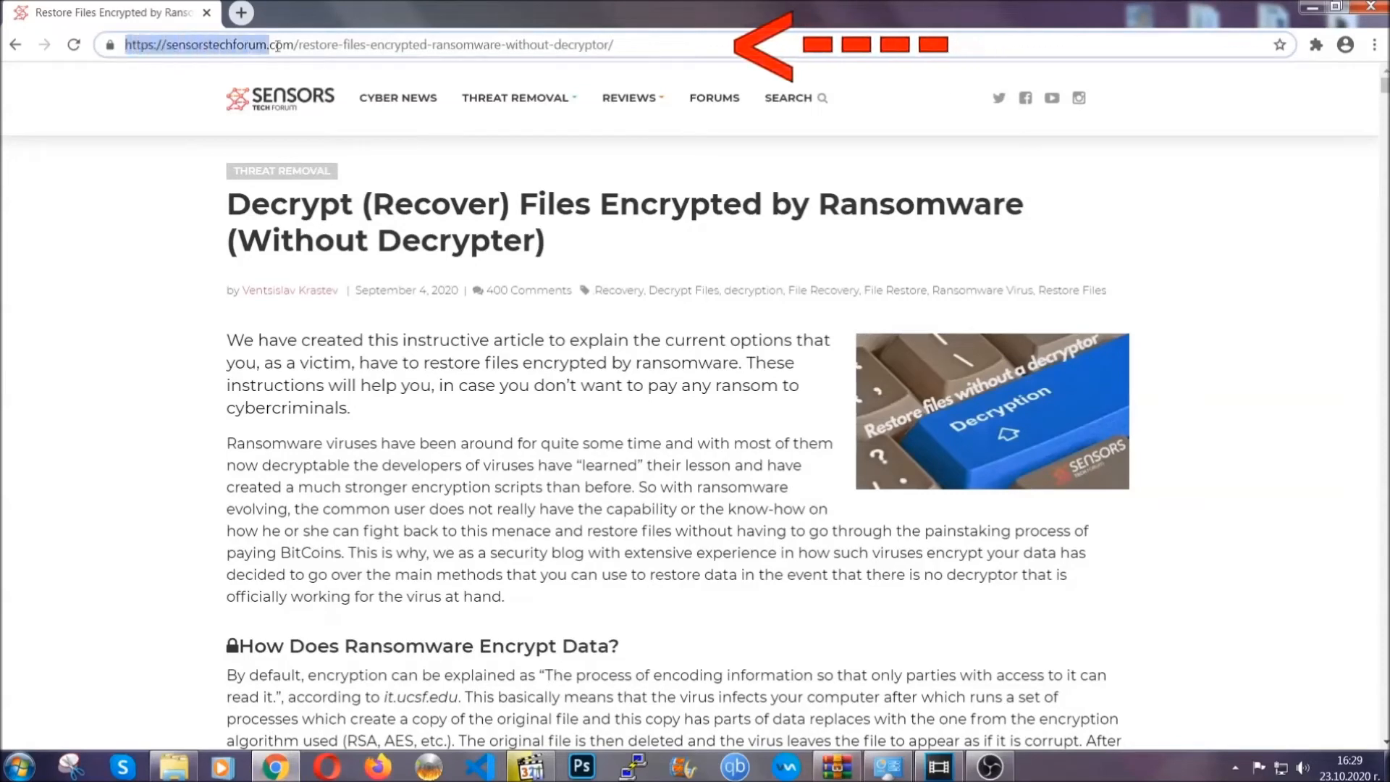
left_click(372, 45)
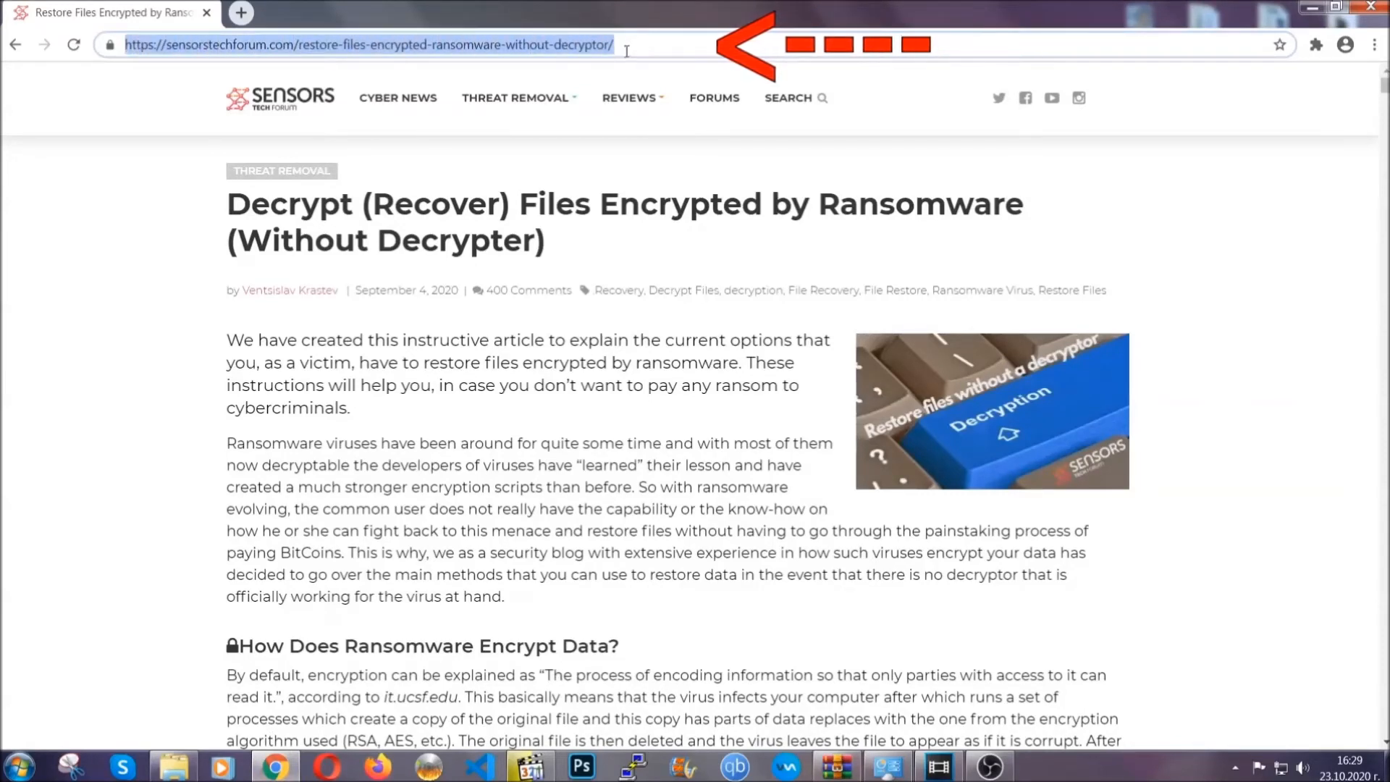
- Scroll down and expand 'Method 2 - Restore Data via Windows Backup'
left_click(629, 97)
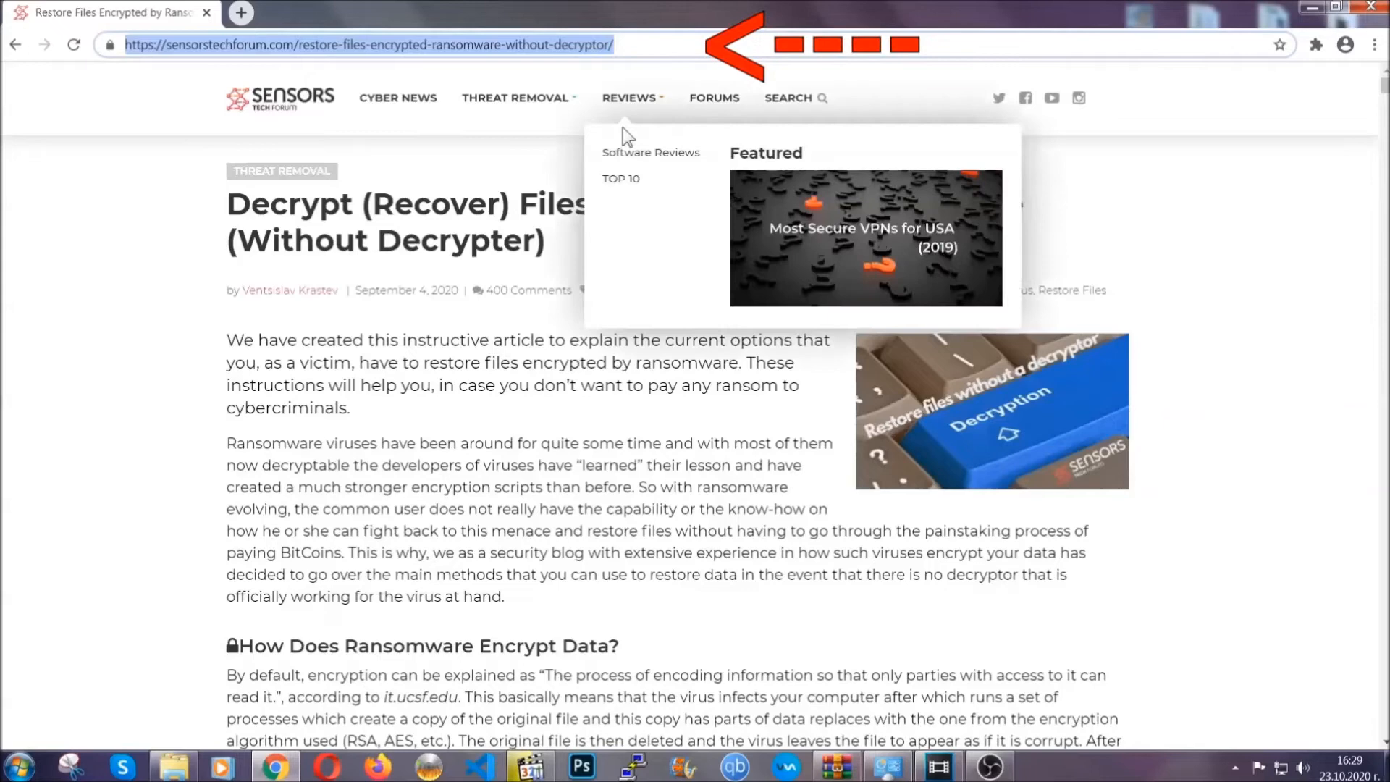
scroll("down", 3)
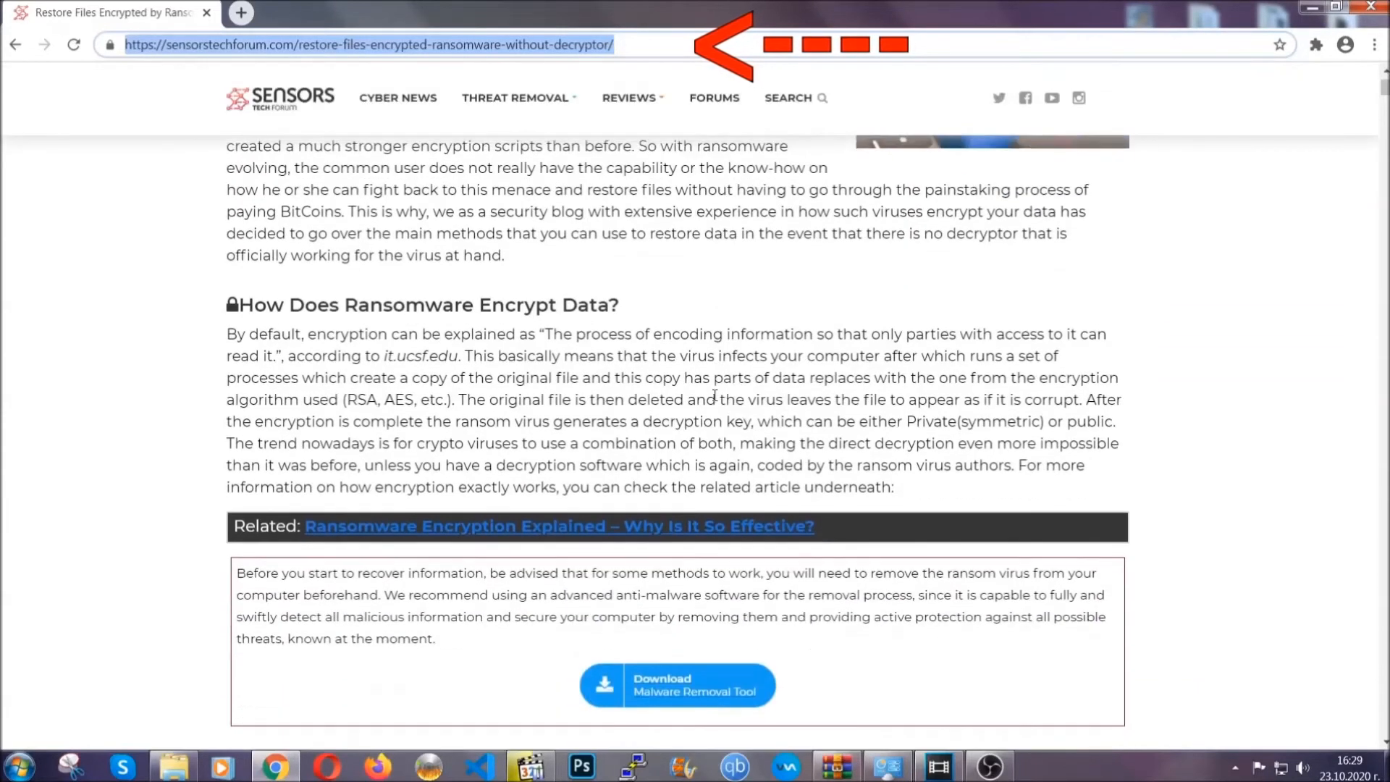
scroll("down", 3)
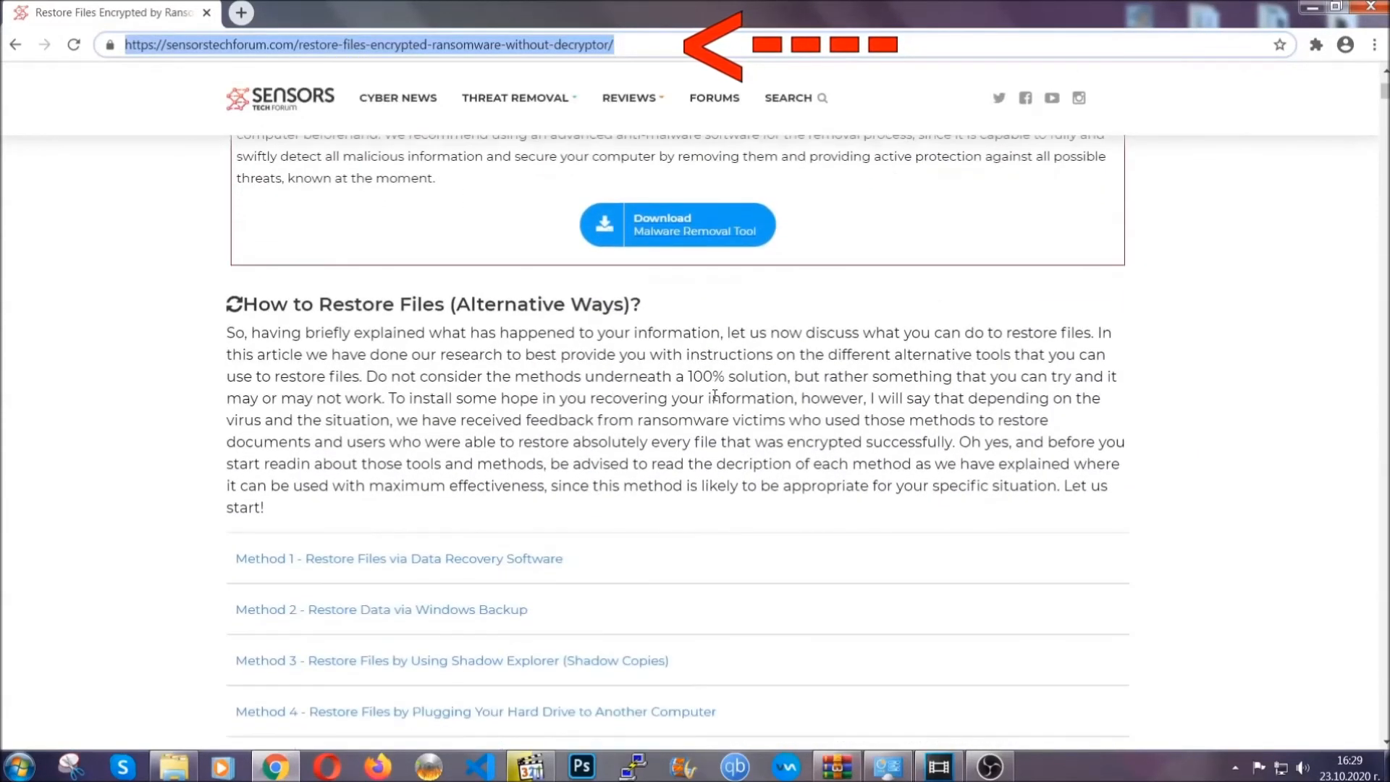
scroll("down", 3)
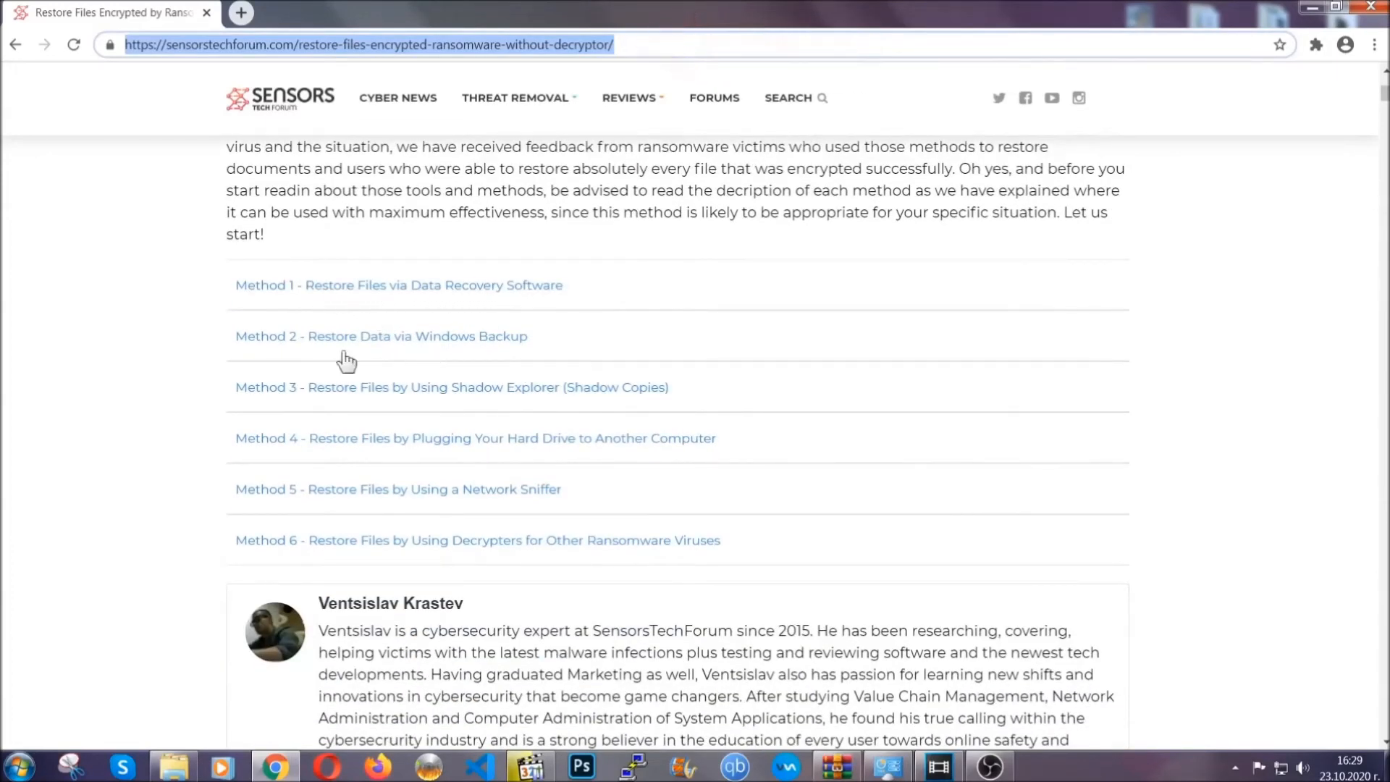
mouse_move(458, 398)
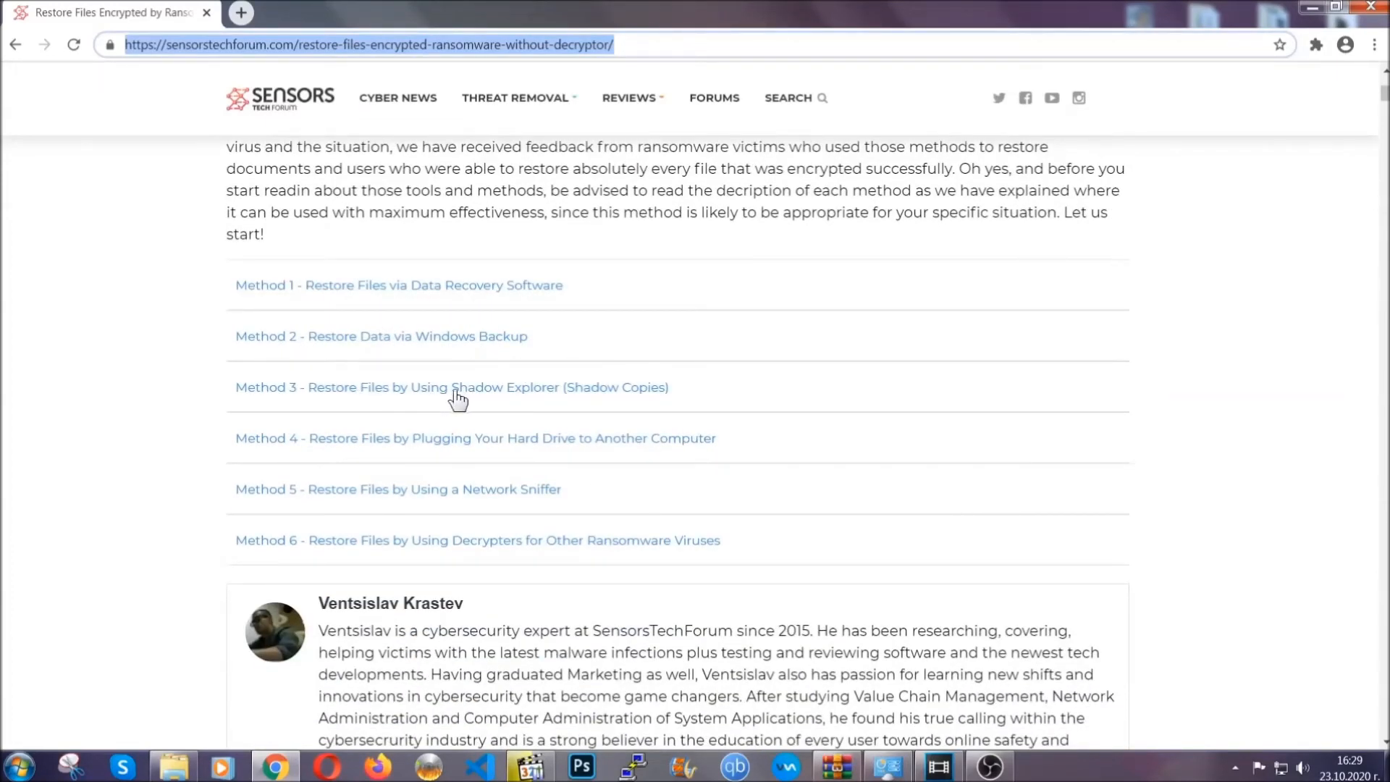
mouse_move(498, 459)
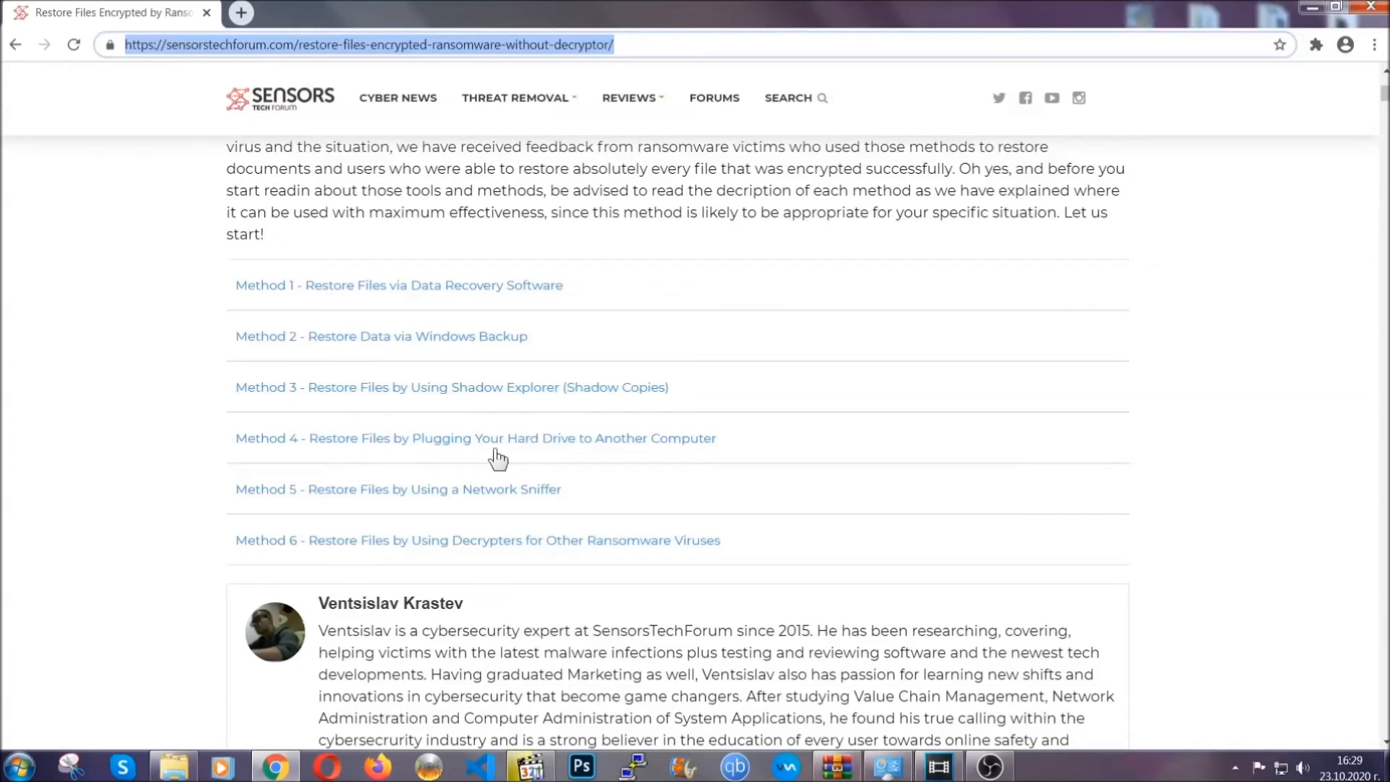
left_click(380, 336)
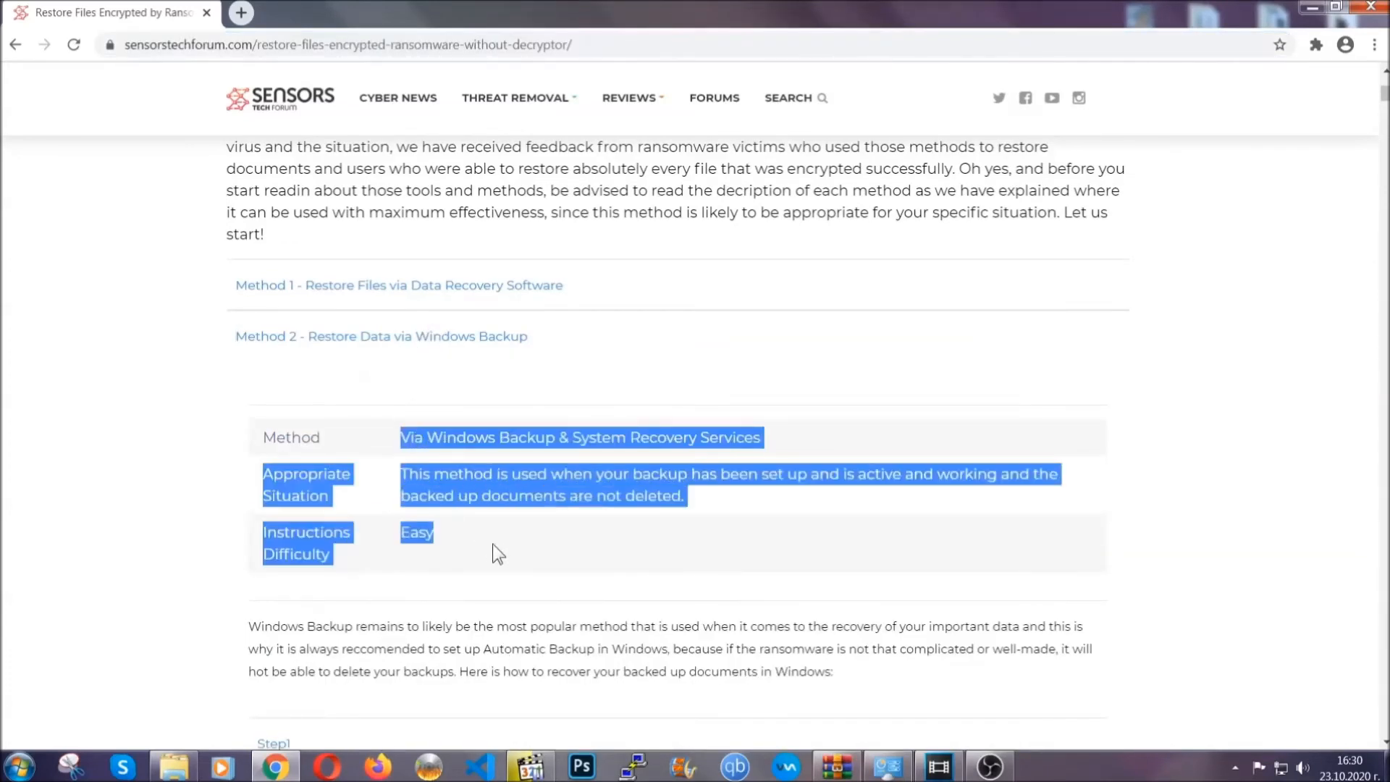
- Expand the next steps of the Windows Backup restore method
scroll("down", 3)
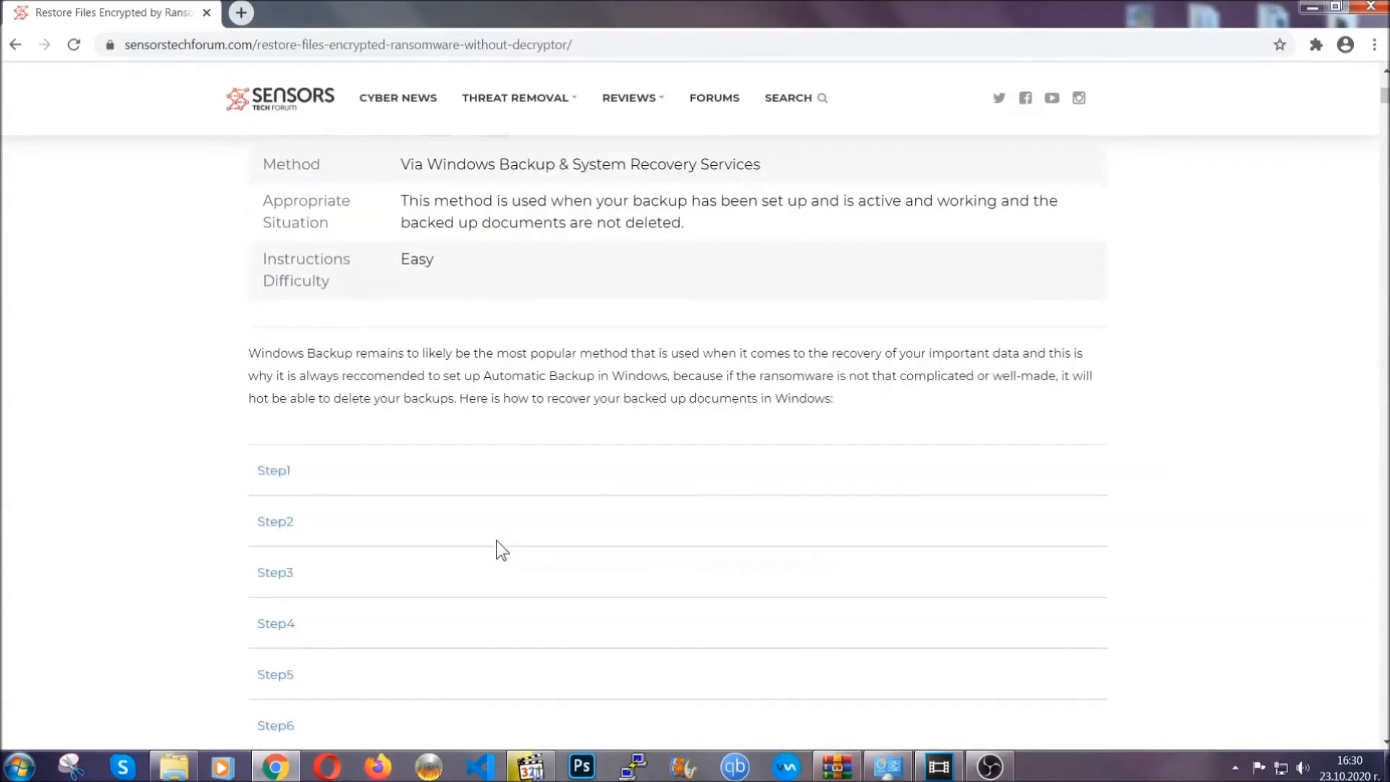
left_click(273, 470)
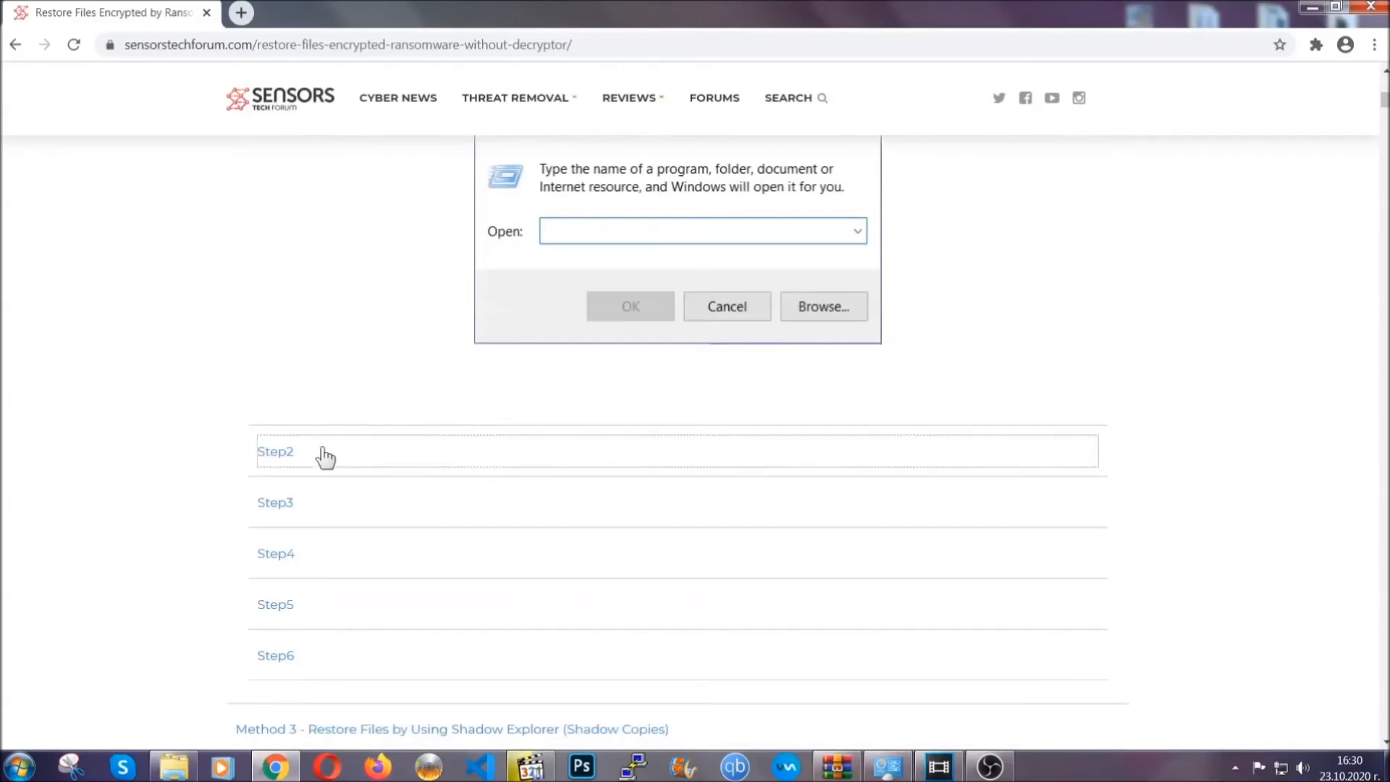
type("ms-settings:windowsupdate")
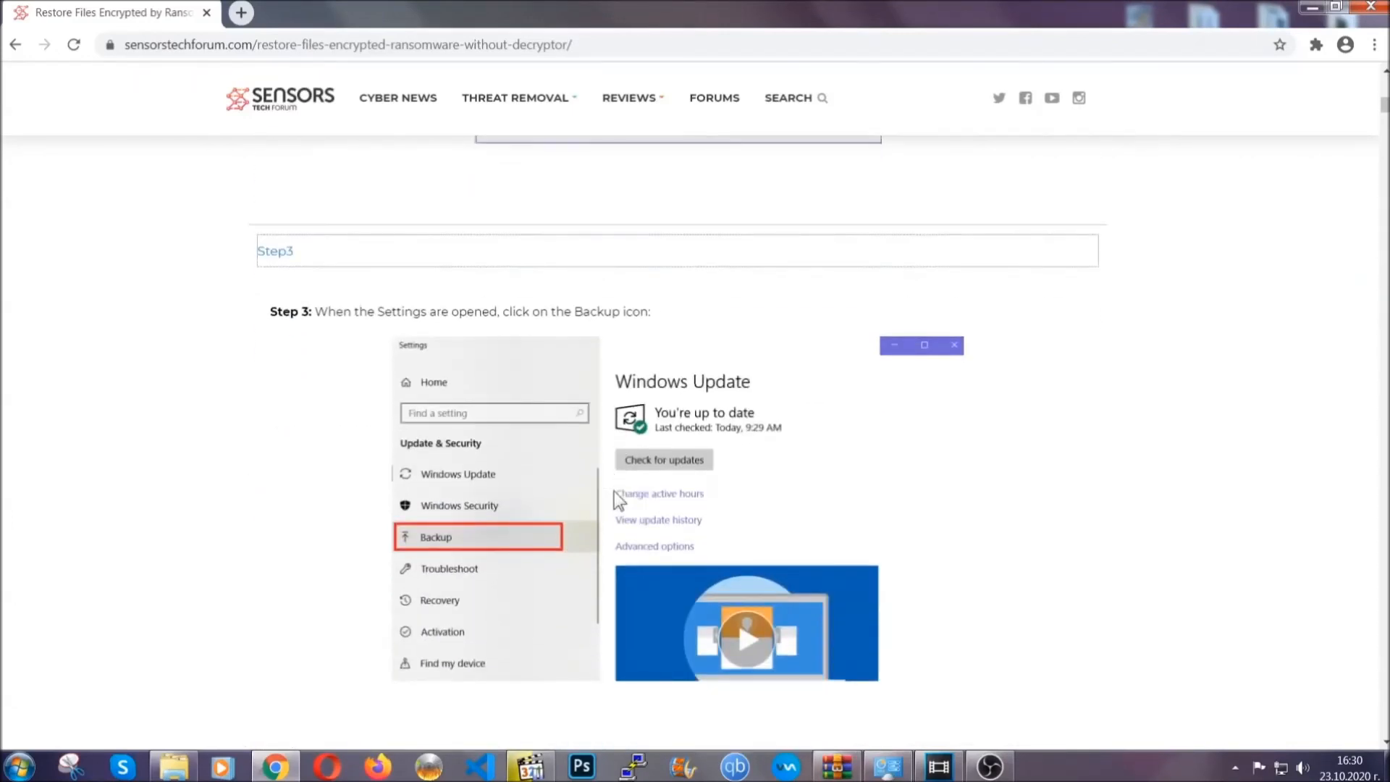
- Scroll through the article and minimize Chrome to show the desktop
scroll("down", 3)
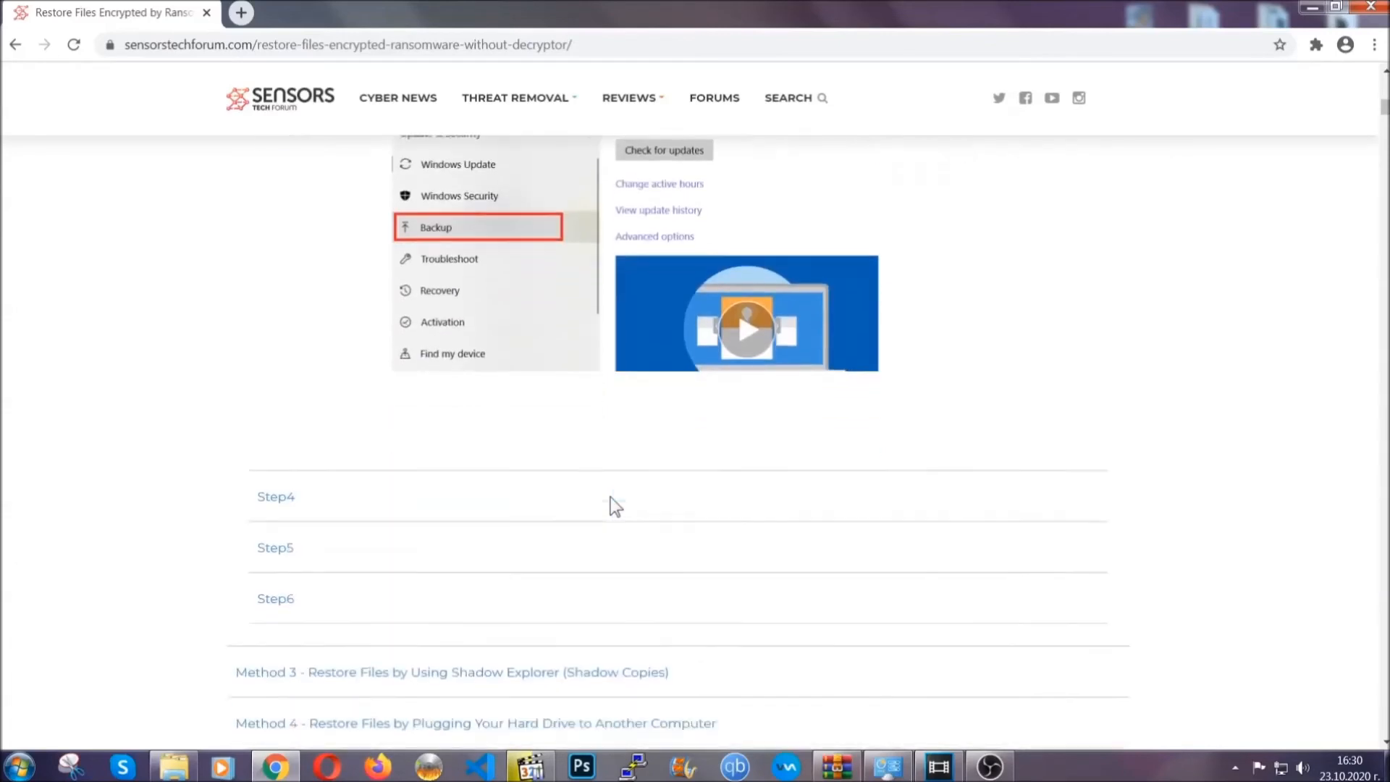
scroll("down", 3)
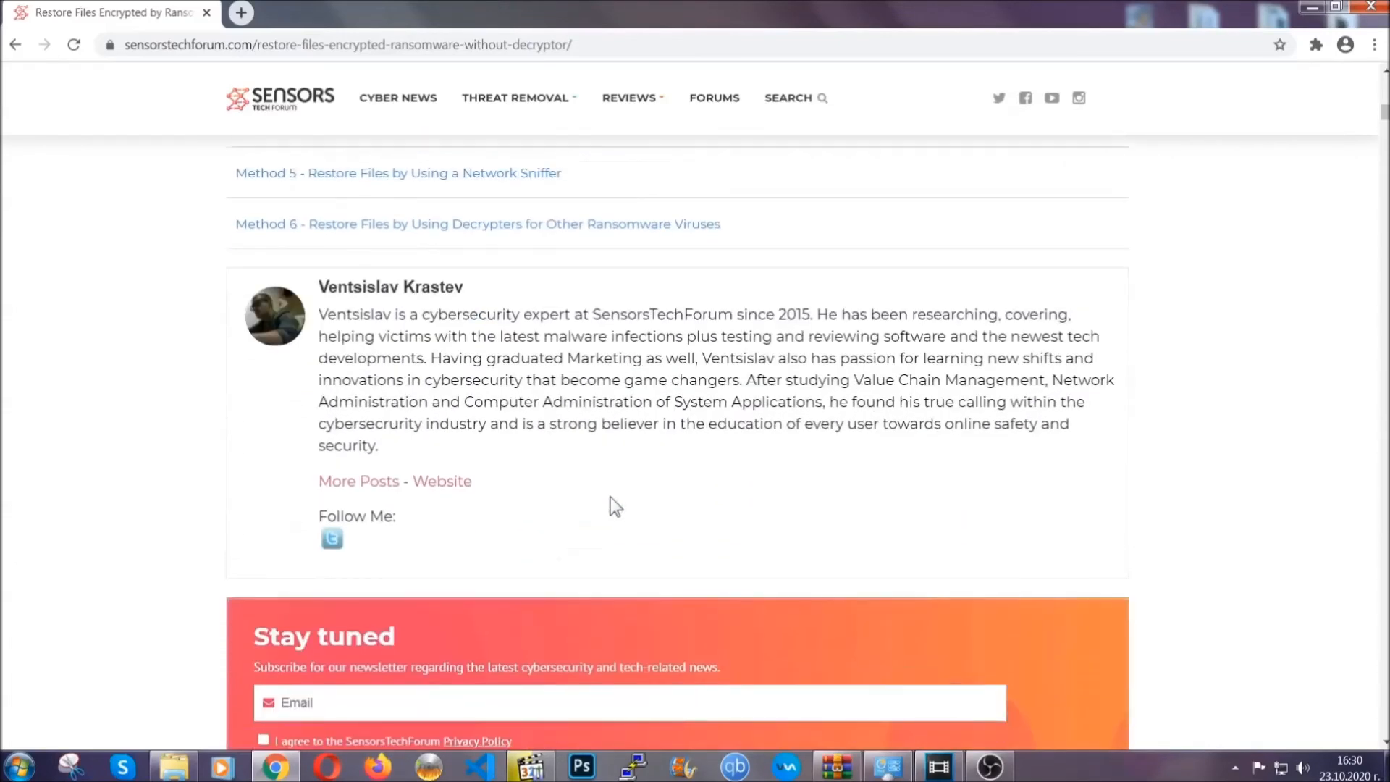
scroll("up", 3)
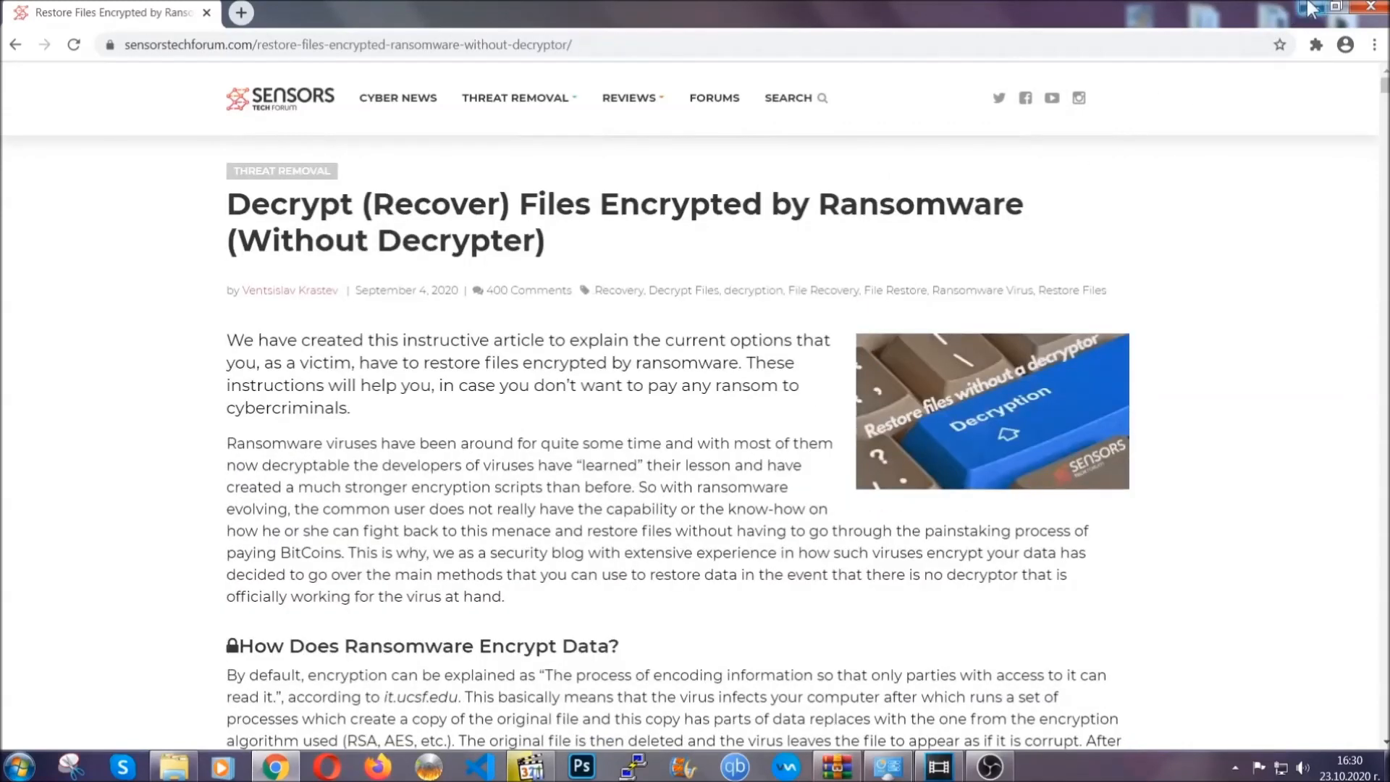
left_click(1338, 7)
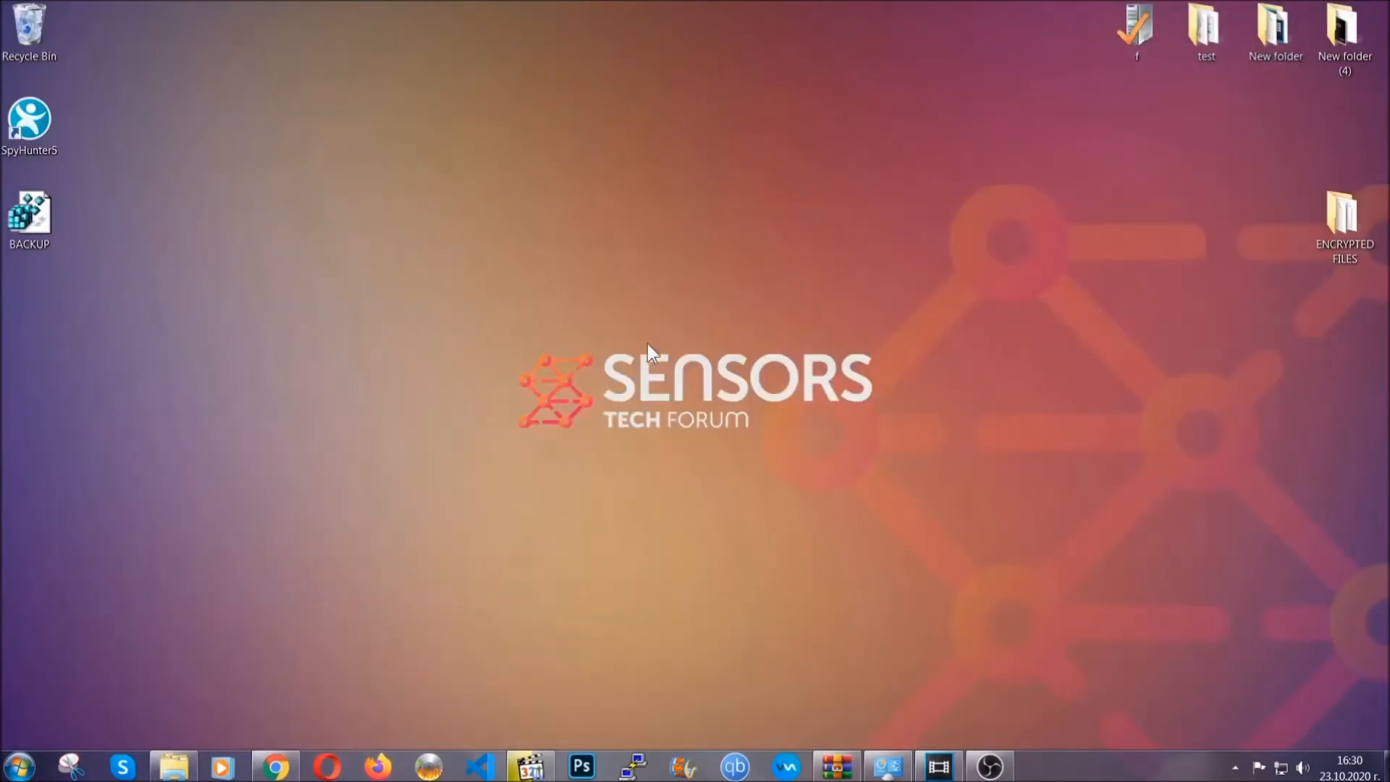